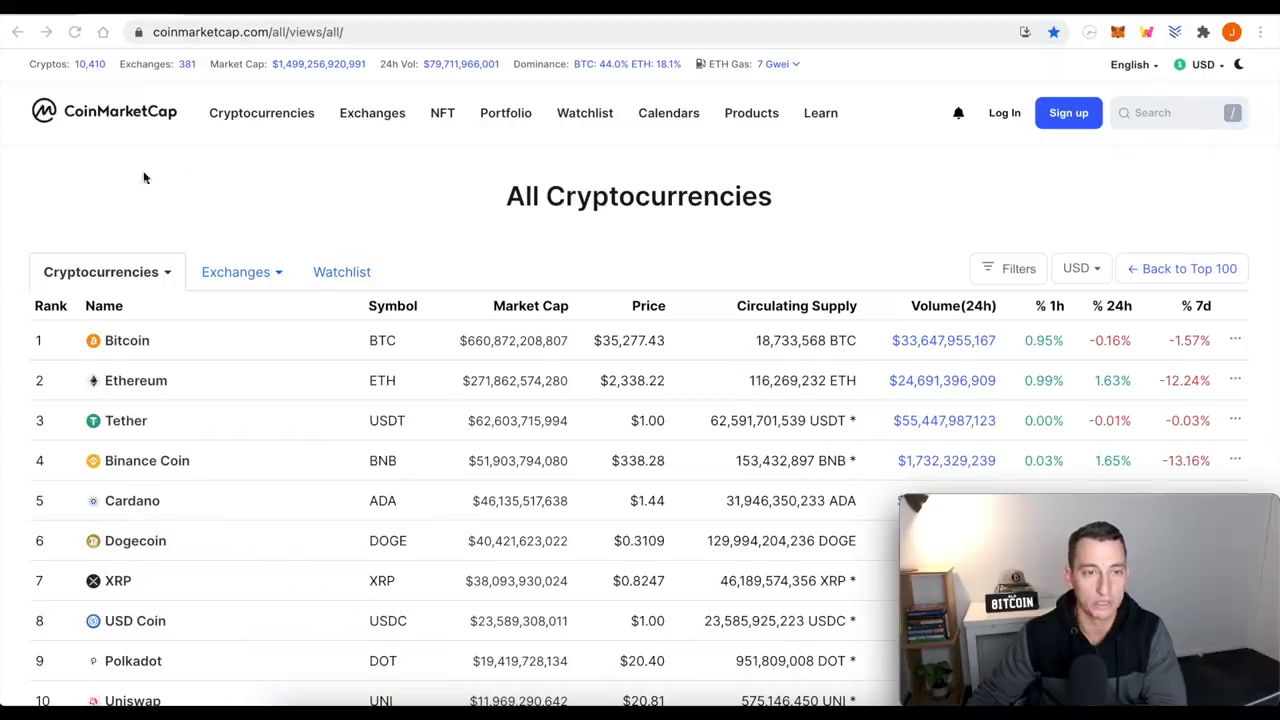
mouse_move(276, 88)
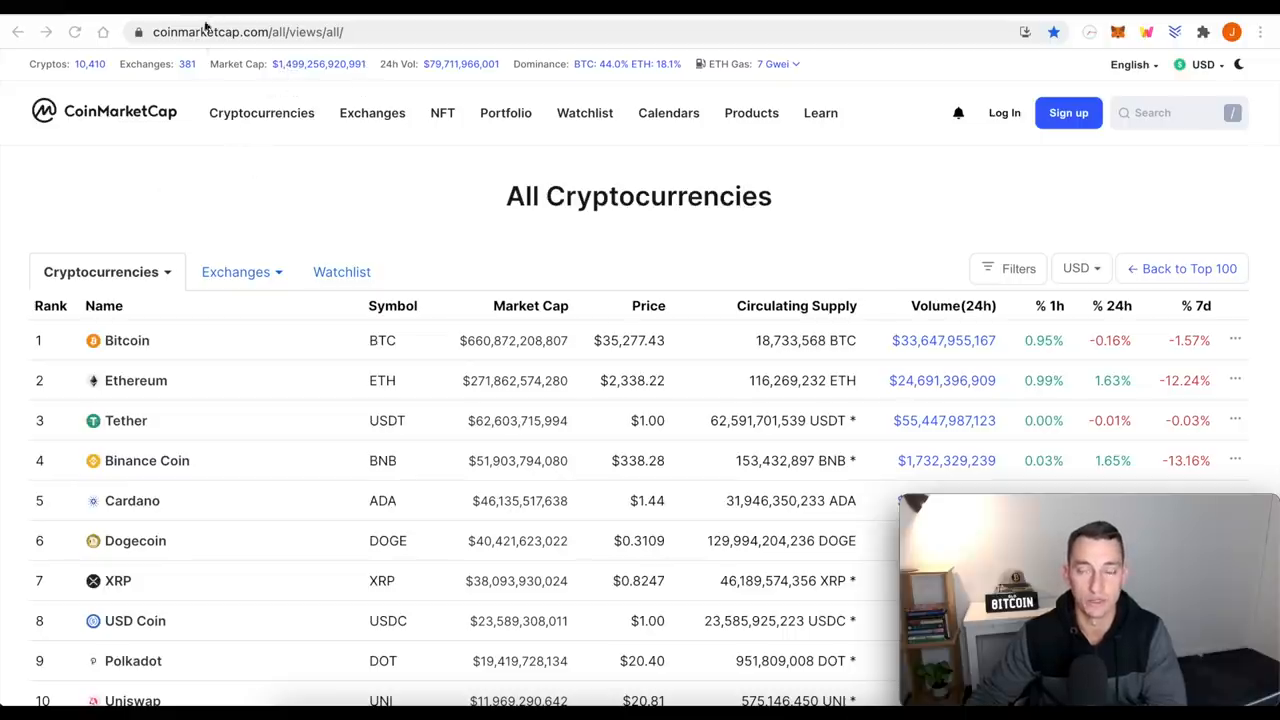
mouse_move(264, 150)
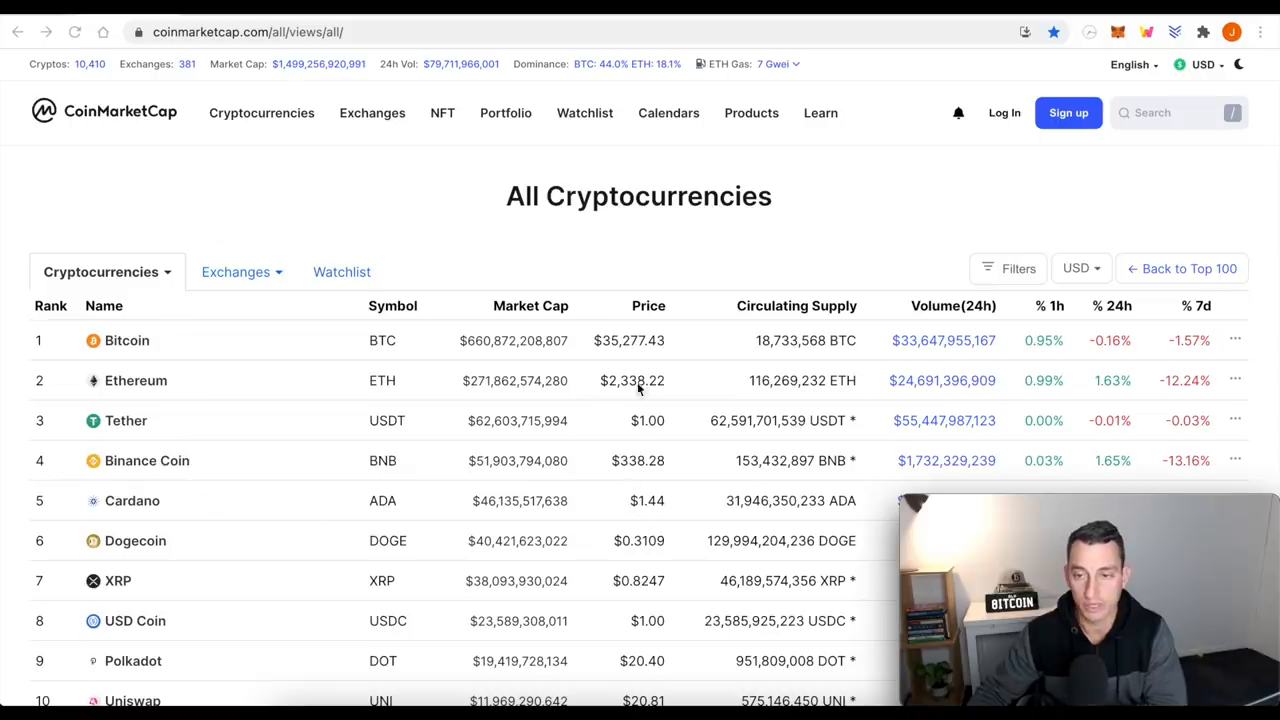
Scroll down the page, then bring up the monthly Crypto Total Market Cap chart in TradingView.
scroll("down", 3)
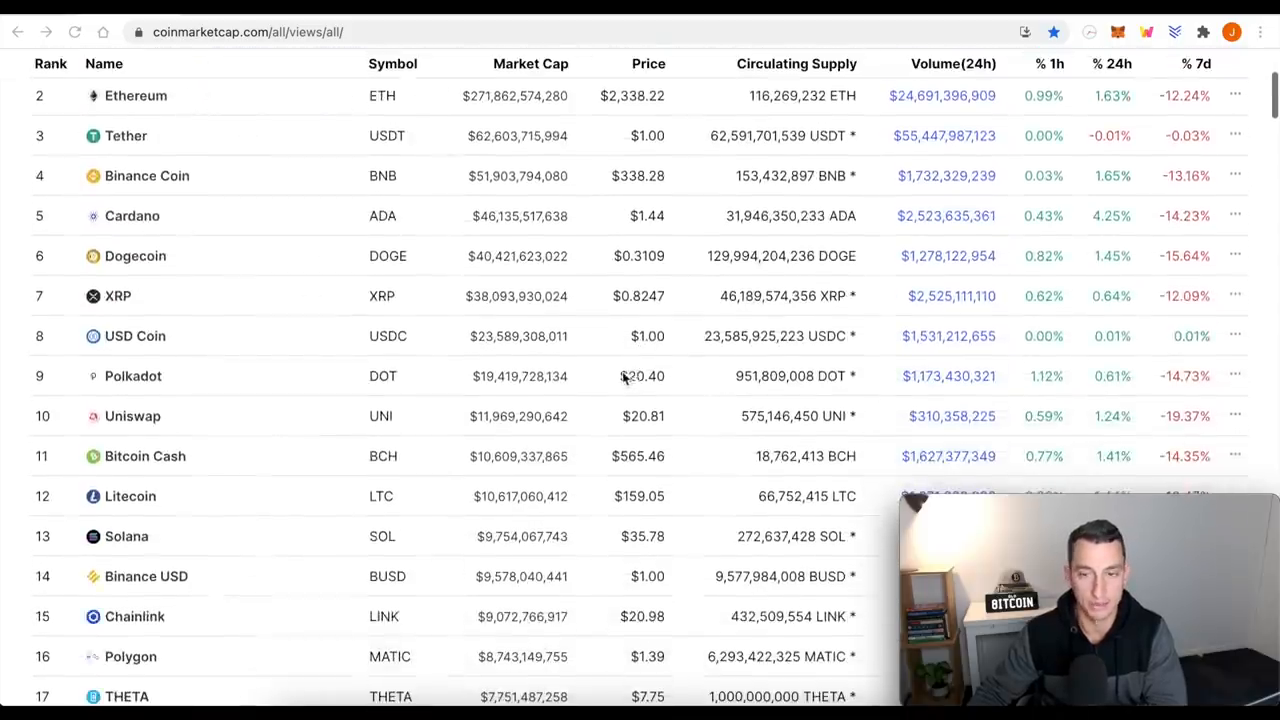
scroll("down", 3)
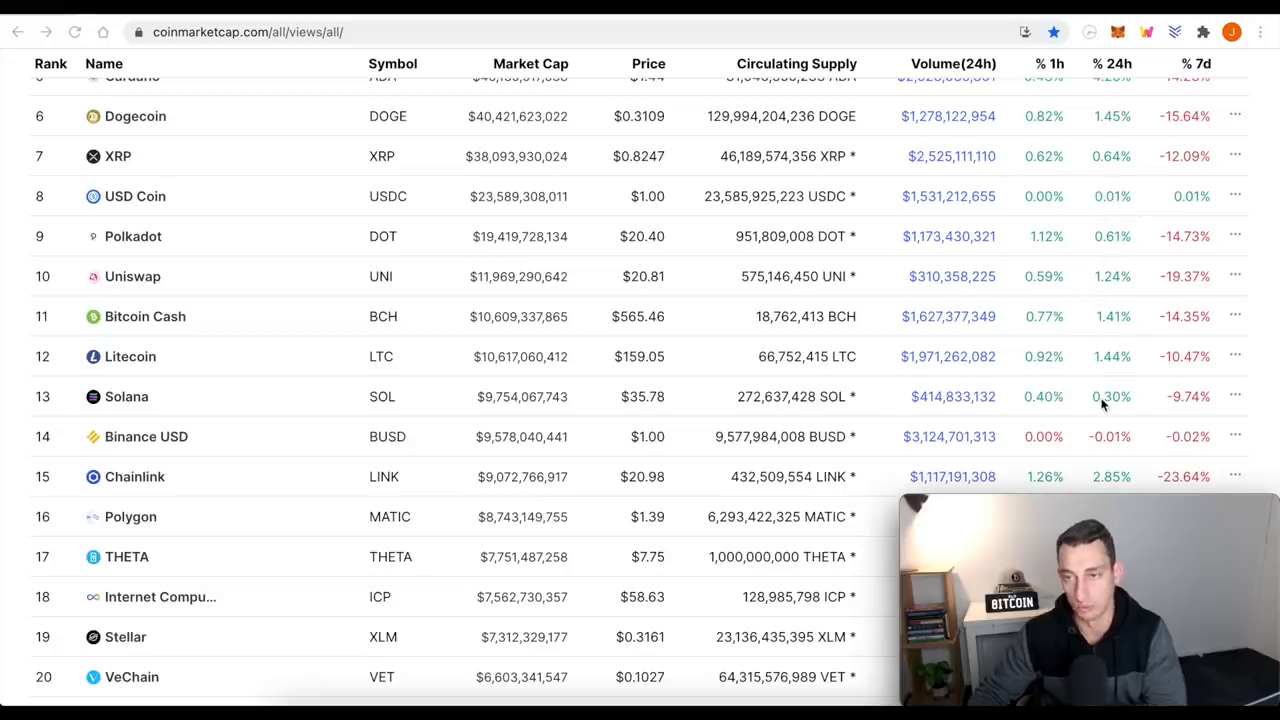
scroll("down", 3)
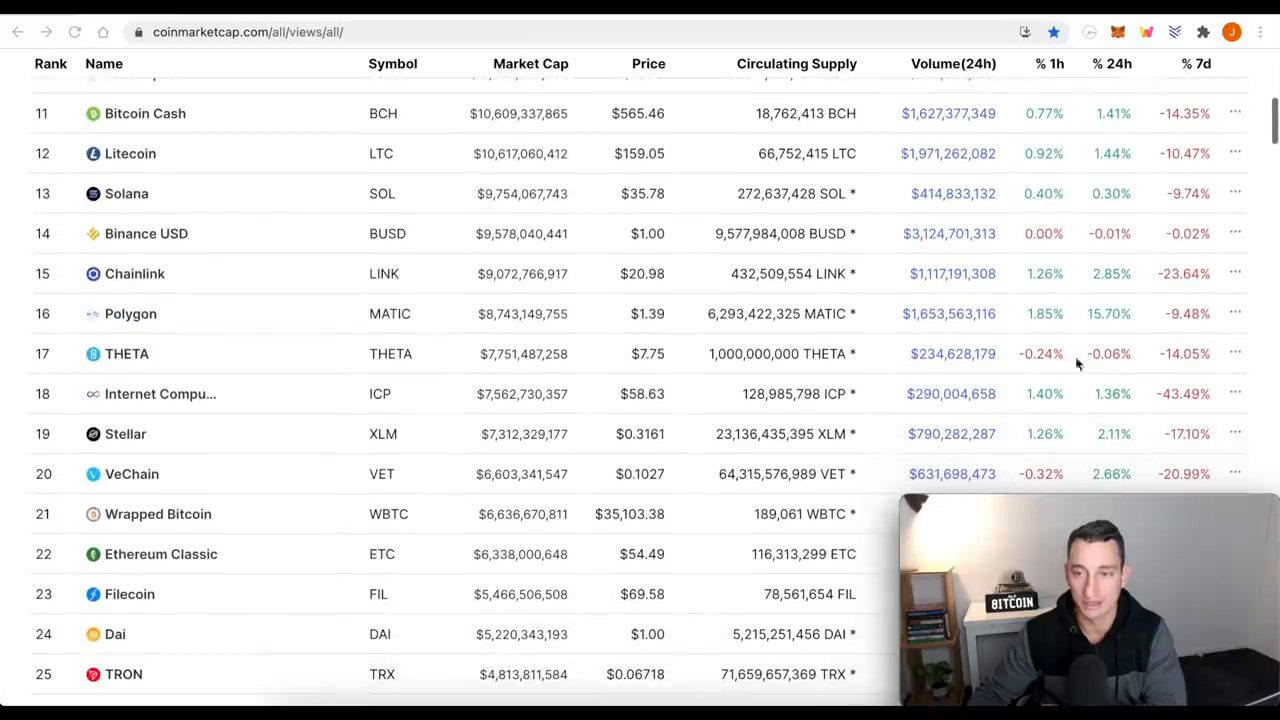
mouse_move(660, 332)
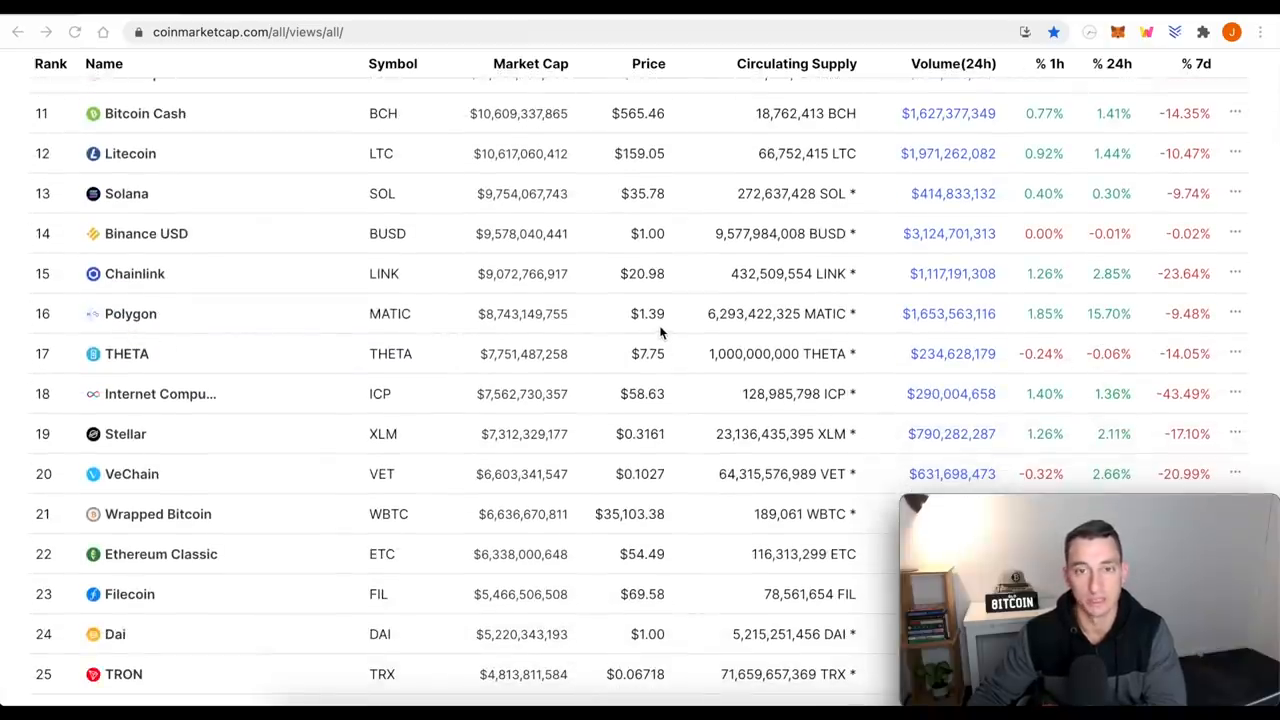
mouse_move(1148, 248)
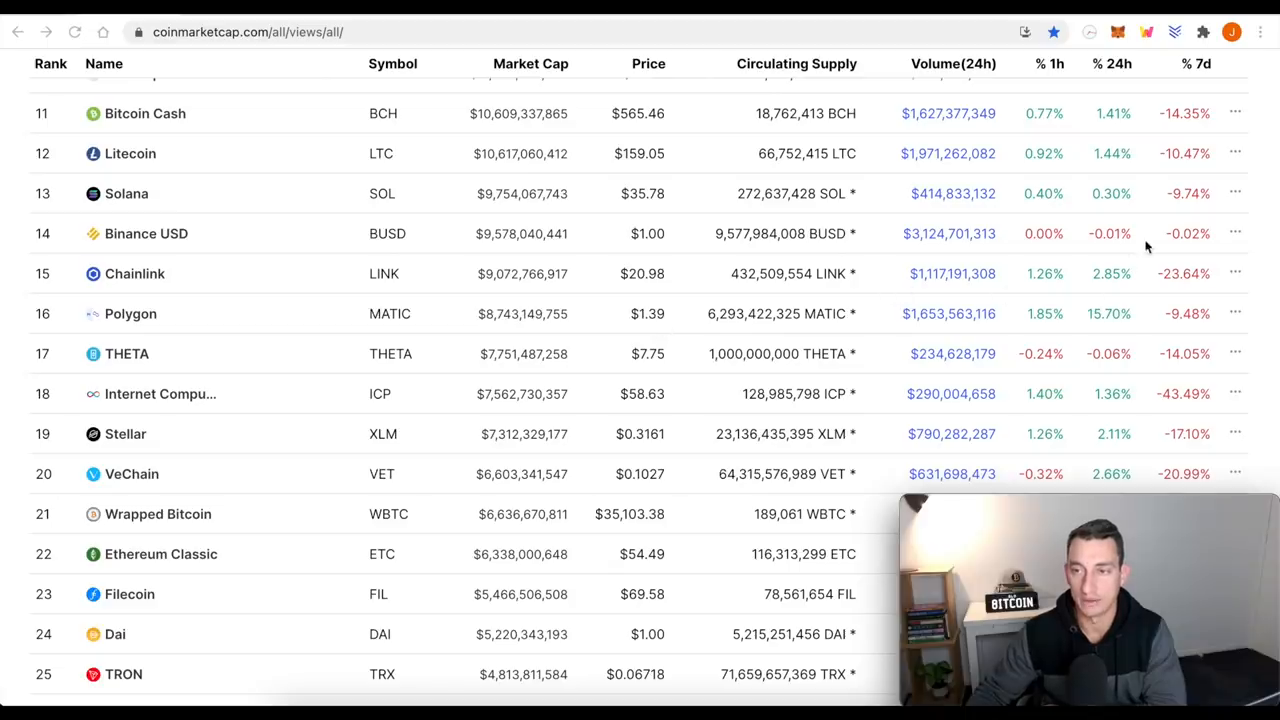
scroll("down", 3)
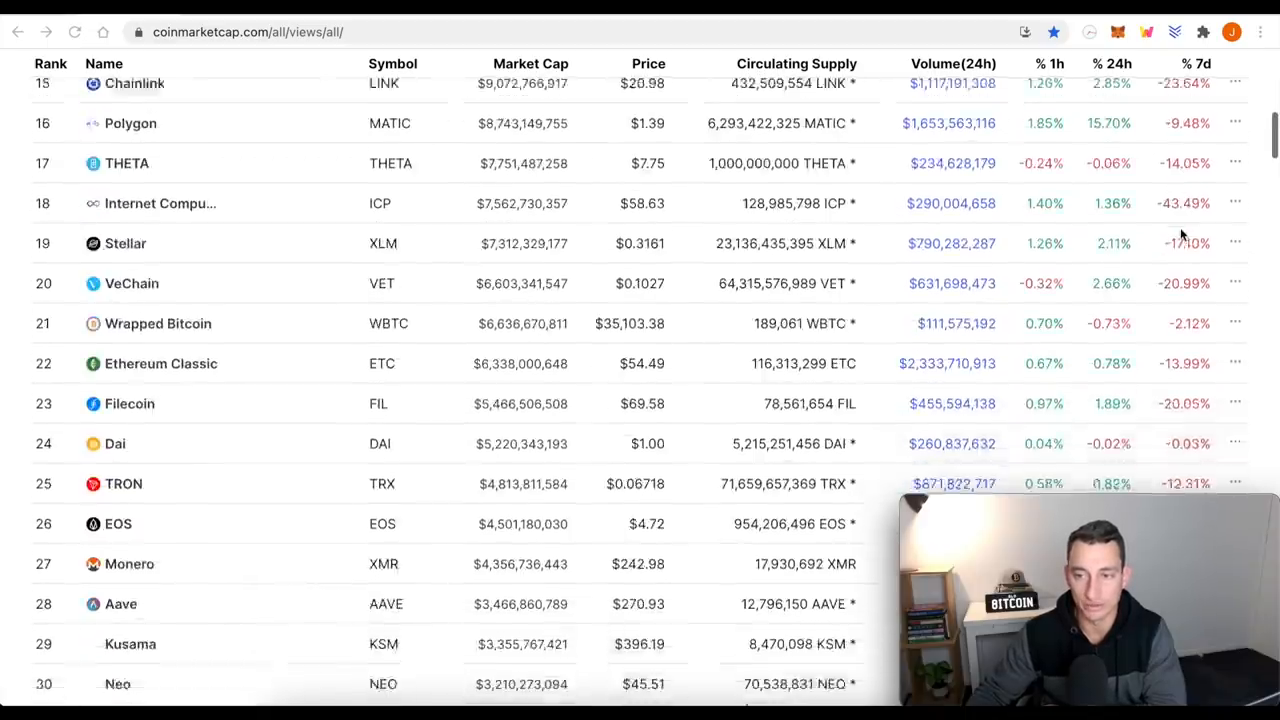
scroll("down", 3)
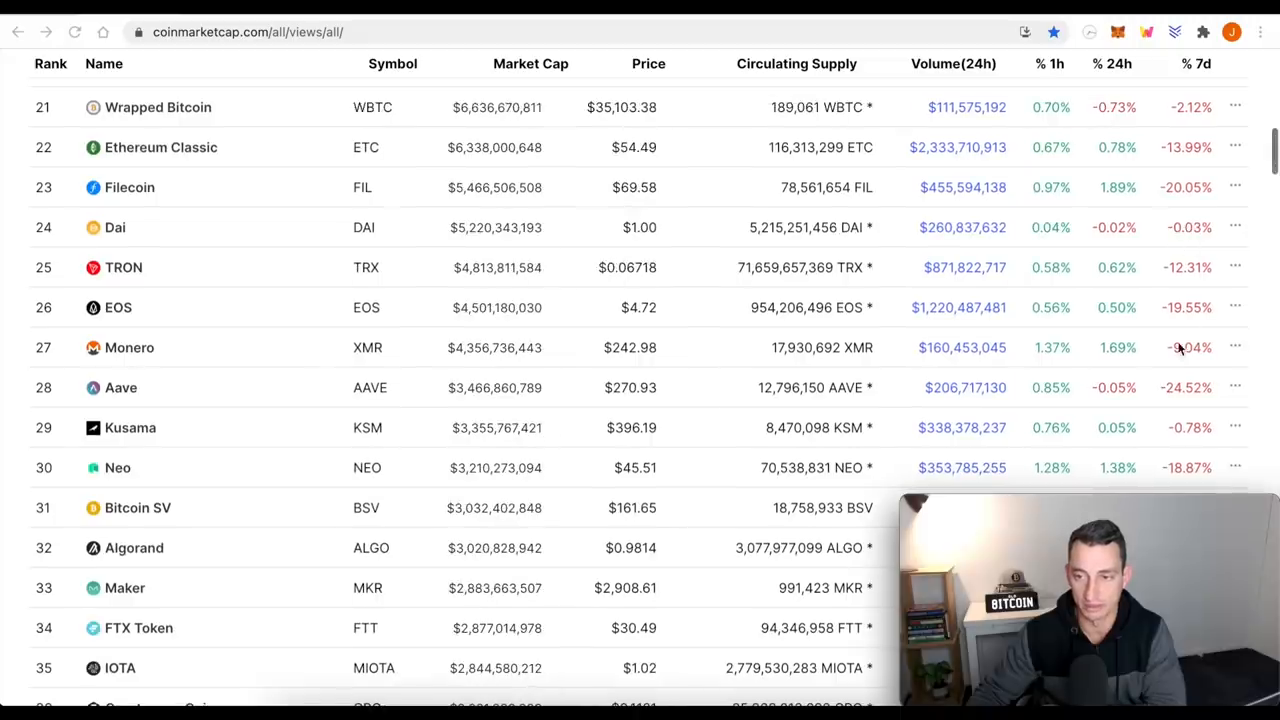
mouse_move(1190, 350)
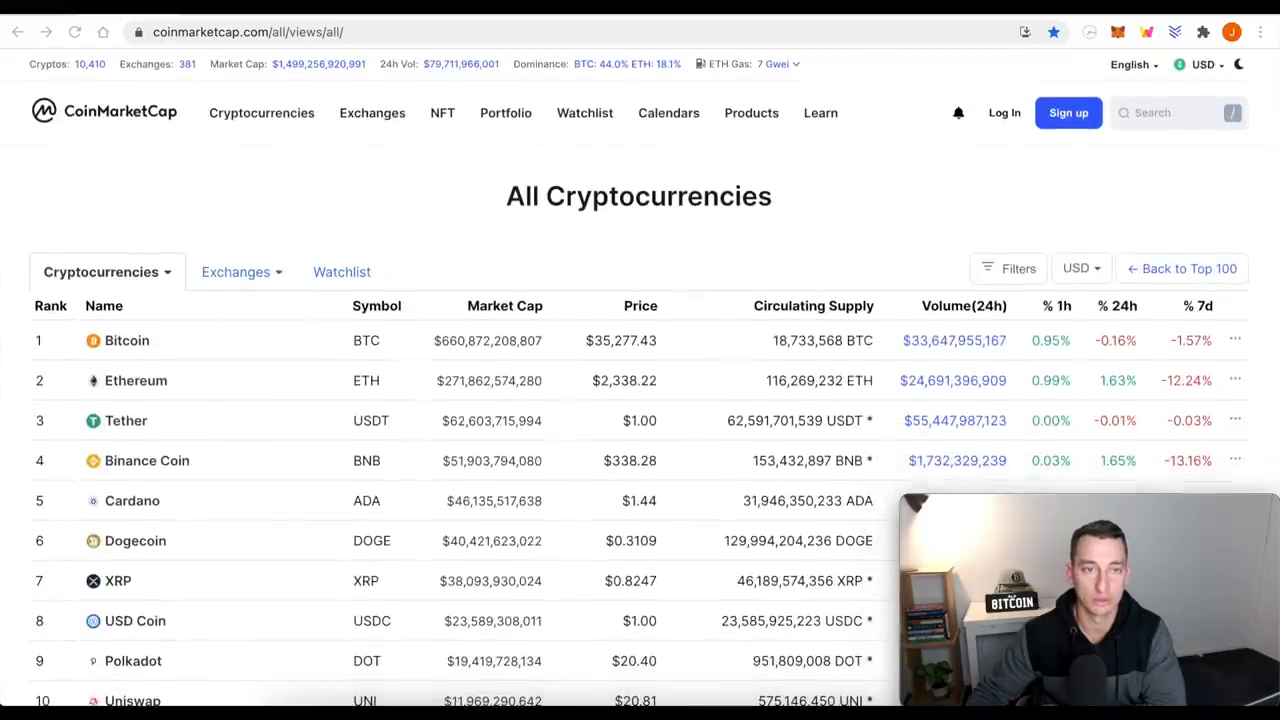
left_click(248, 32)
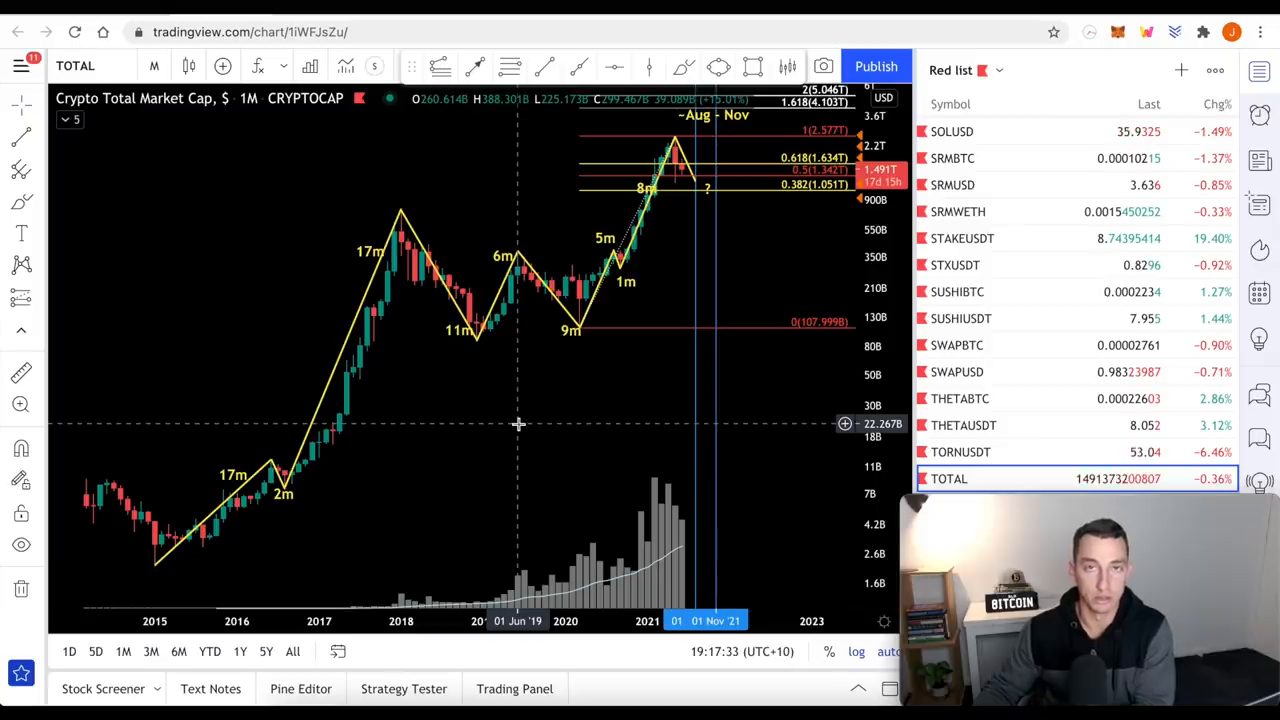
mouse_move(292, 492)
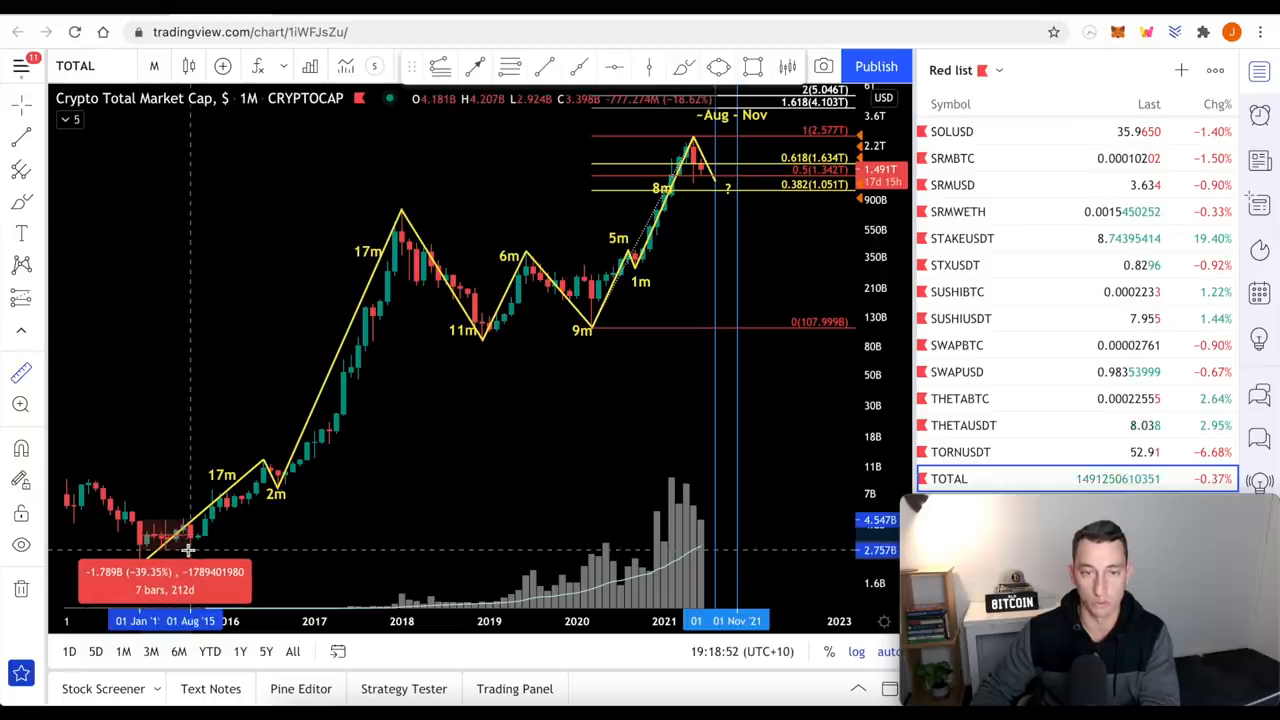
Pan the TOTAL chart so the 2017–2021 run-up and peak fill the view.
left_click_drag(190, 550, 400, 264)
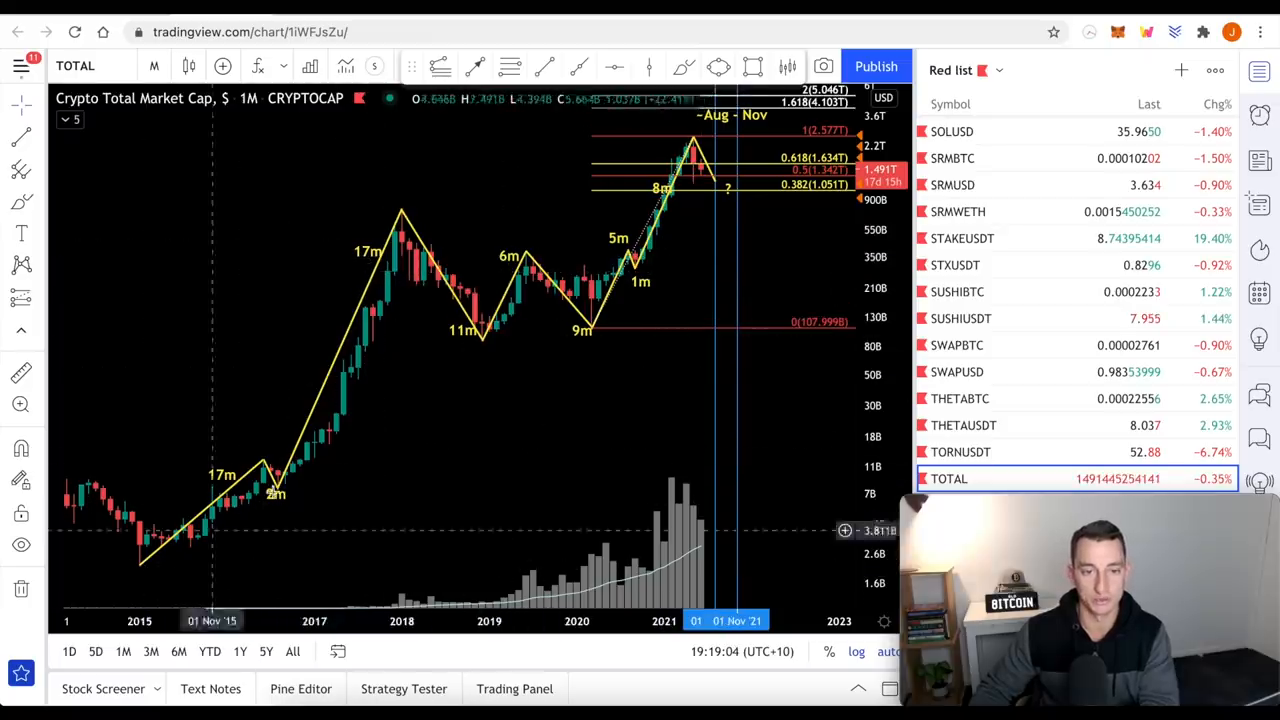
mouse_move(164, 430)
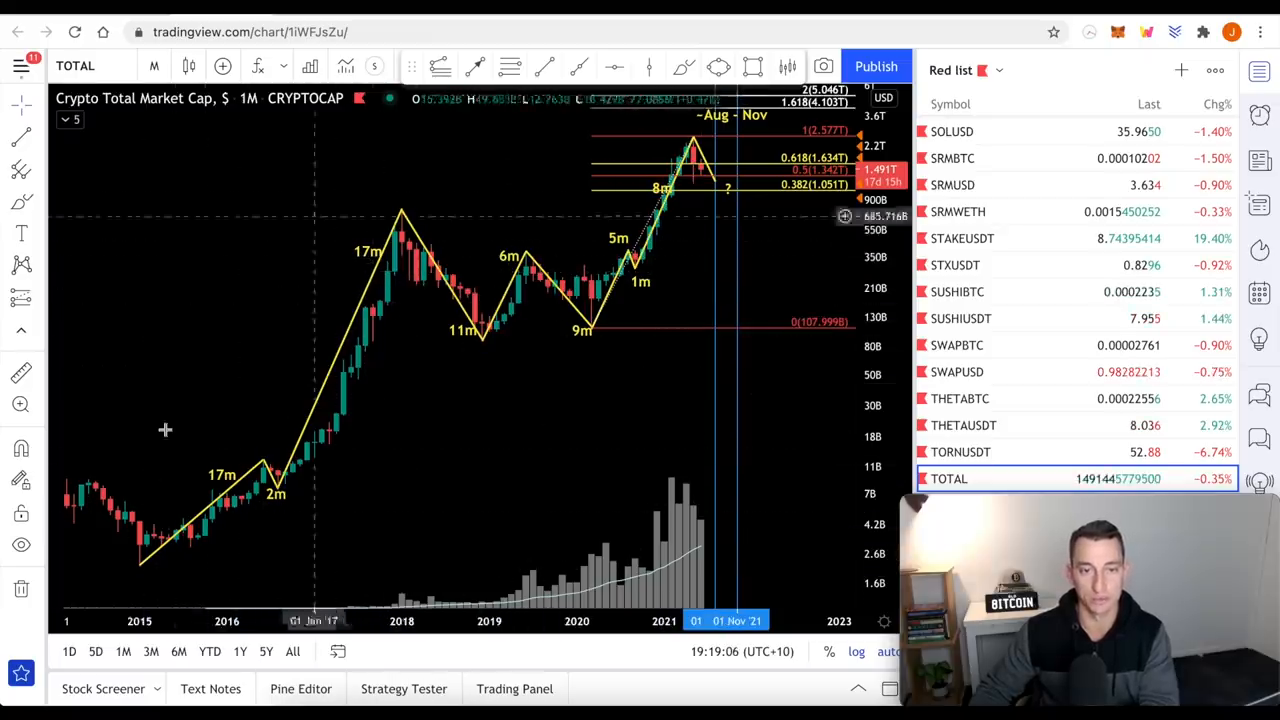
mouse_move(484, 360)
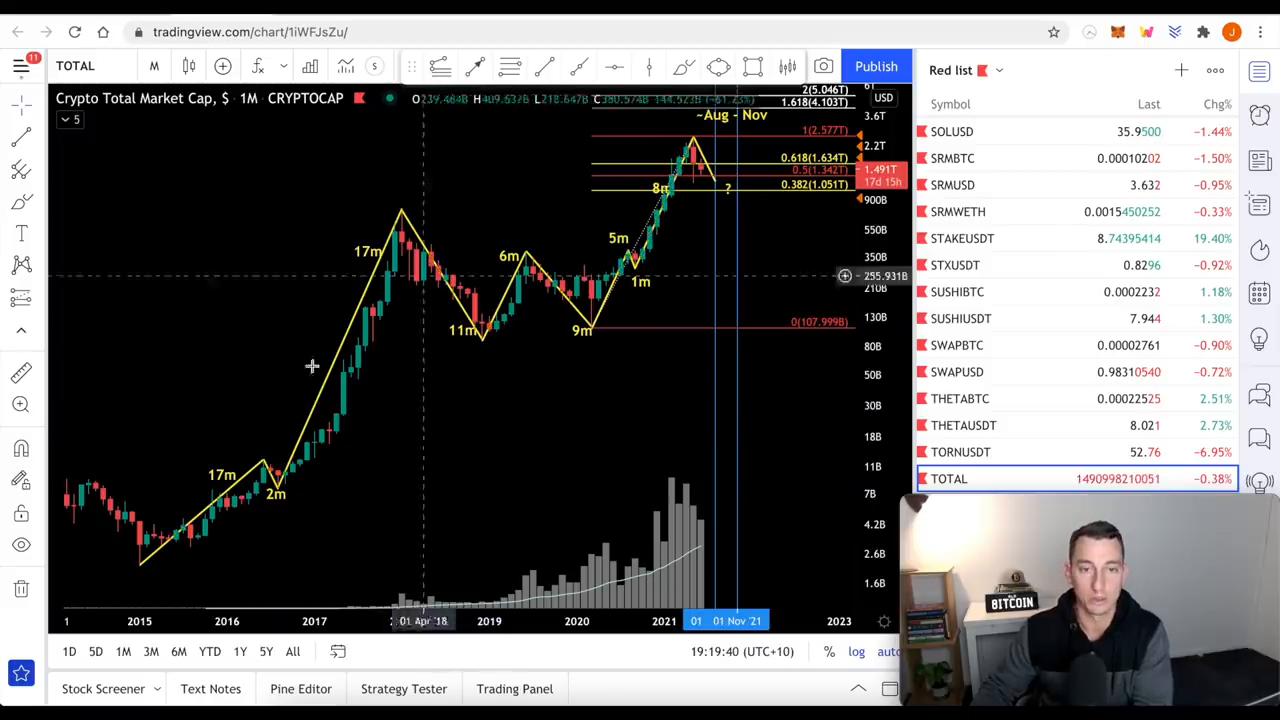
mouse_move(656, 280)
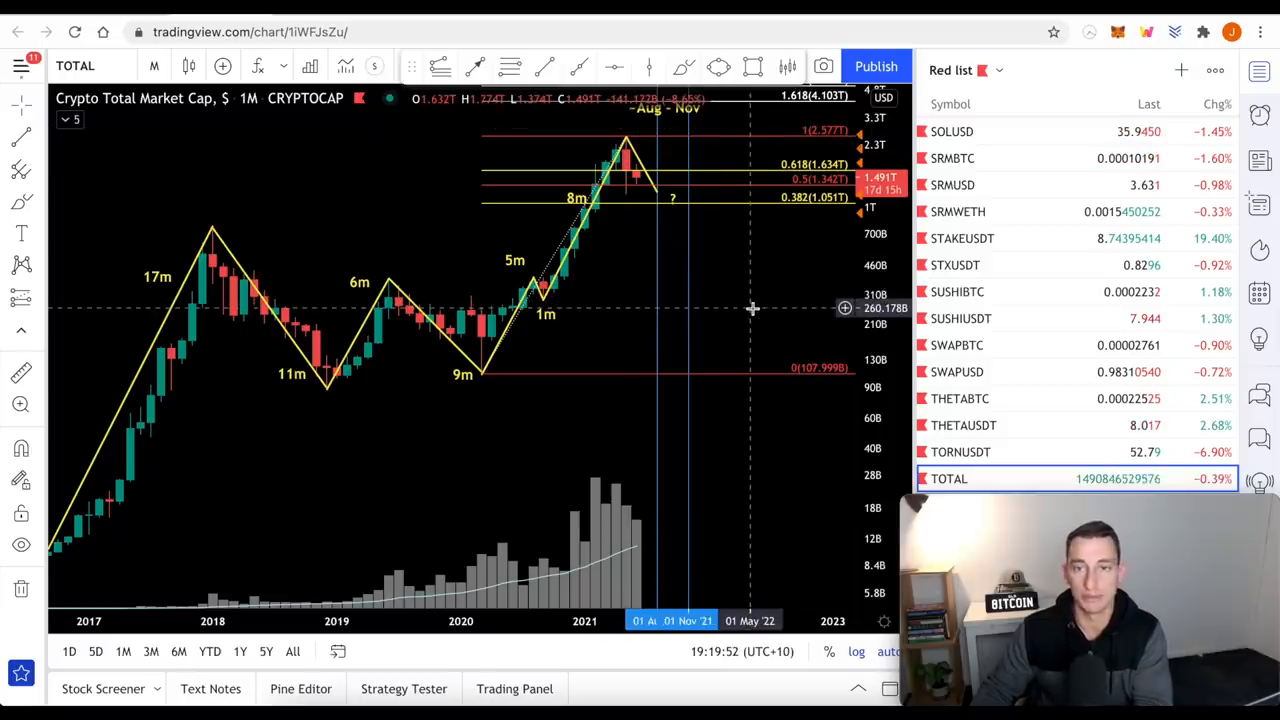
mouse_move(736, 284)
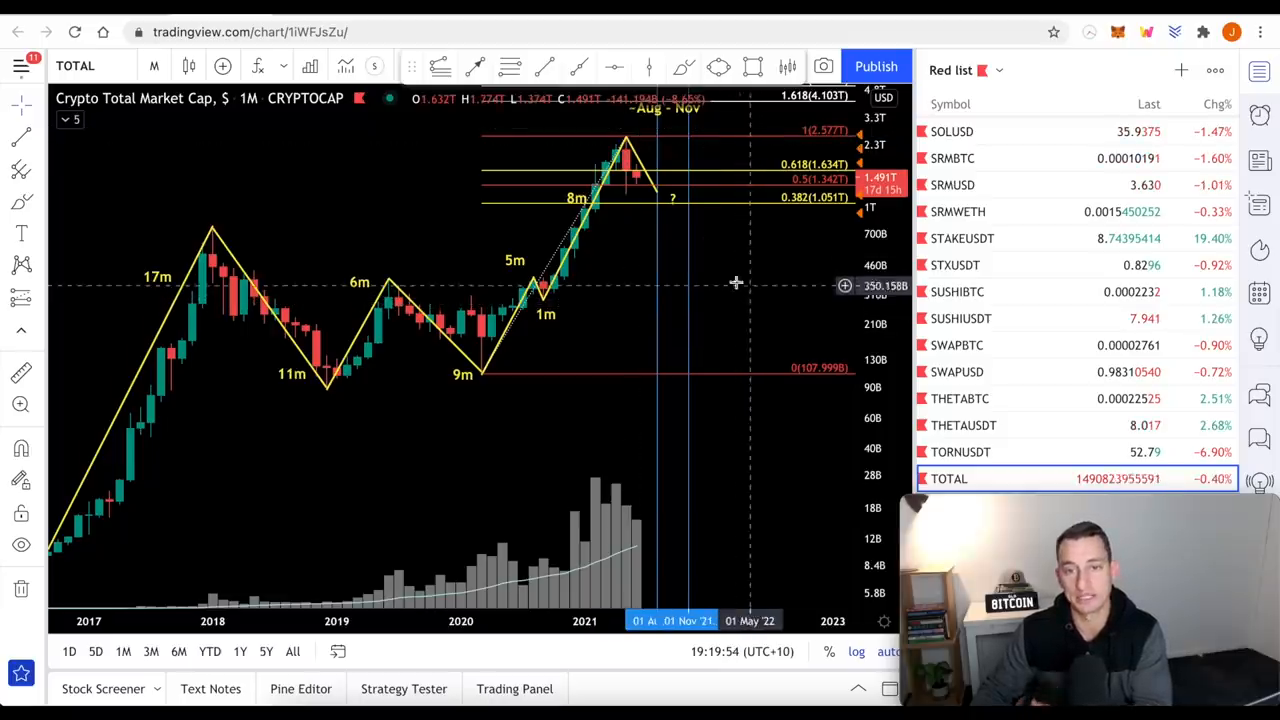
mouse_move(680, 260)
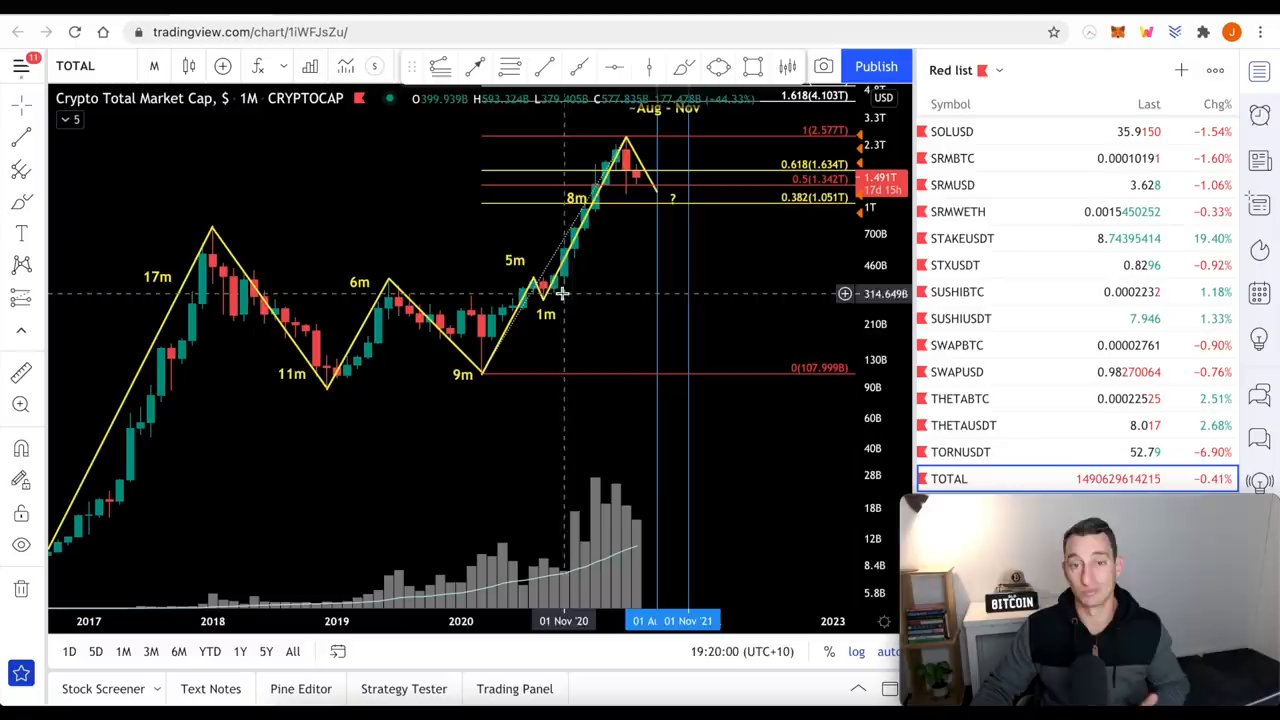
mouse_move(568, 268)
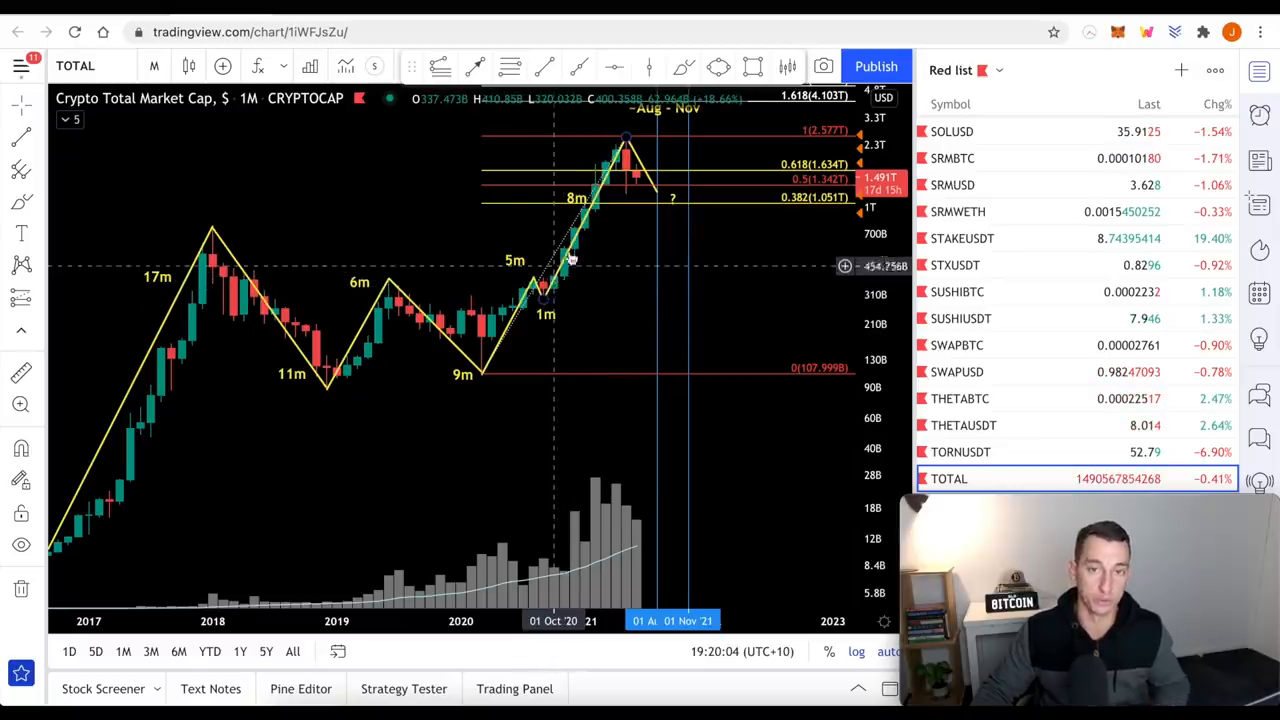
mouse_move(672, 250)
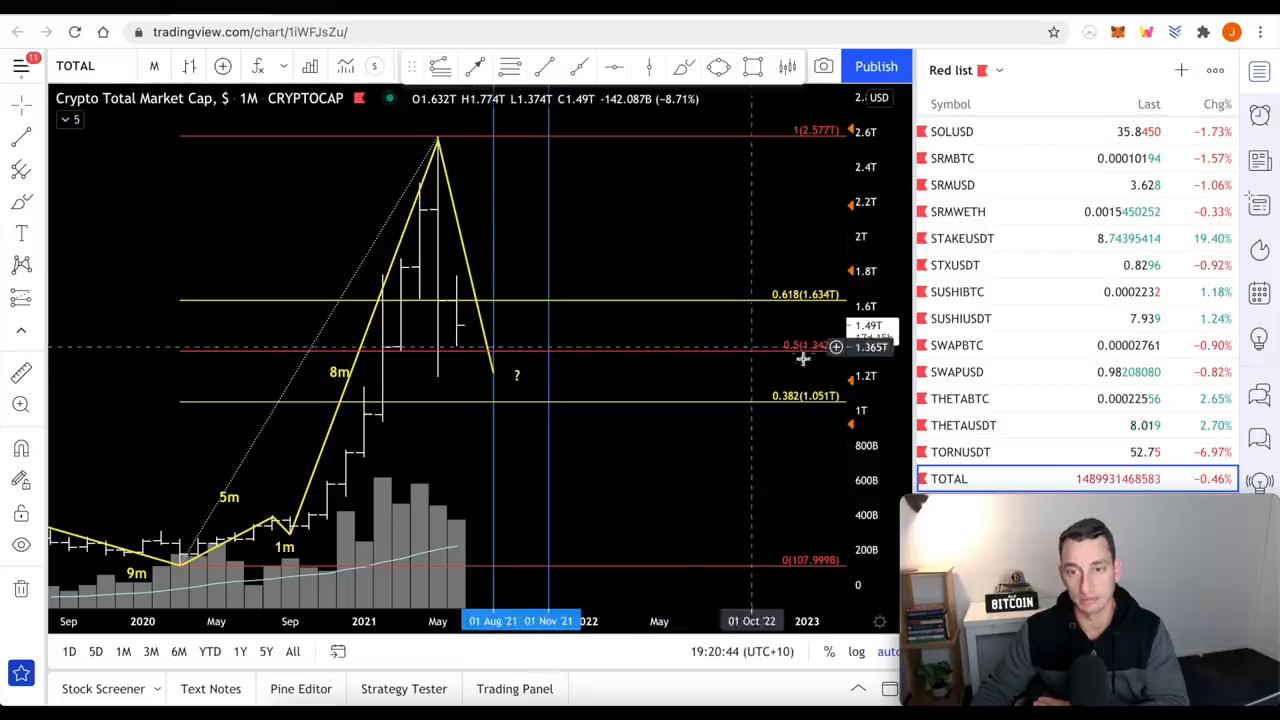
mouse_move(464, 412)
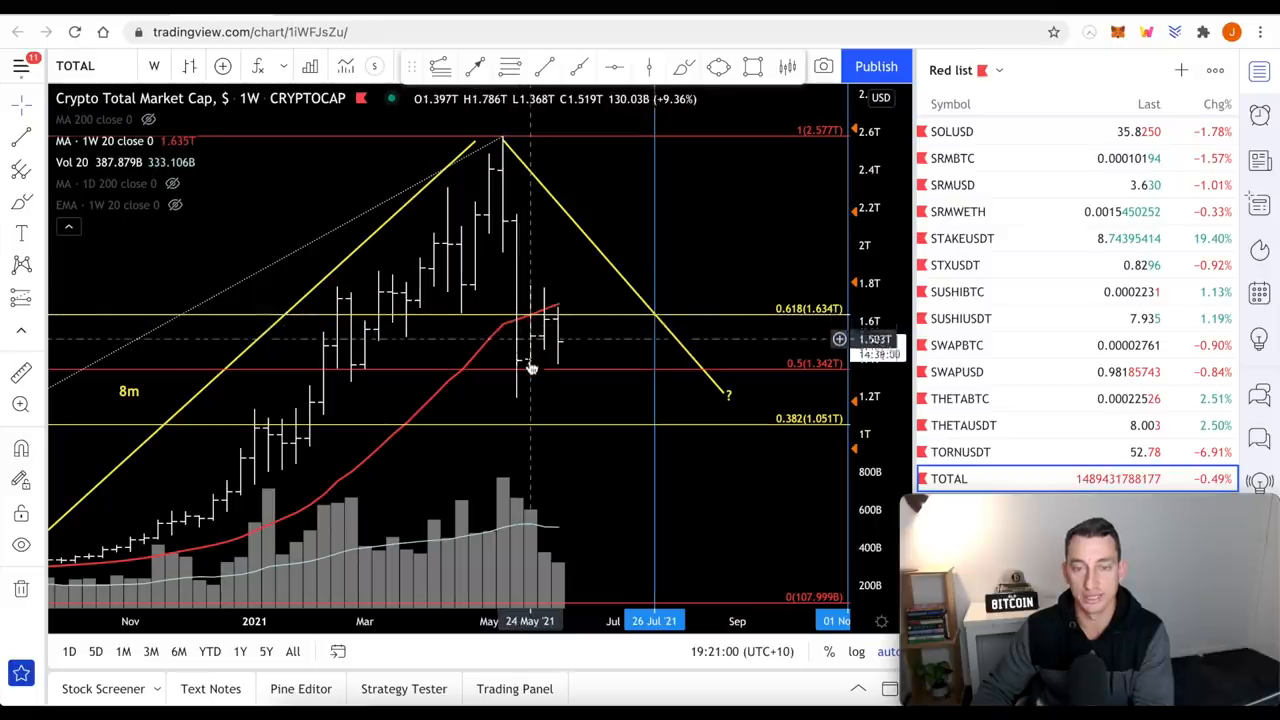
mouse_move(516, 328)
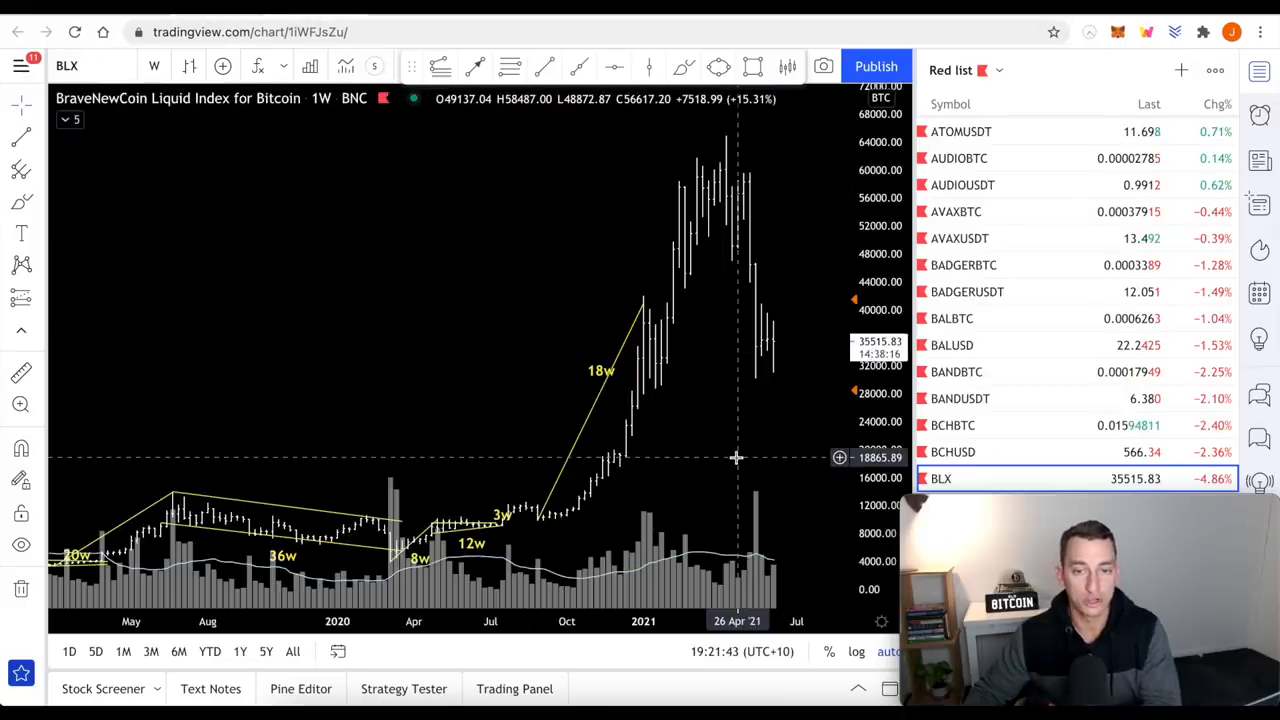
Zoom and pan the weekly BLX chart onto the 2015–2018 bull run with its 91w, 120w and 28w labels.
scroll("down", 3)
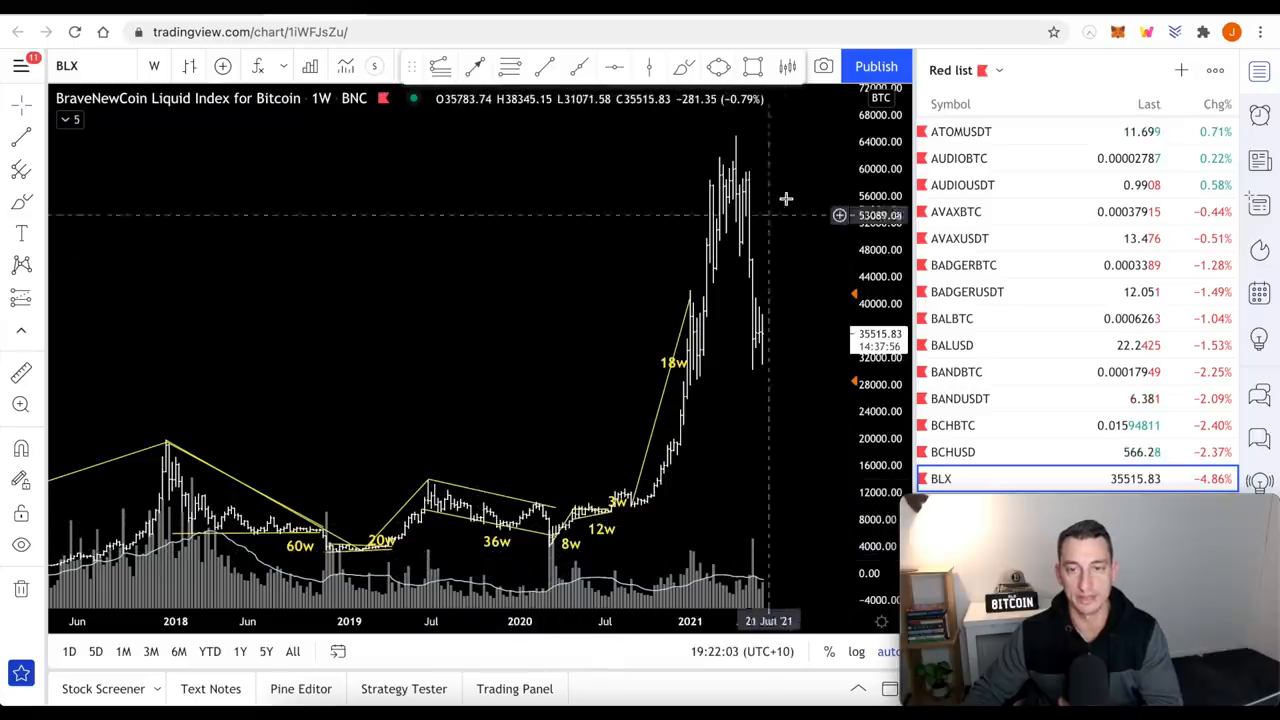
mouse_move(736, 188)
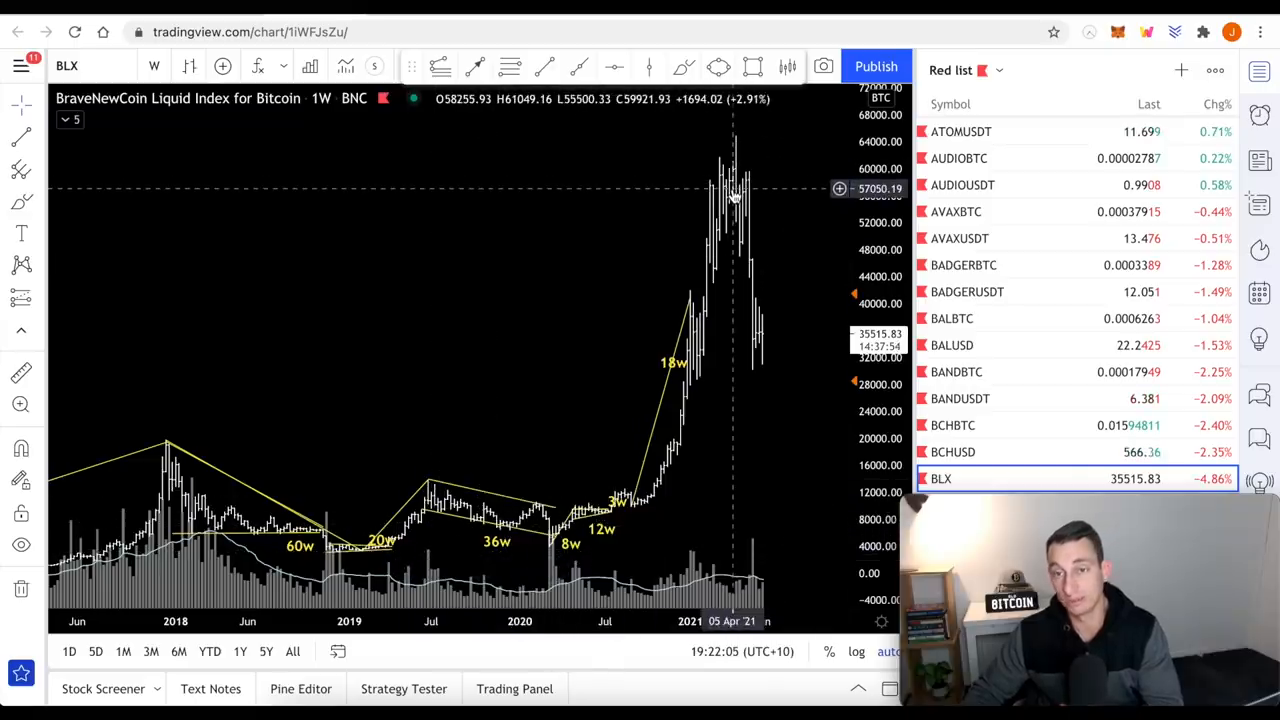
mouse_move(750, 210)
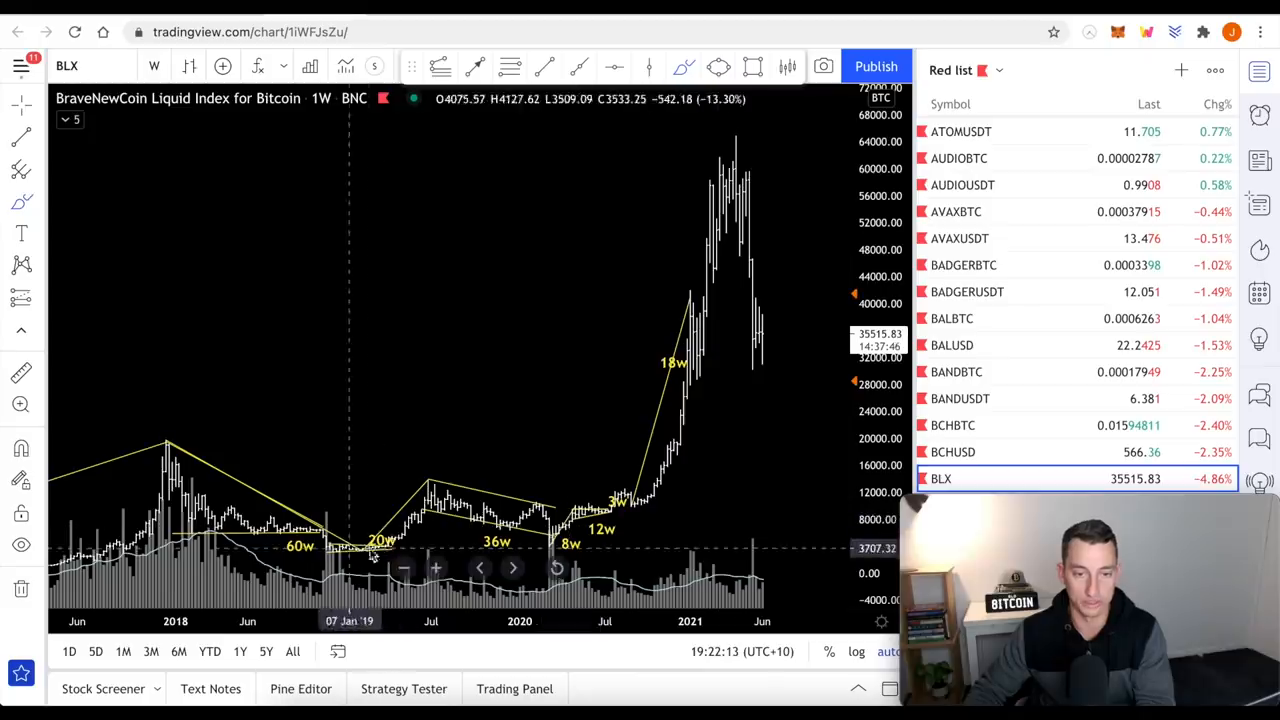
mouse_move(684, 278)
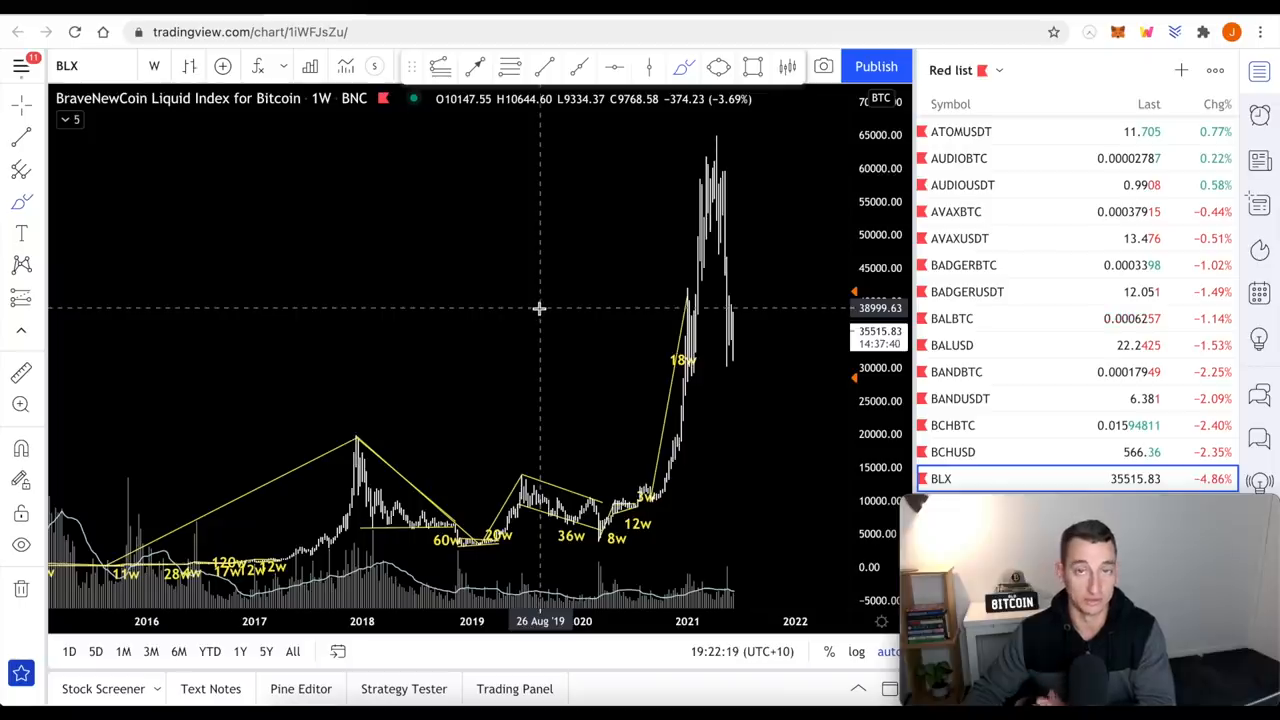
mouse_move(710, 490)
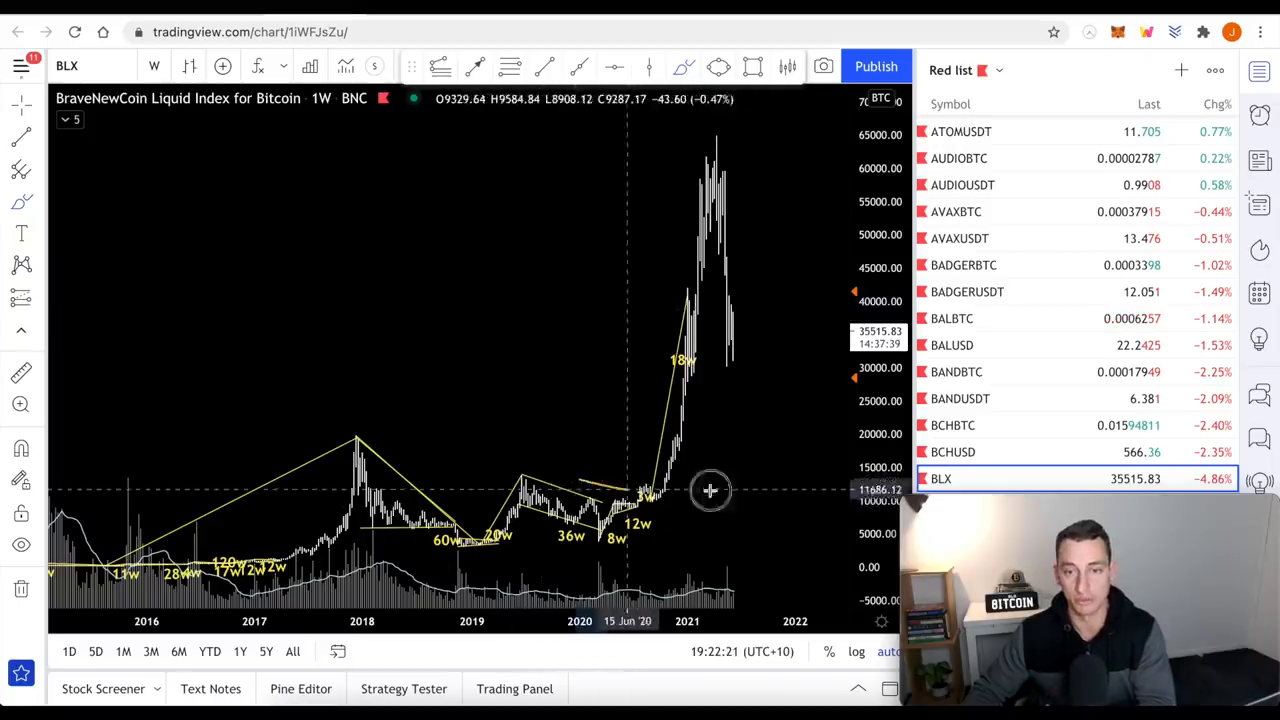
left_click_drag(710, 490, 536, 370)
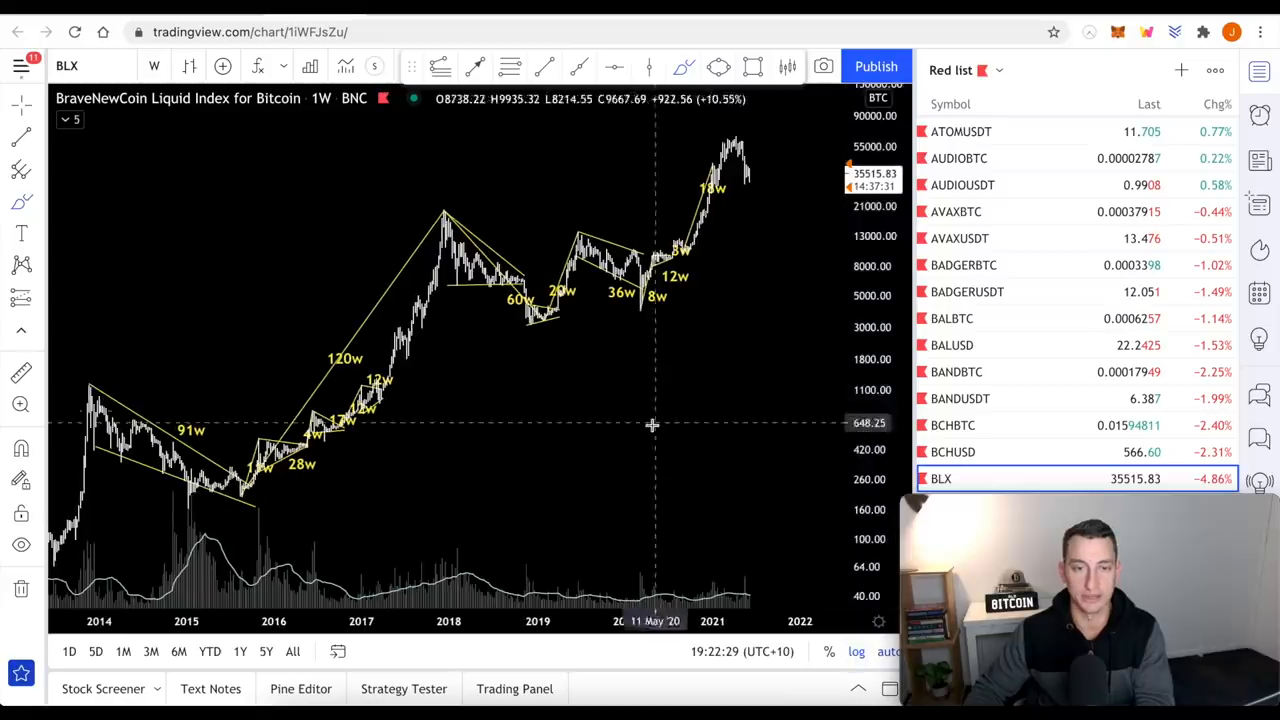
left_click_drag(656, 424, 614, 430)
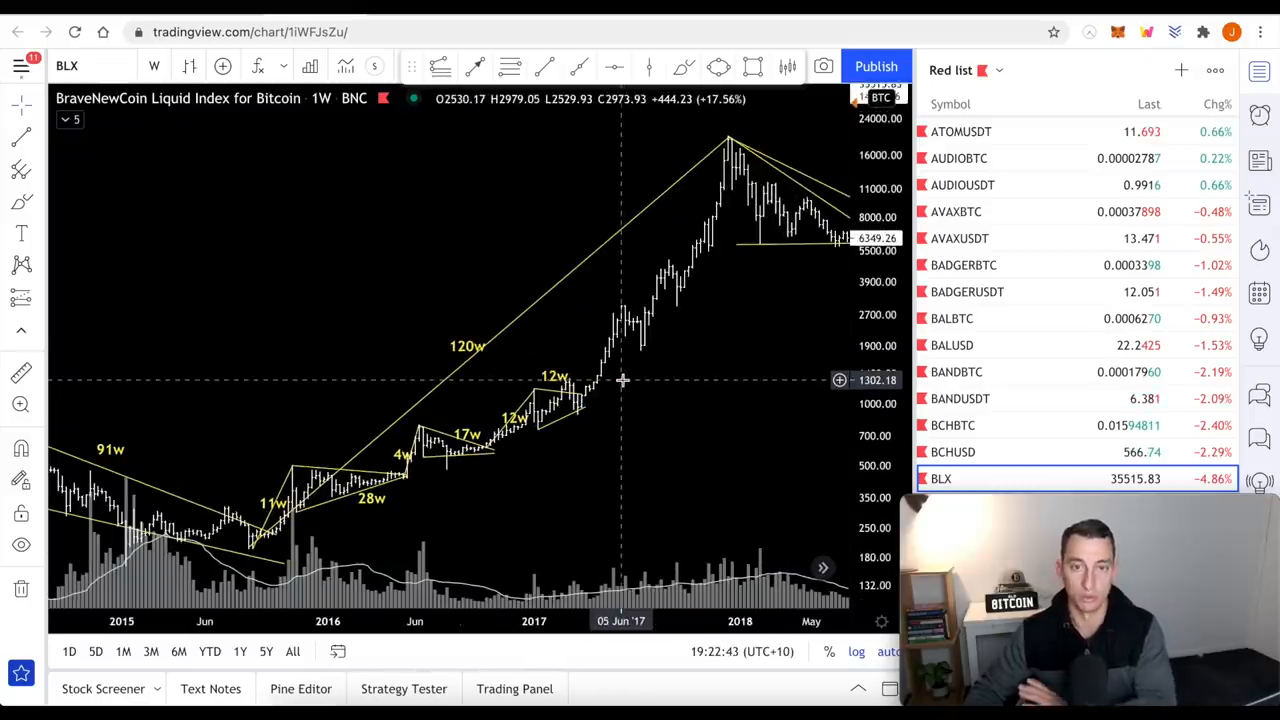
mouse_move(612, 438)
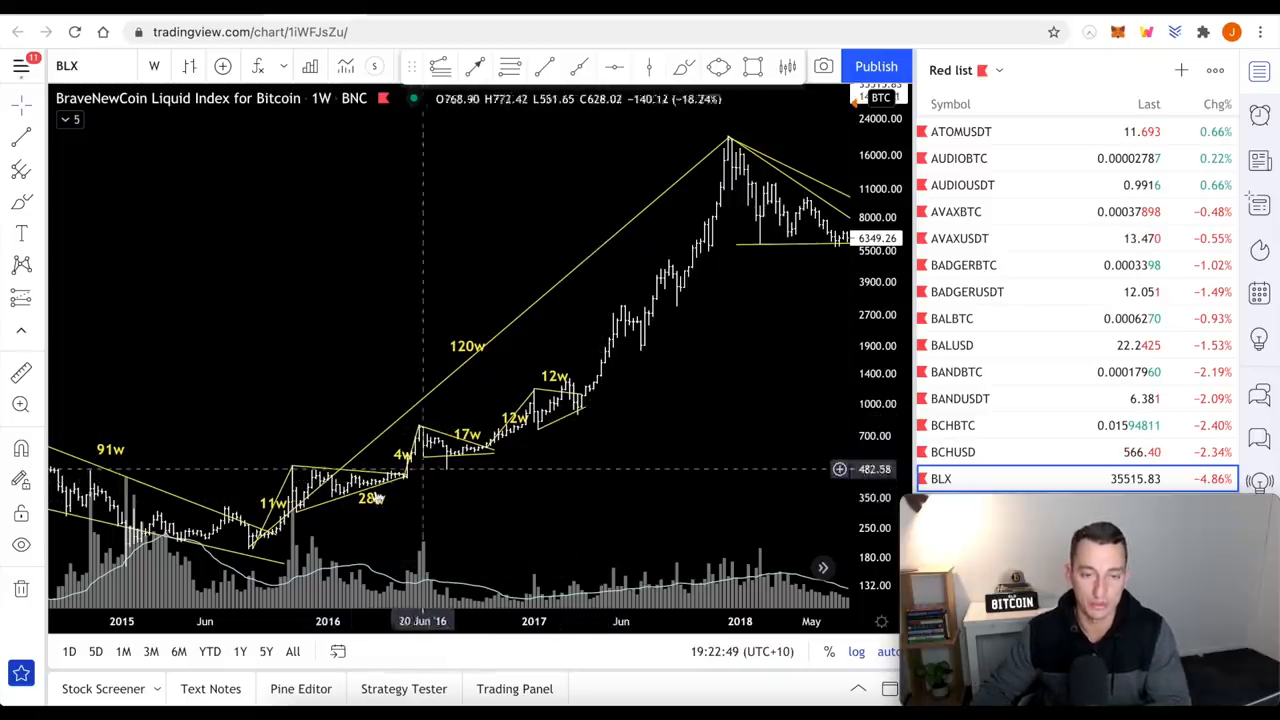
mouse_move(316, 476)
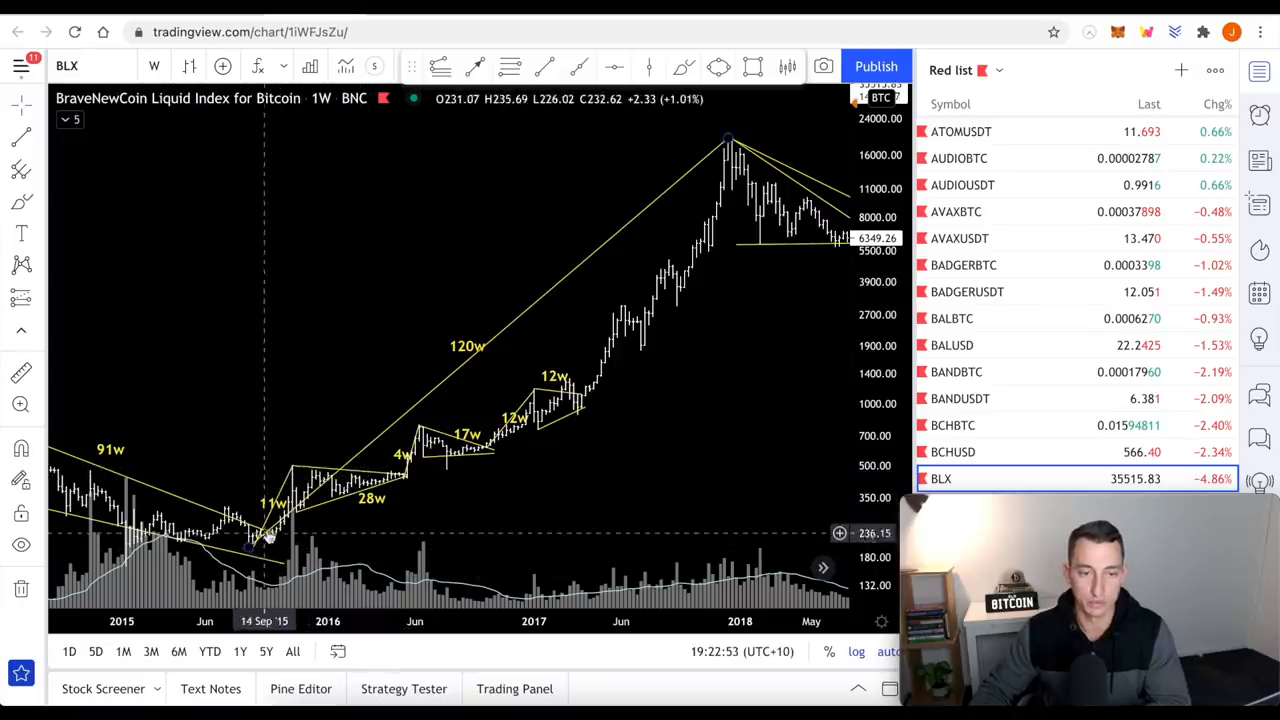
mouse_move(404, 486)
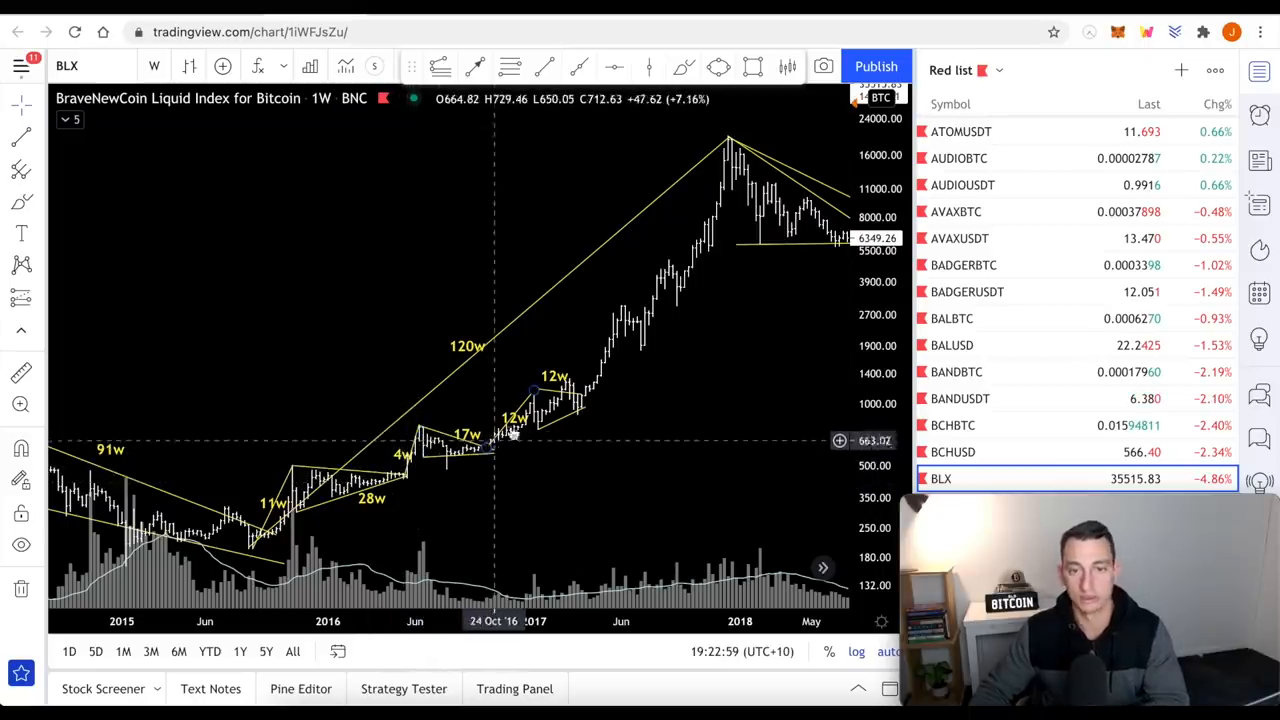
mouse_move(532, 464)
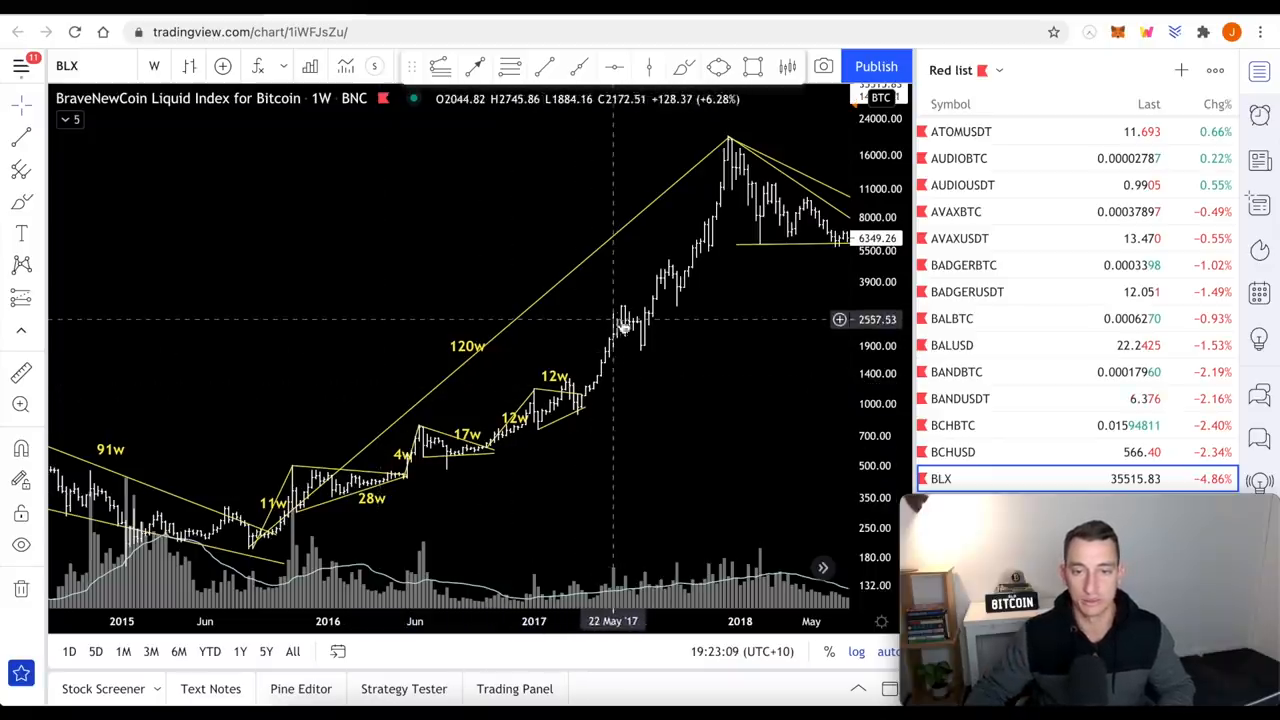
mouse_move(620, 326)
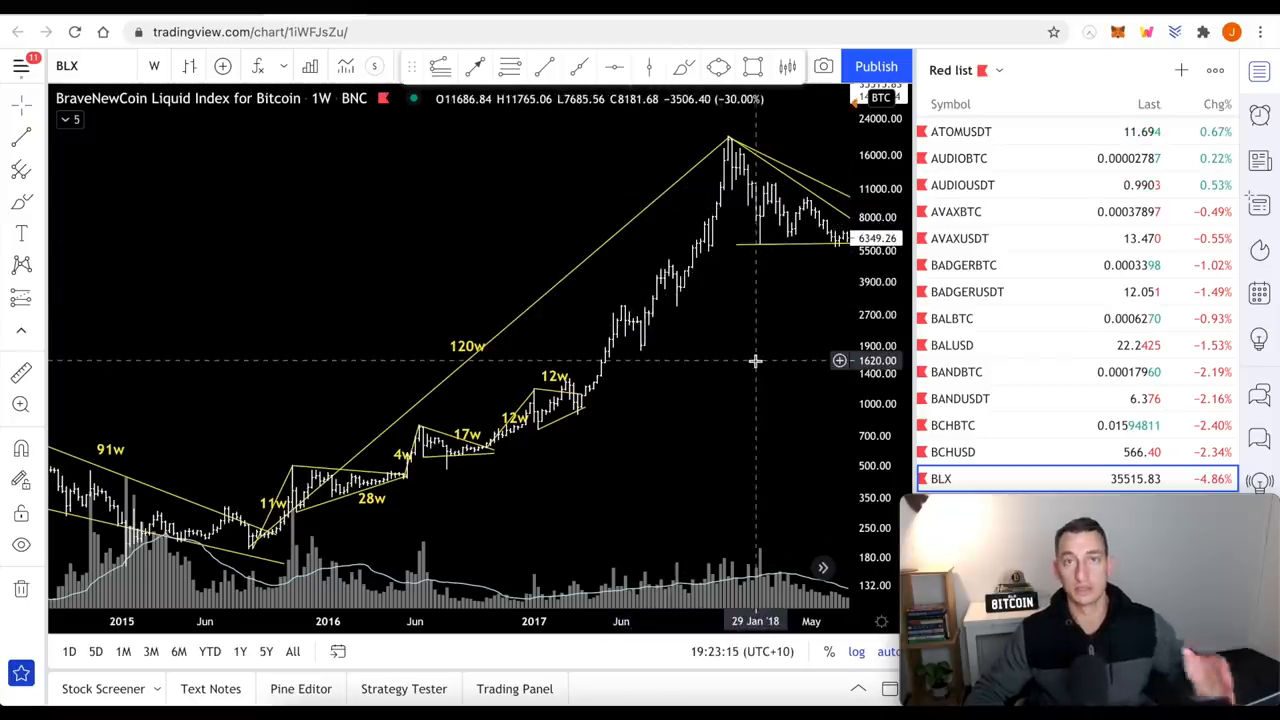
mouse_move(690, 364)
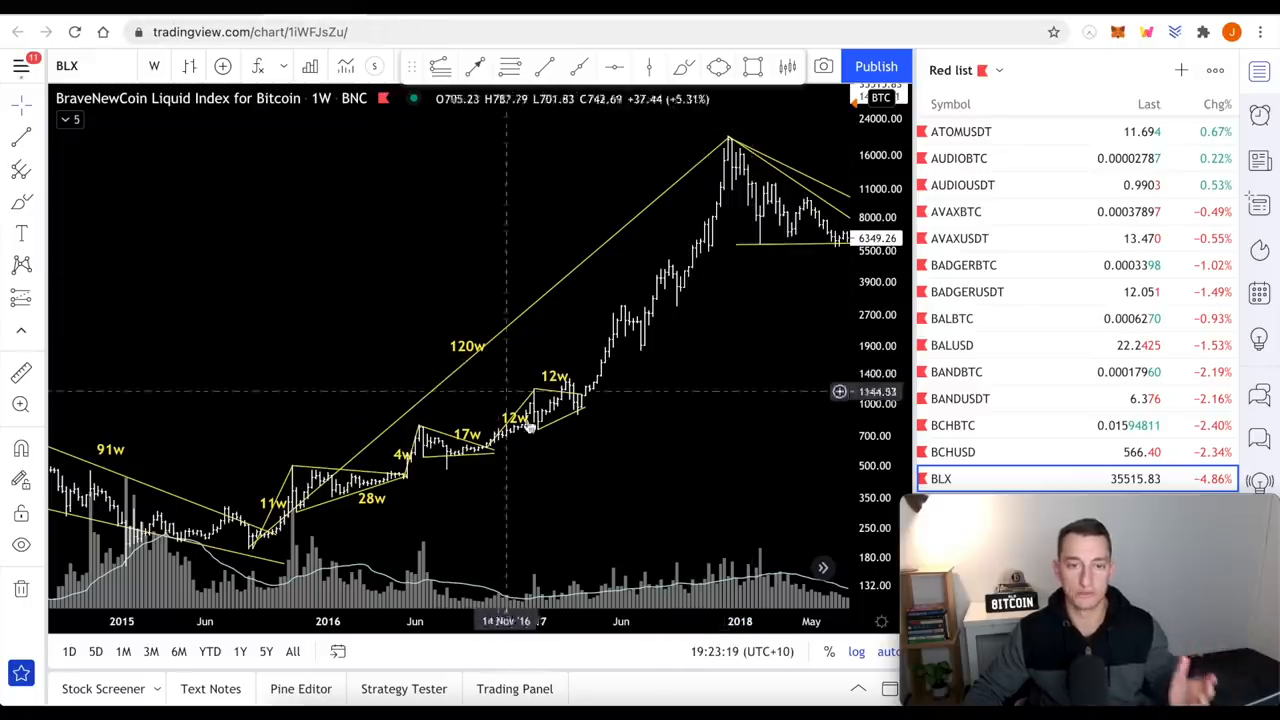
mouse_move(470, 436)
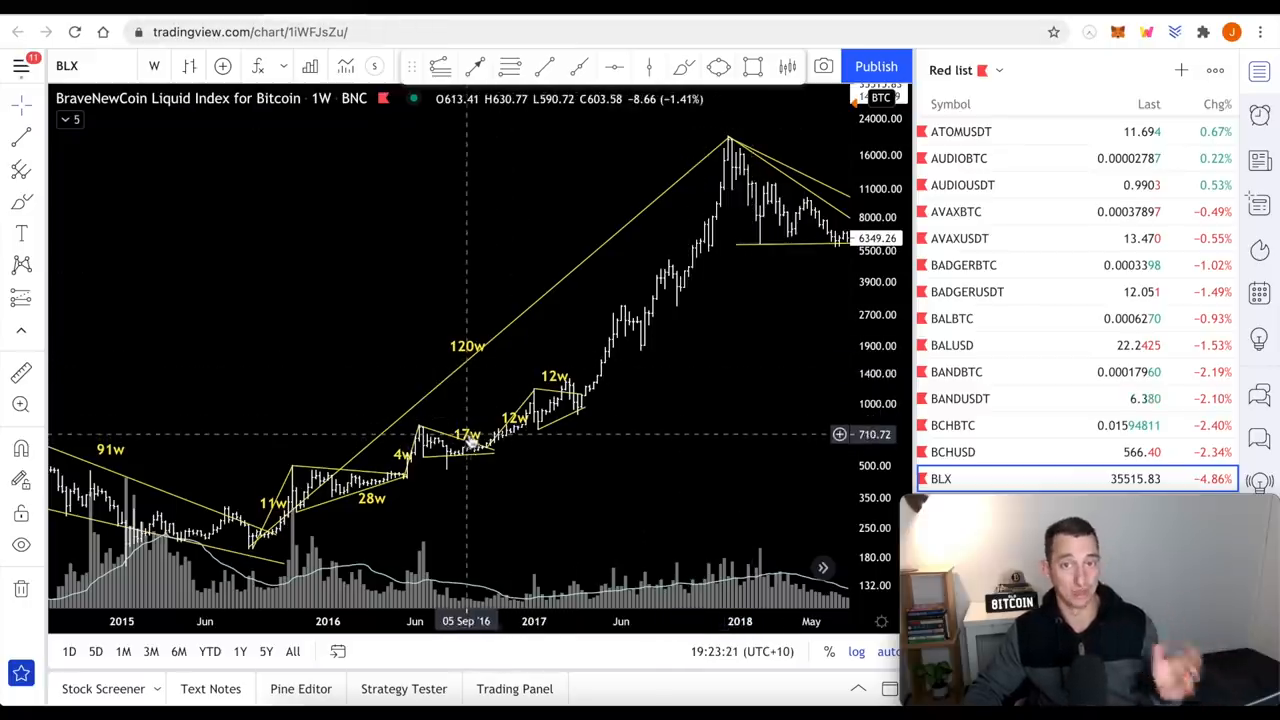
mouse_move(432, 462)
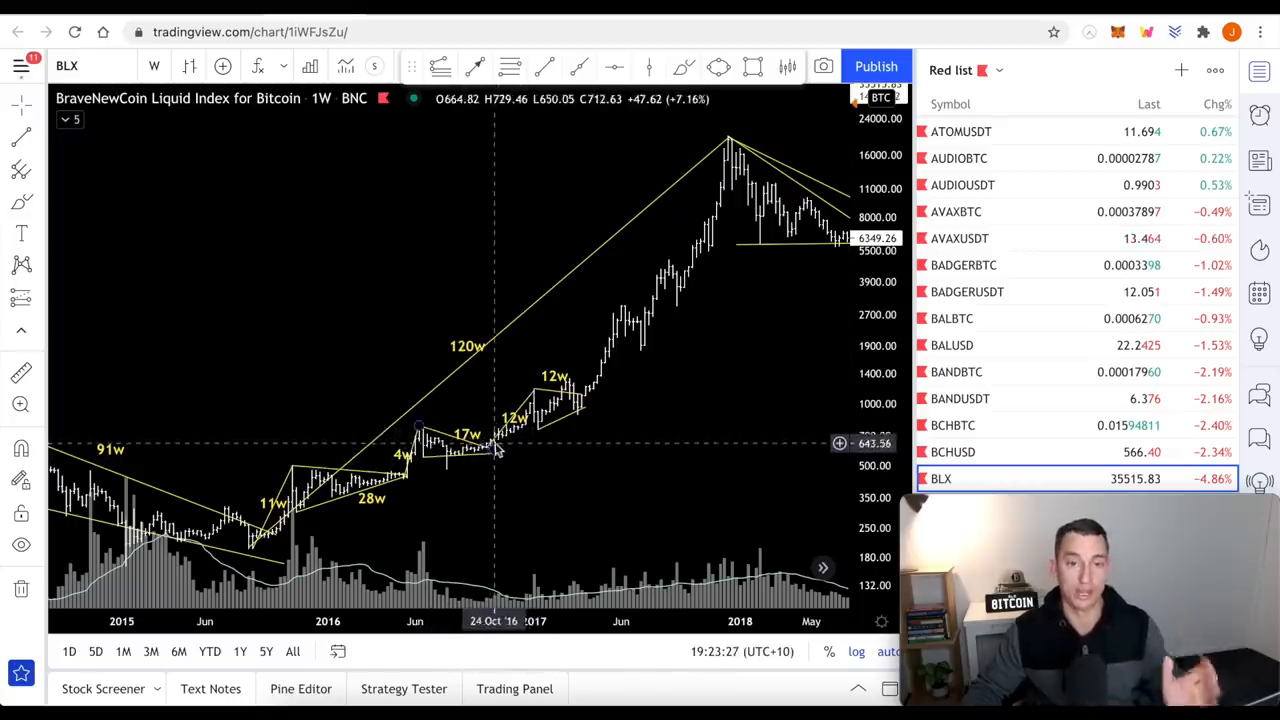
mouse_move(510, 436)
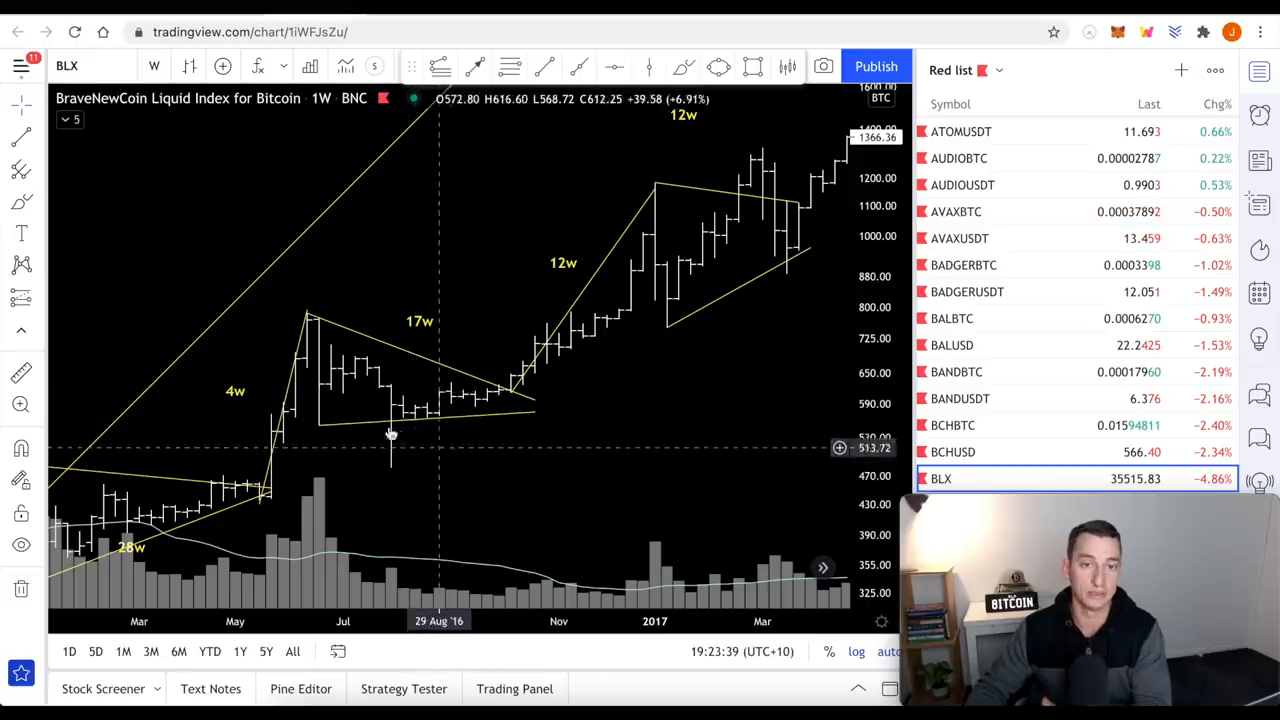
mouse_move(430, 428)
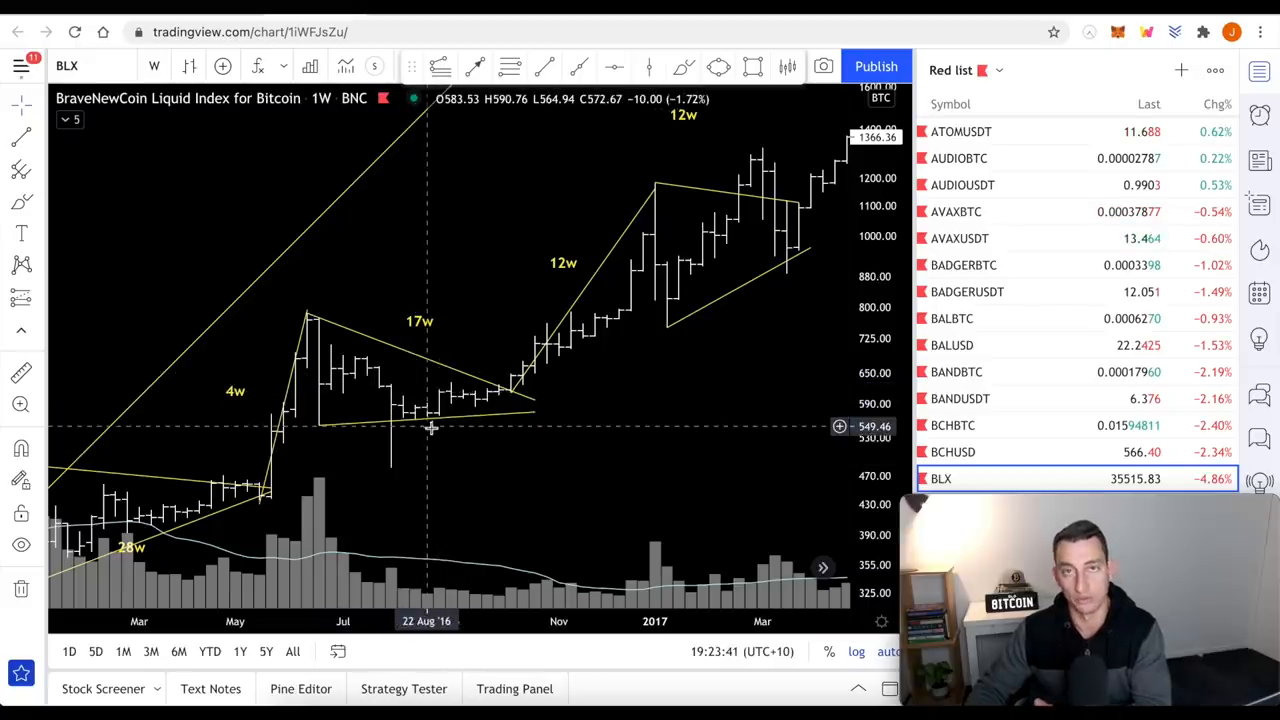
mouse_move(598, 330)
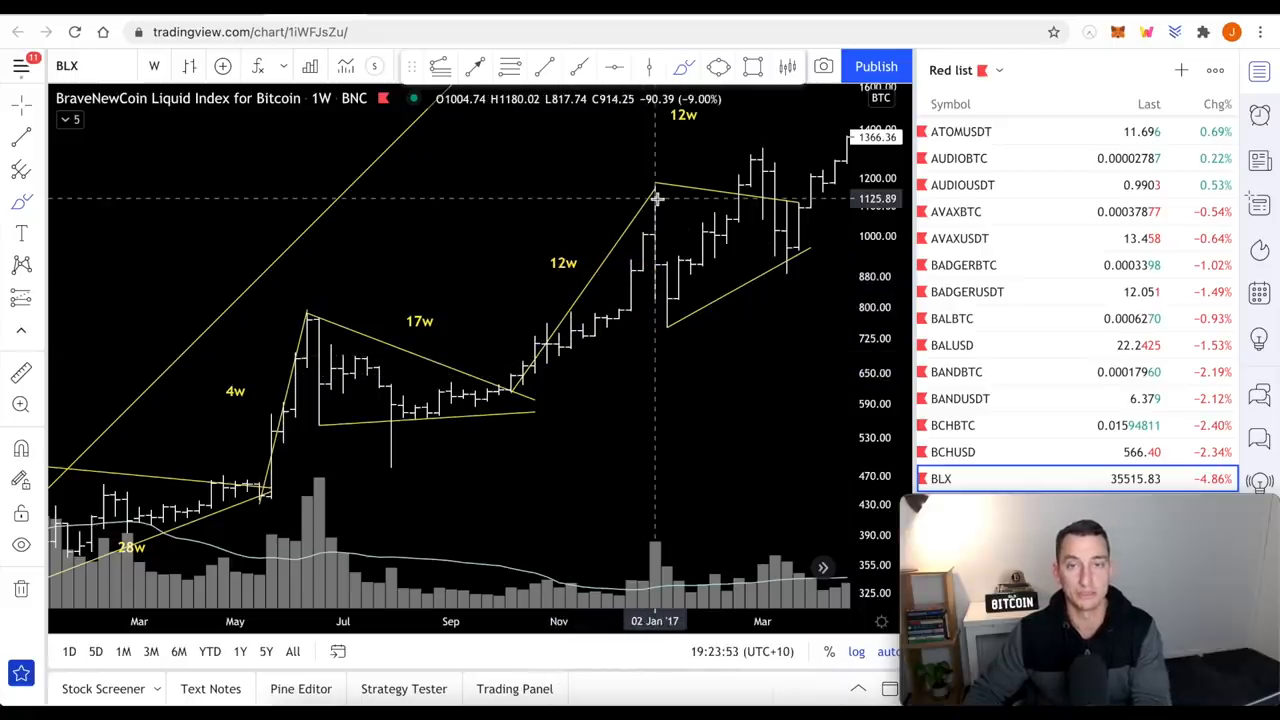
mouse_move(632, 292)
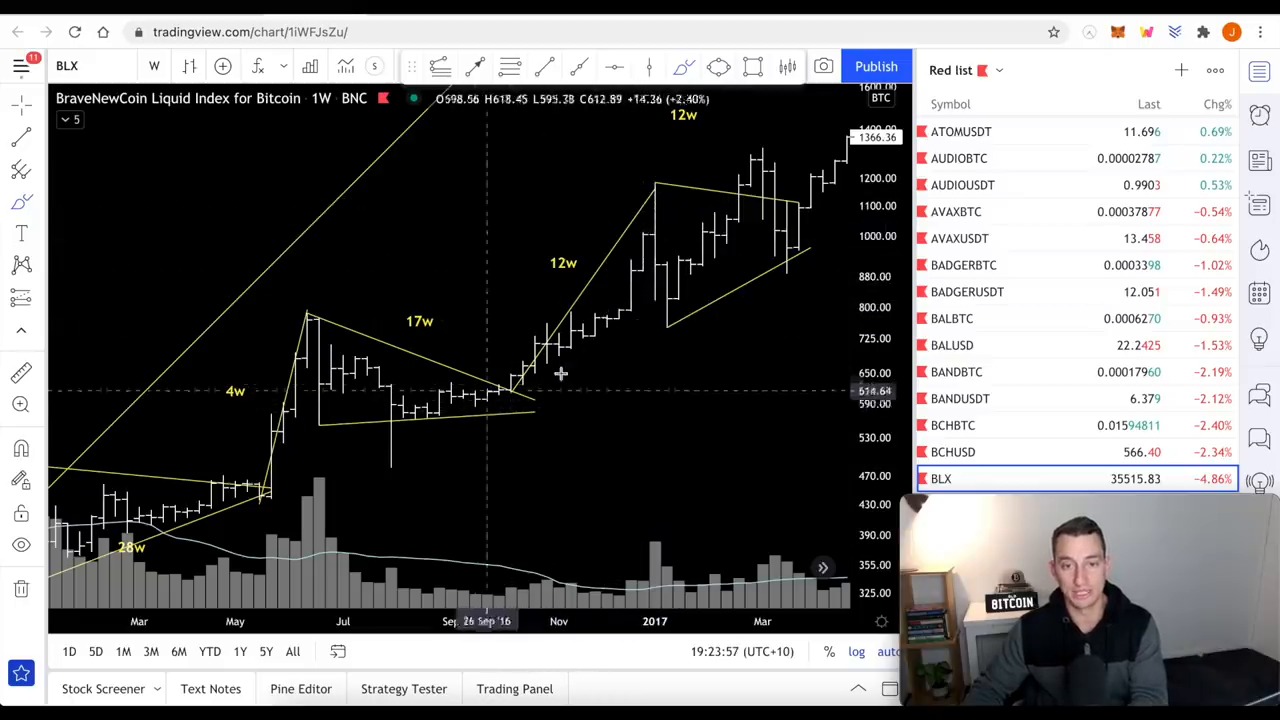
mouse_move(380, 432)
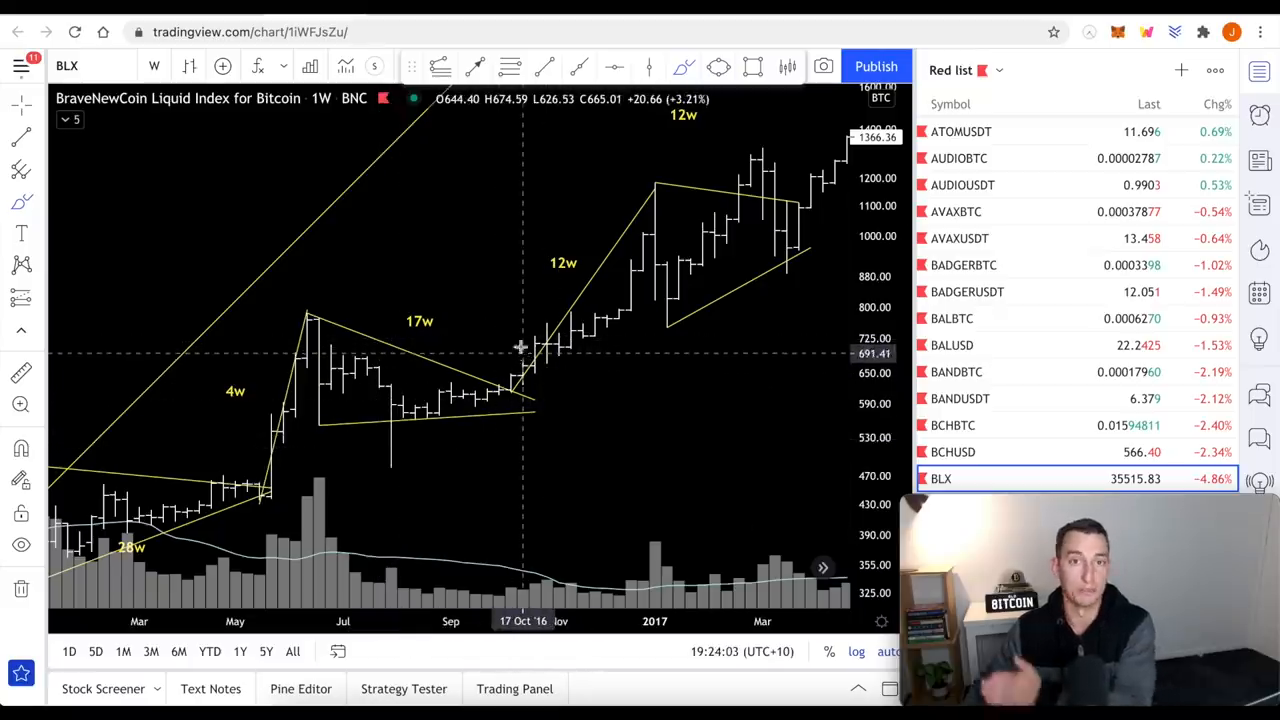
Switch the chart to the weekly BTCUSDT pair from Binance.
left_click(956, 404)
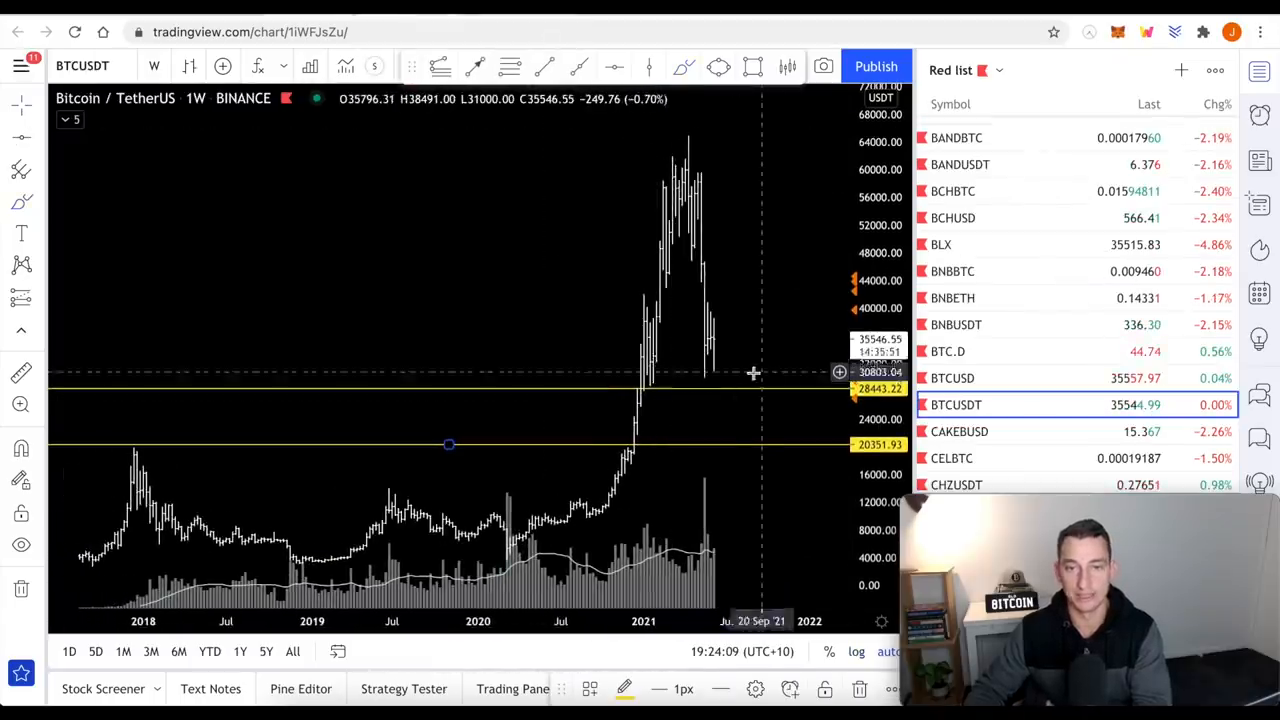
mouse_move(720, 396)
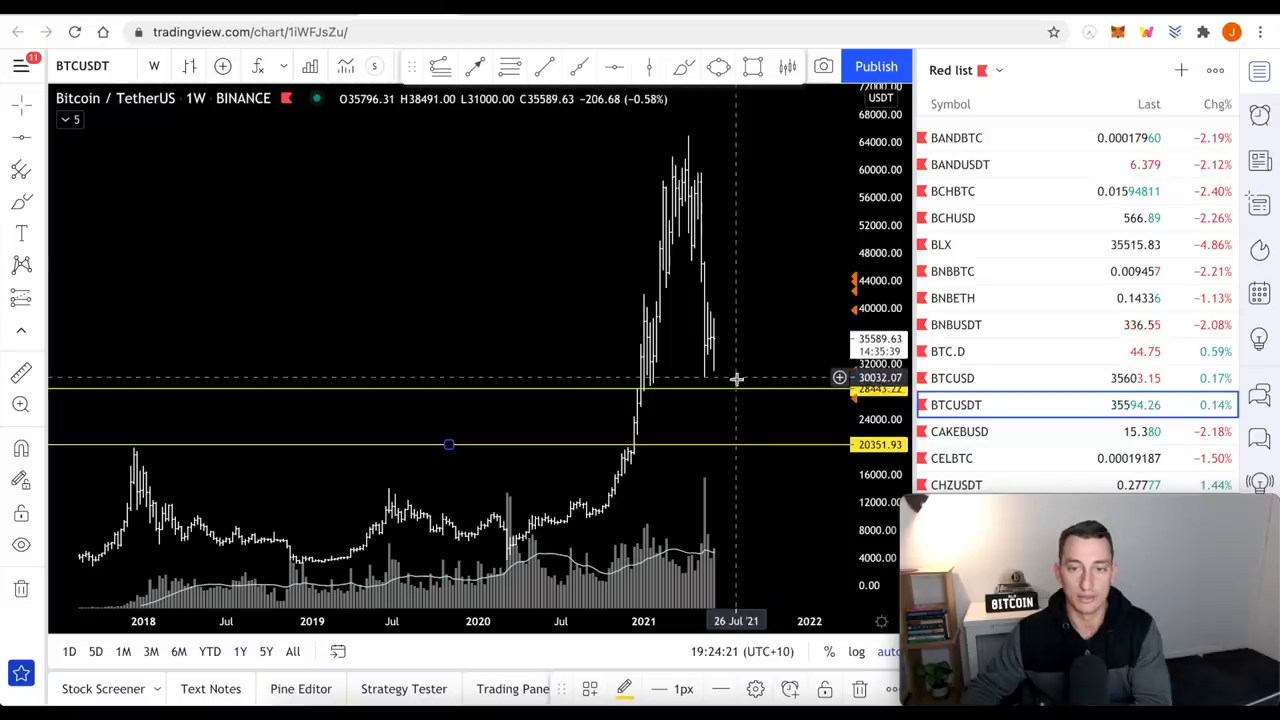
mouse_move(728, 362)
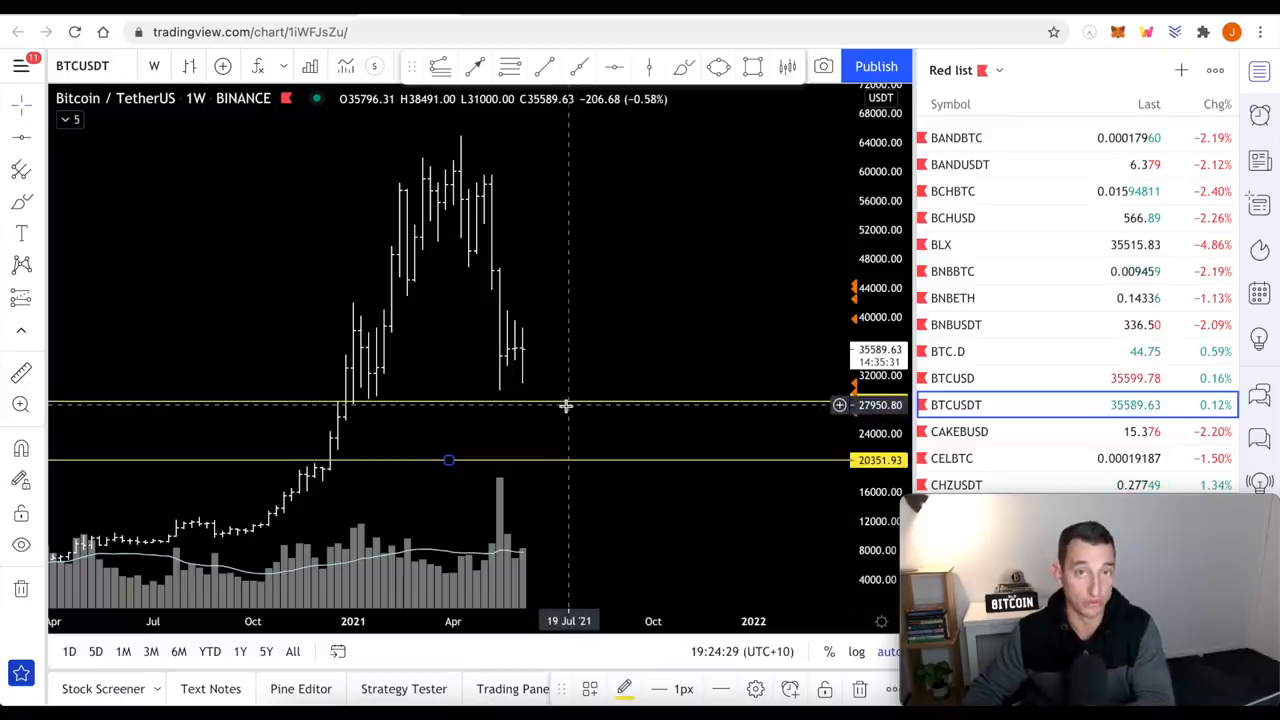
mouse_move(490, 220)
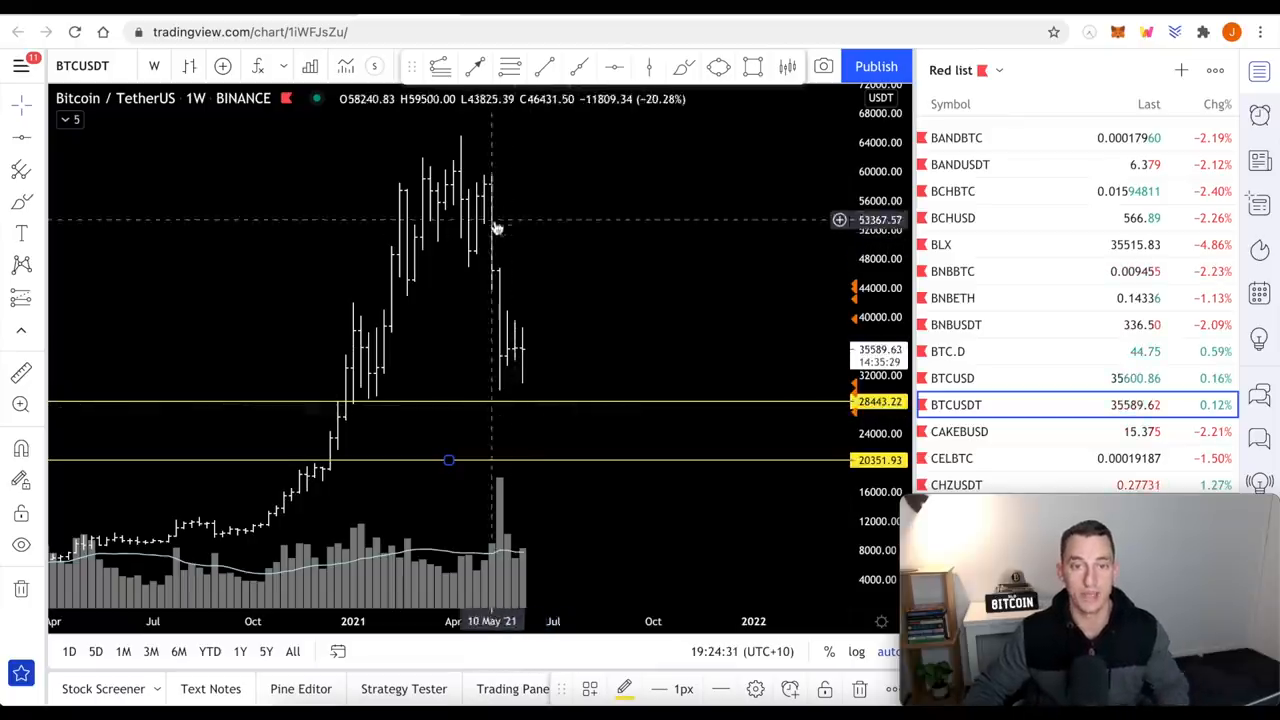
mouse_move(508, 328)
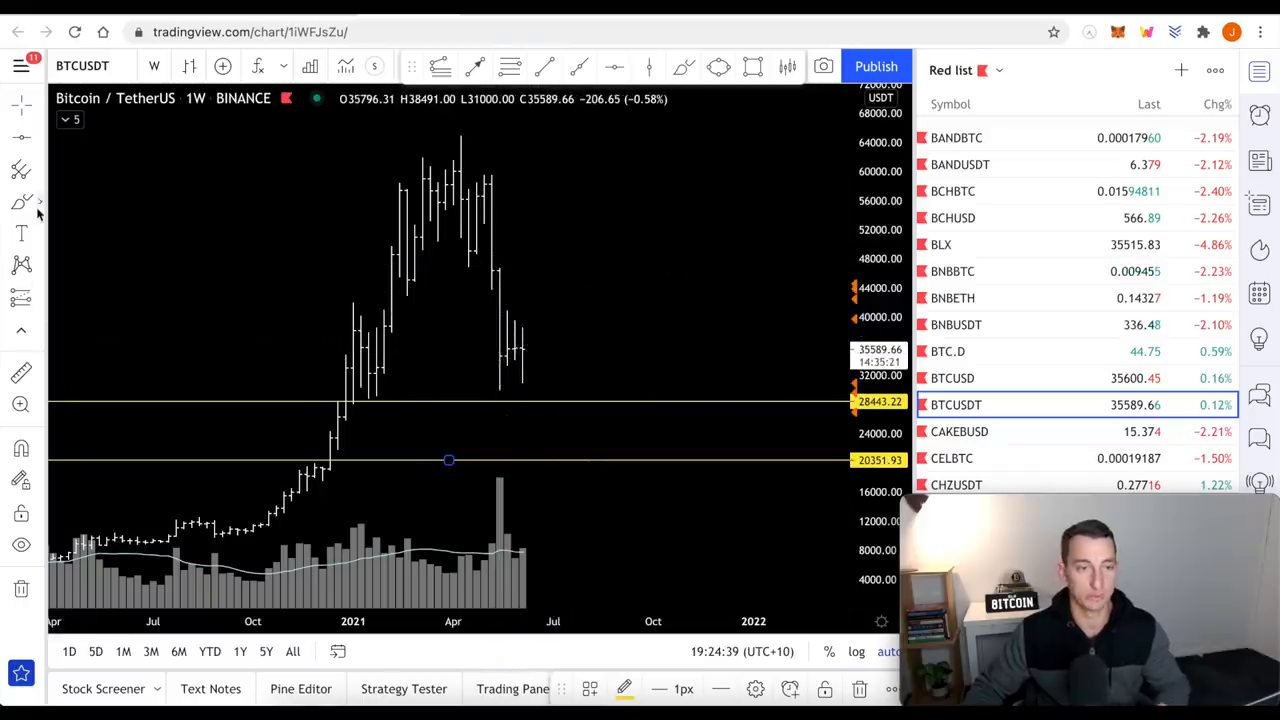
mouse_move(540, 360)
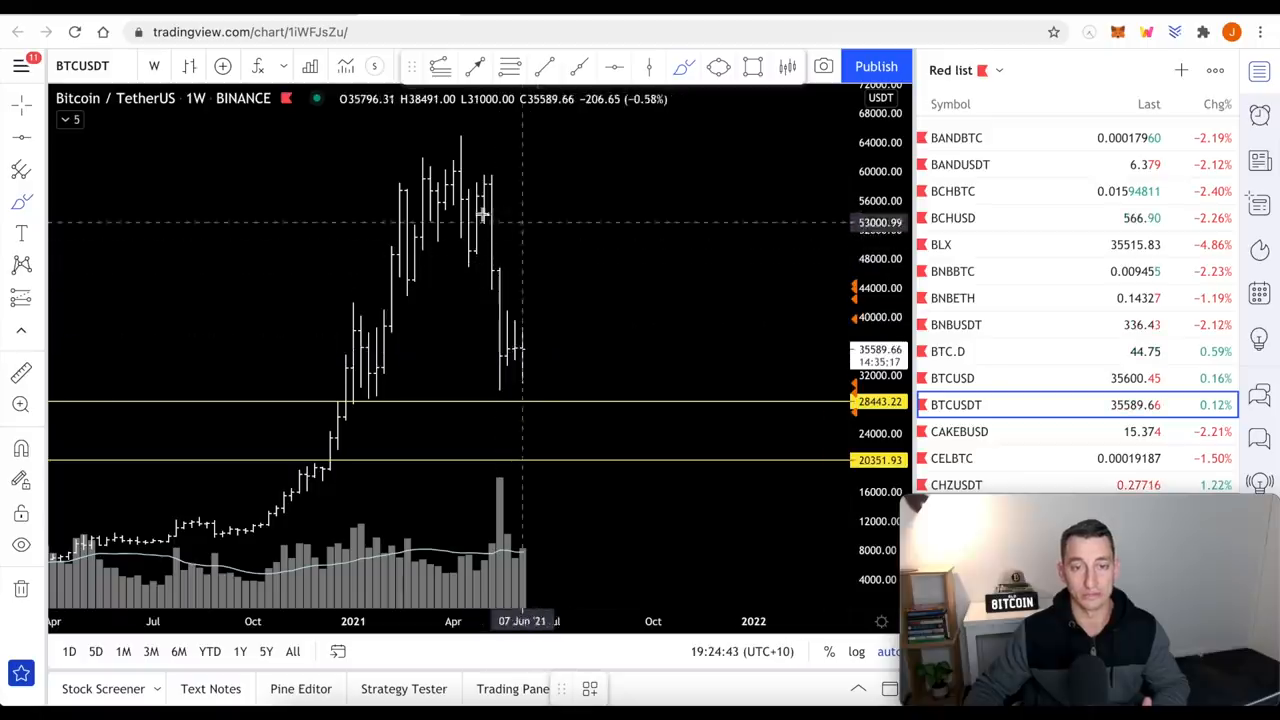
mouse_move(524, 170)
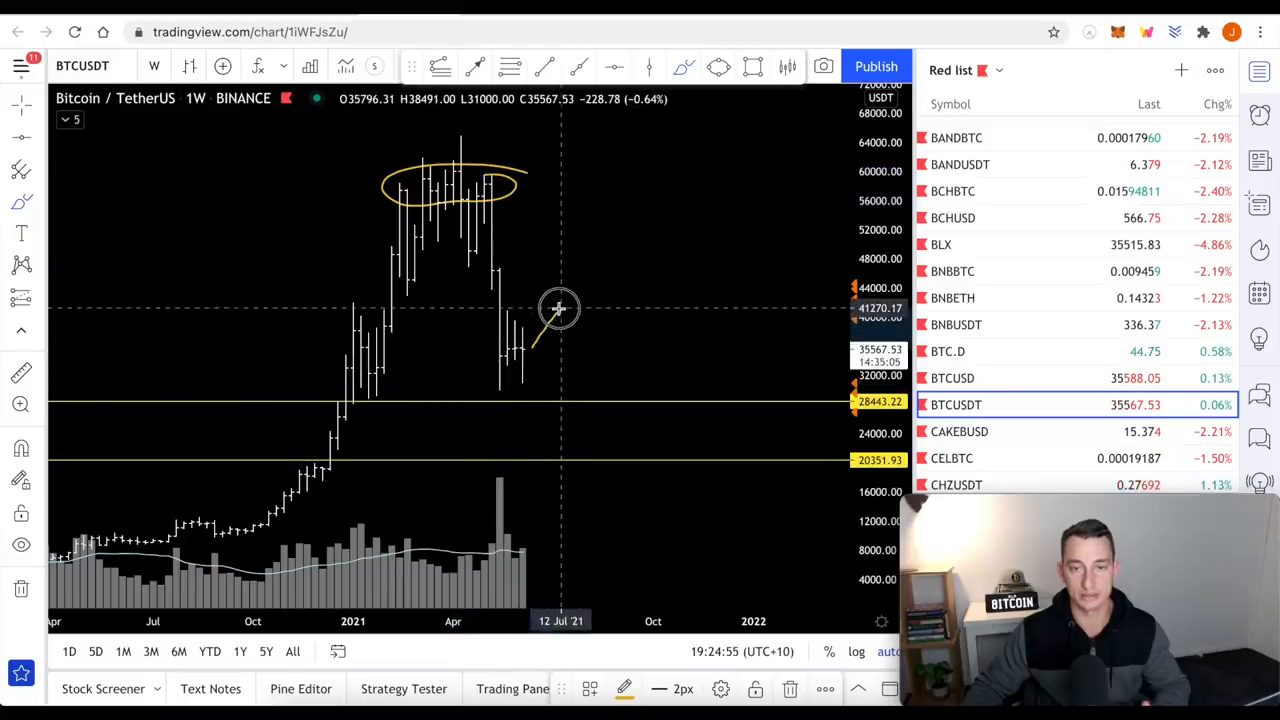
mouse_move(512, 308)
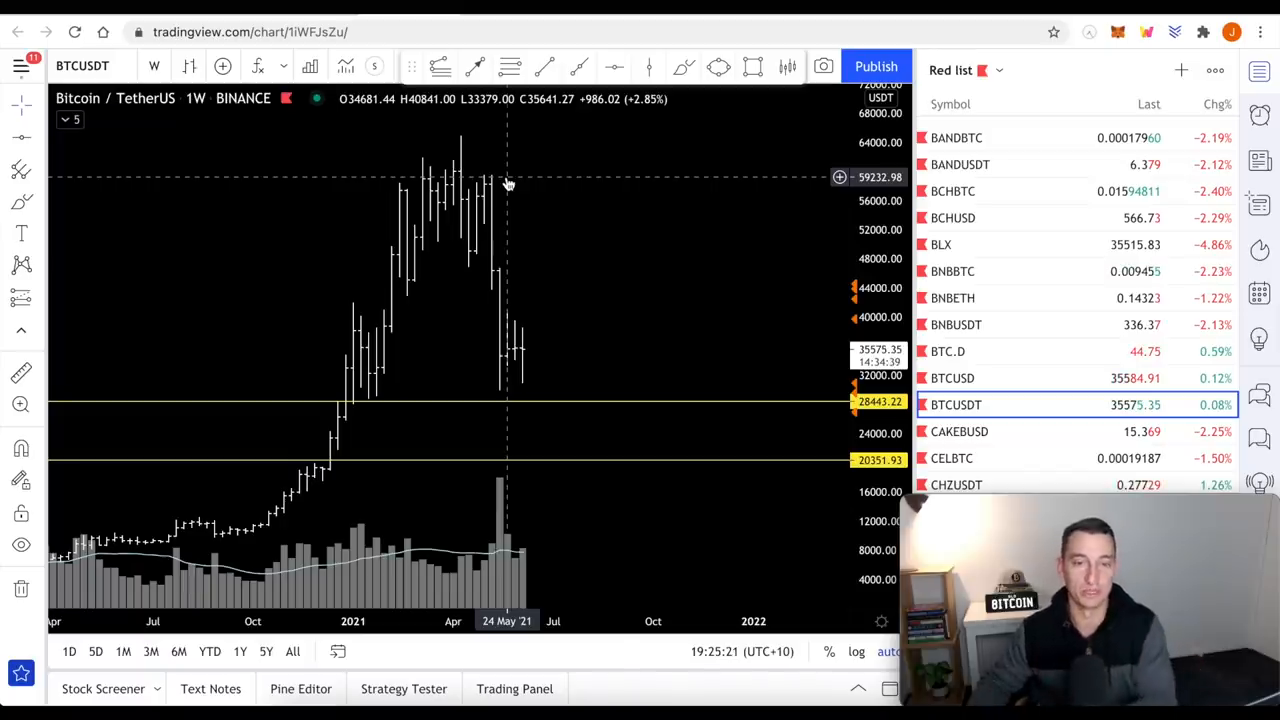
mouse_move(570, 268)
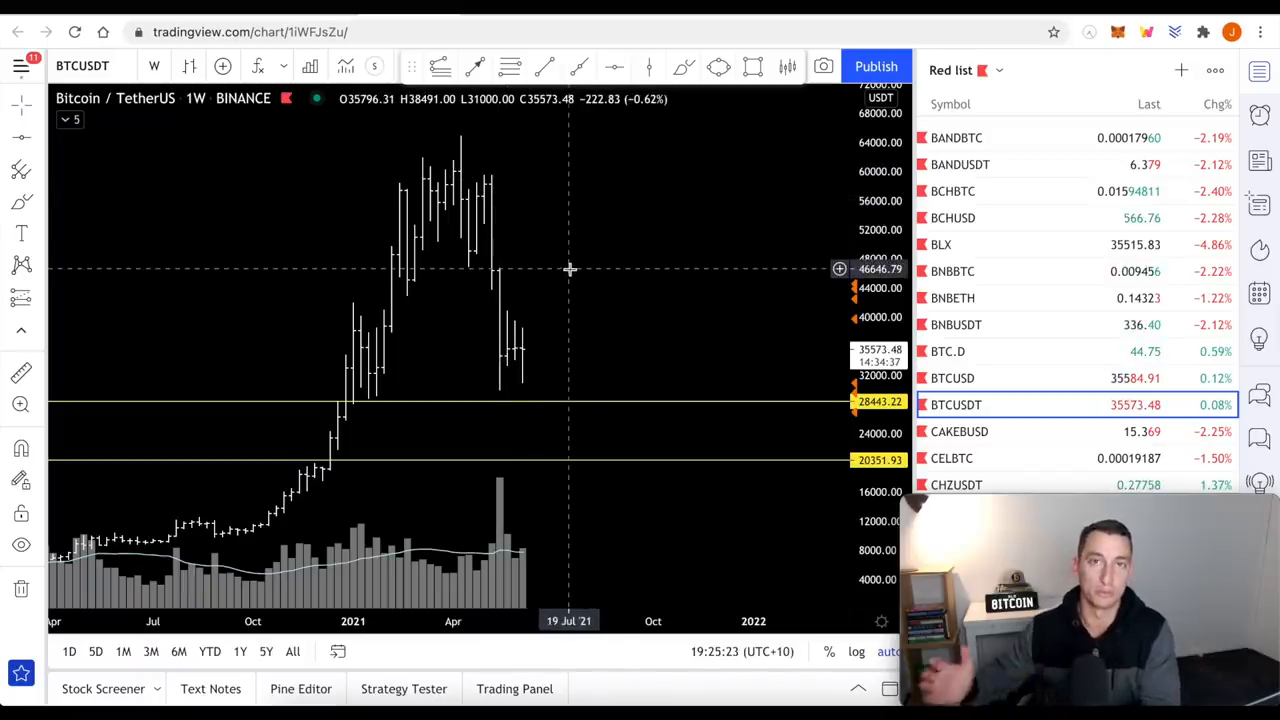
mouse_move(552, 376)
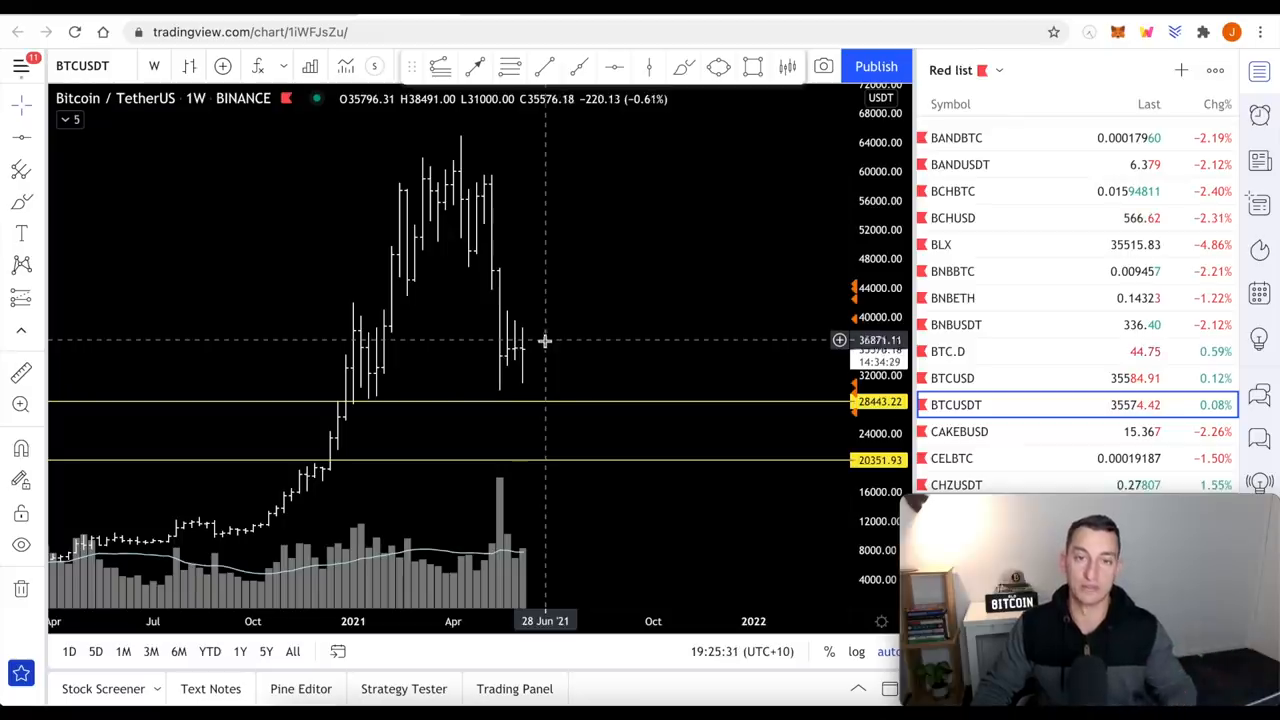
mouse_move(564, 256)
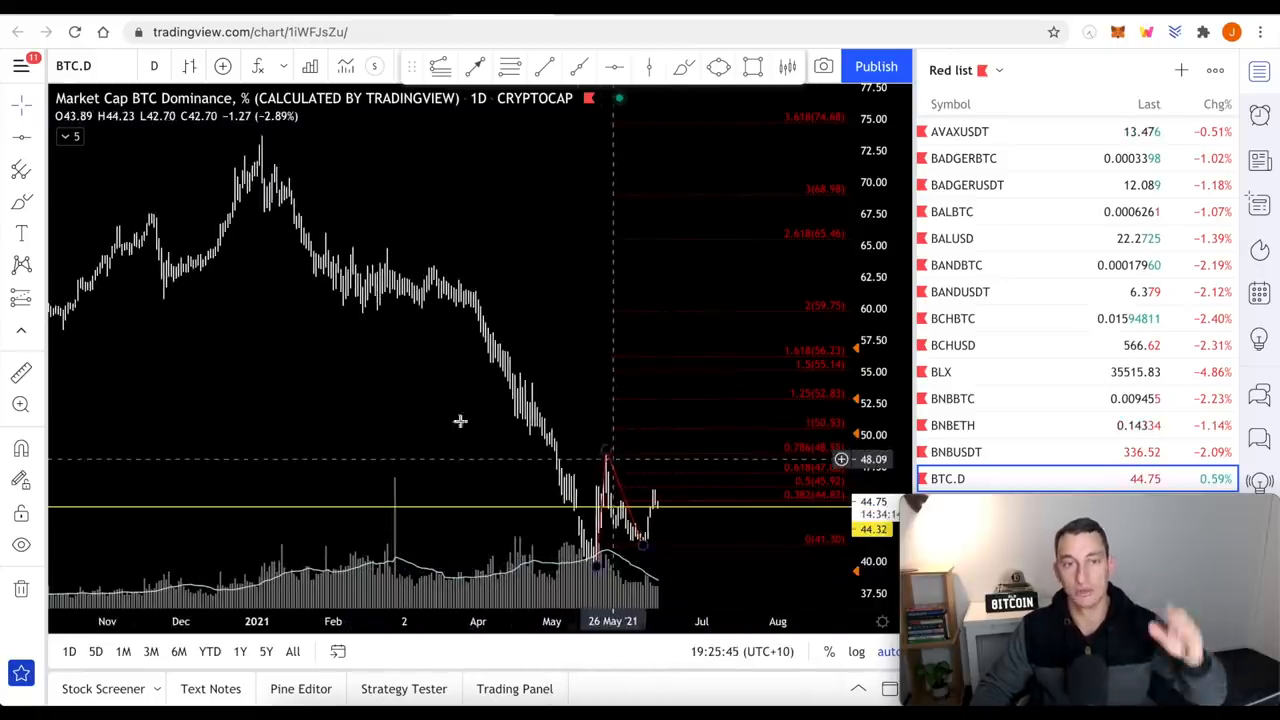
mouse_move(488, 468)
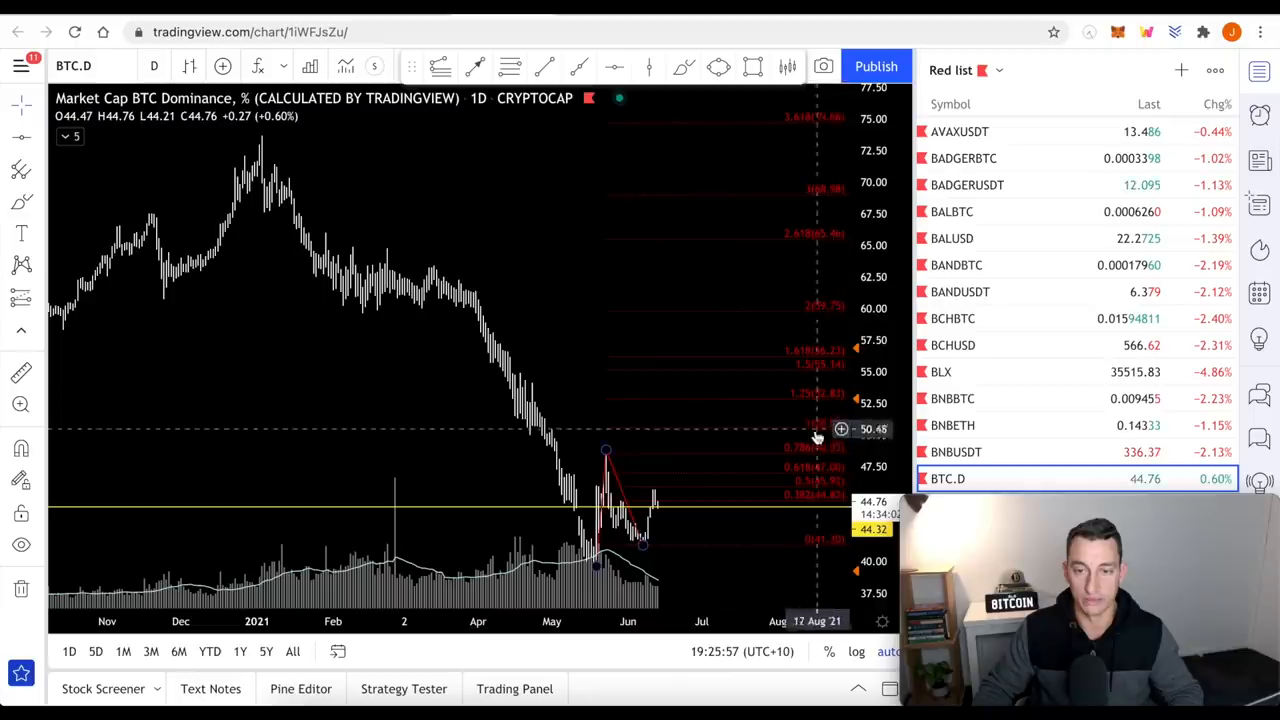
mouse_move(816, 368)
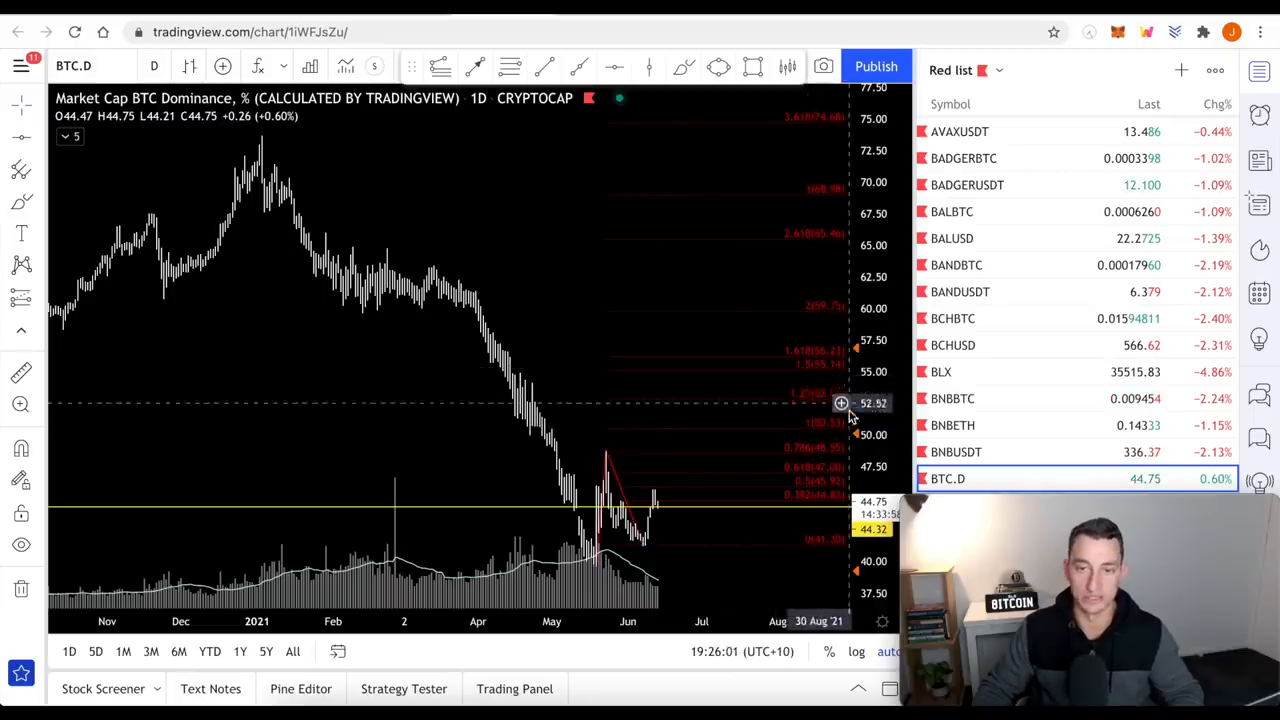
mouse_move(840, 376)
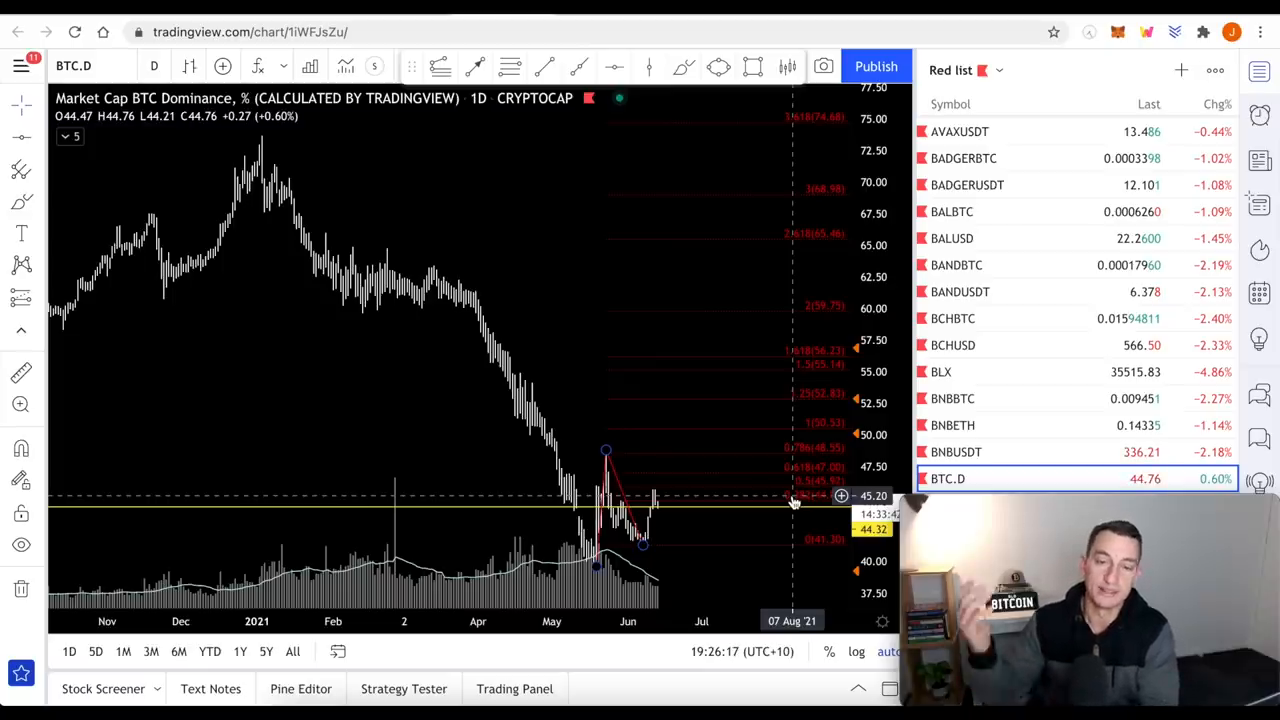
mouse_move(576, 390)
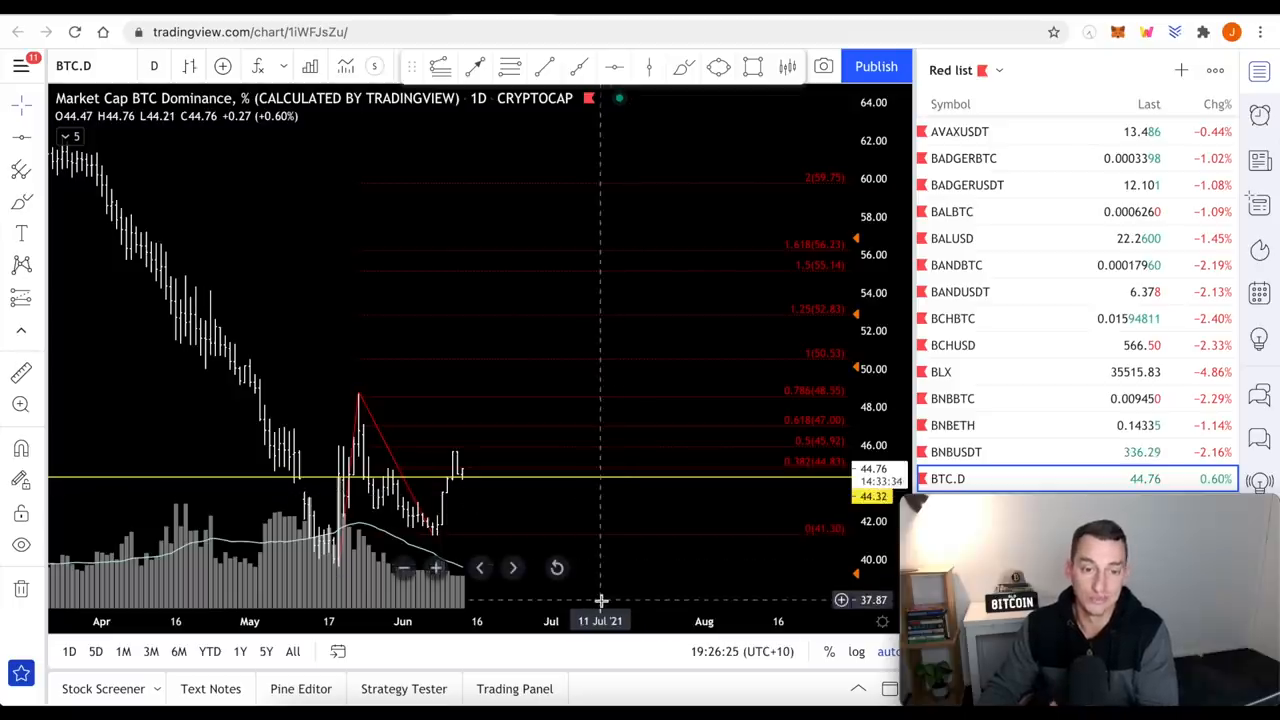
mouse_move(600, 504)
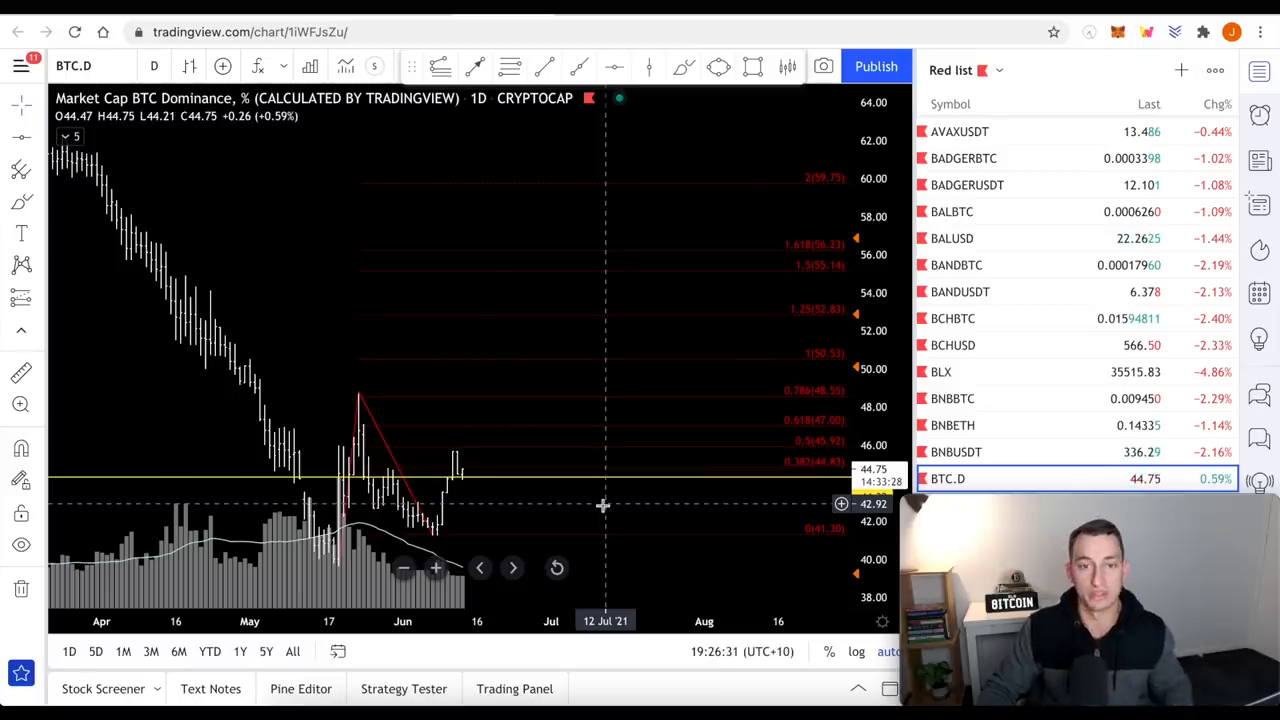
mouse_move(428, 404)
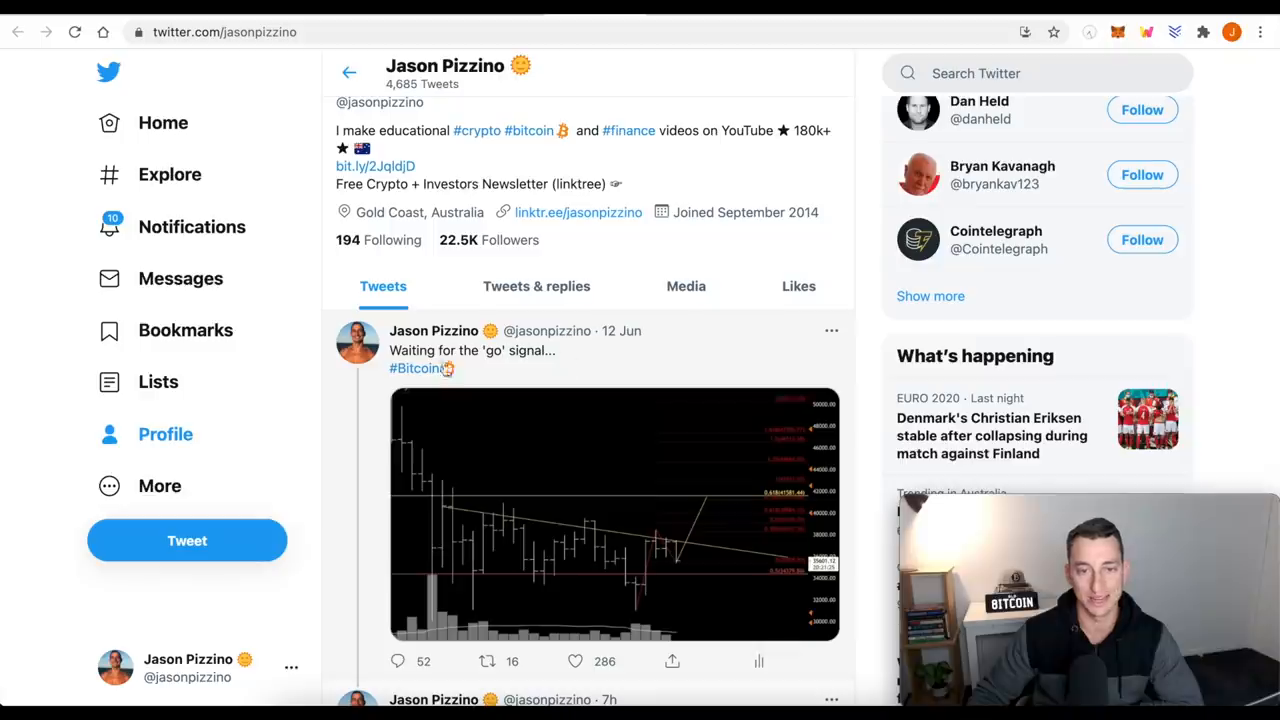
mouse_move(686, 576)
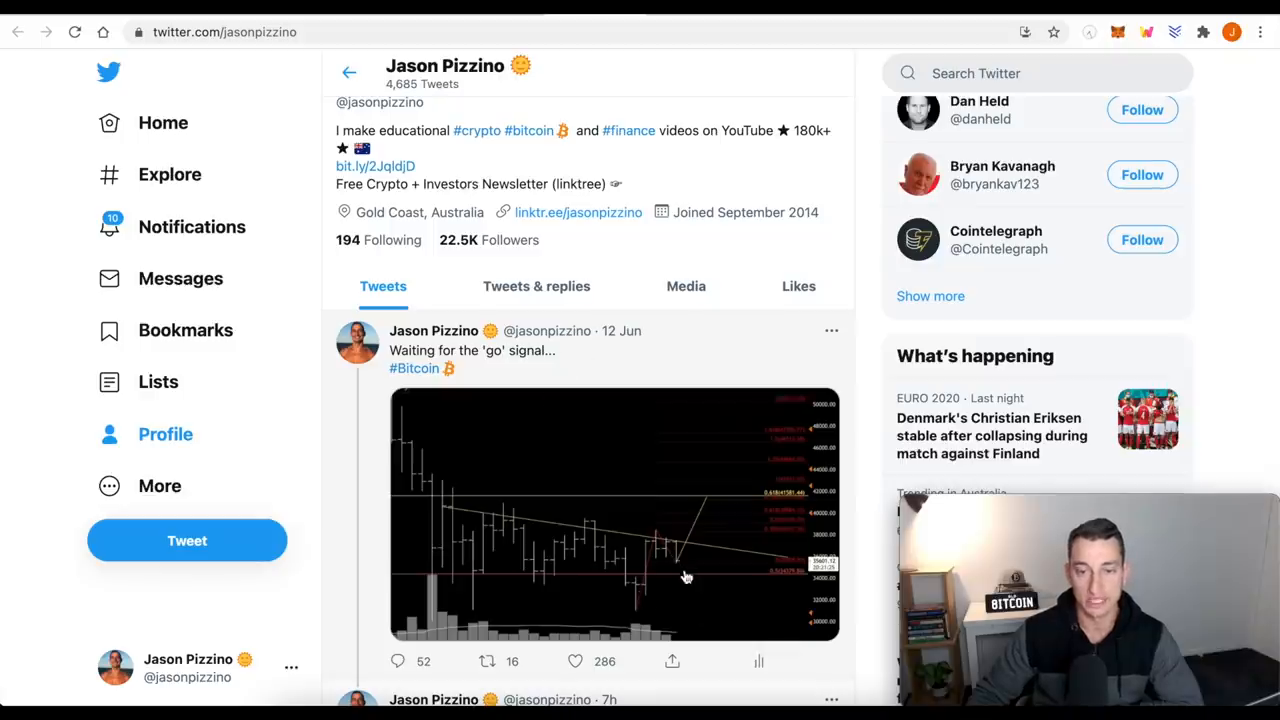
mouse_move(692, 580)
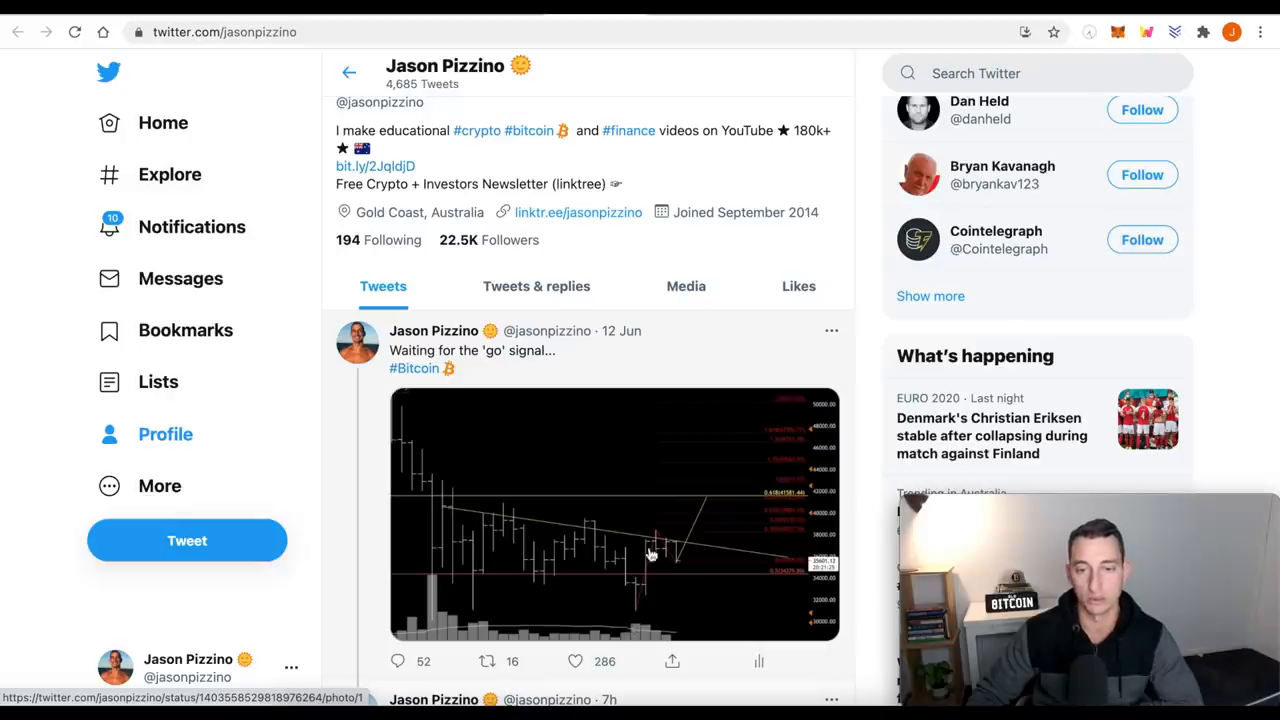
mouse_move(700, 540)
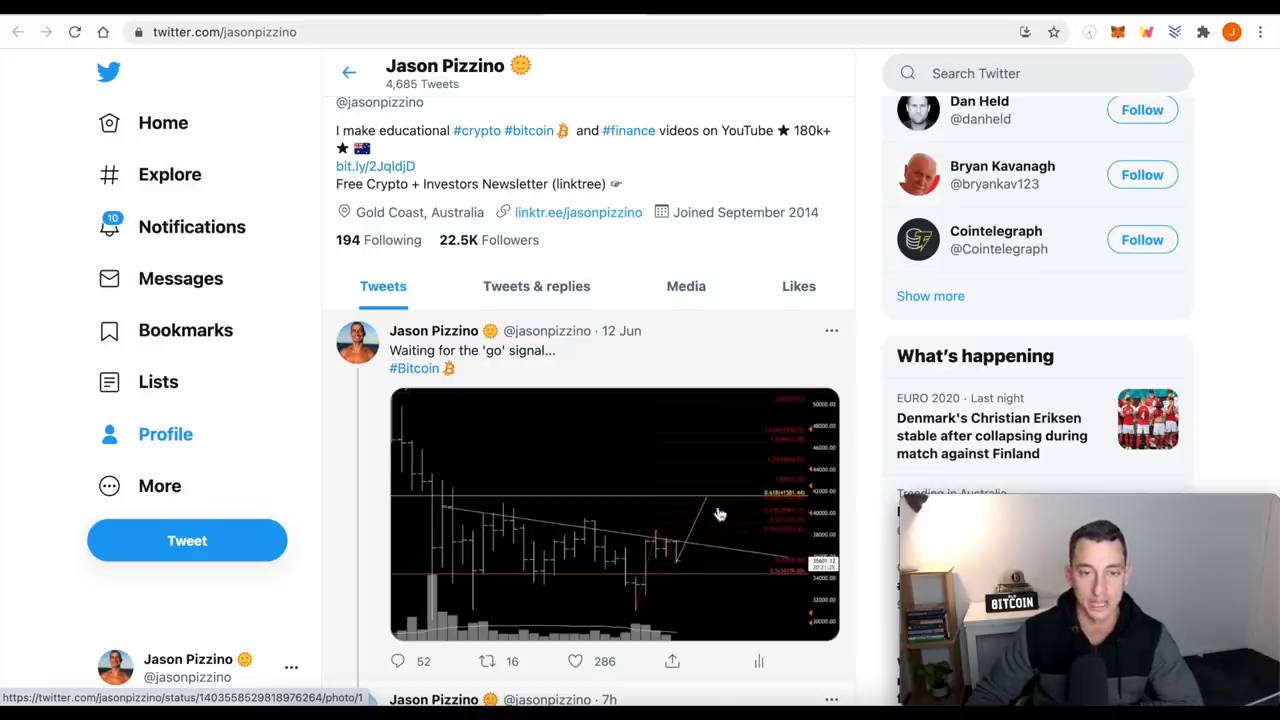
Scroll the Twitter profile to the 'Still waiting for that go signal' tweet.
scroll("down", 3)
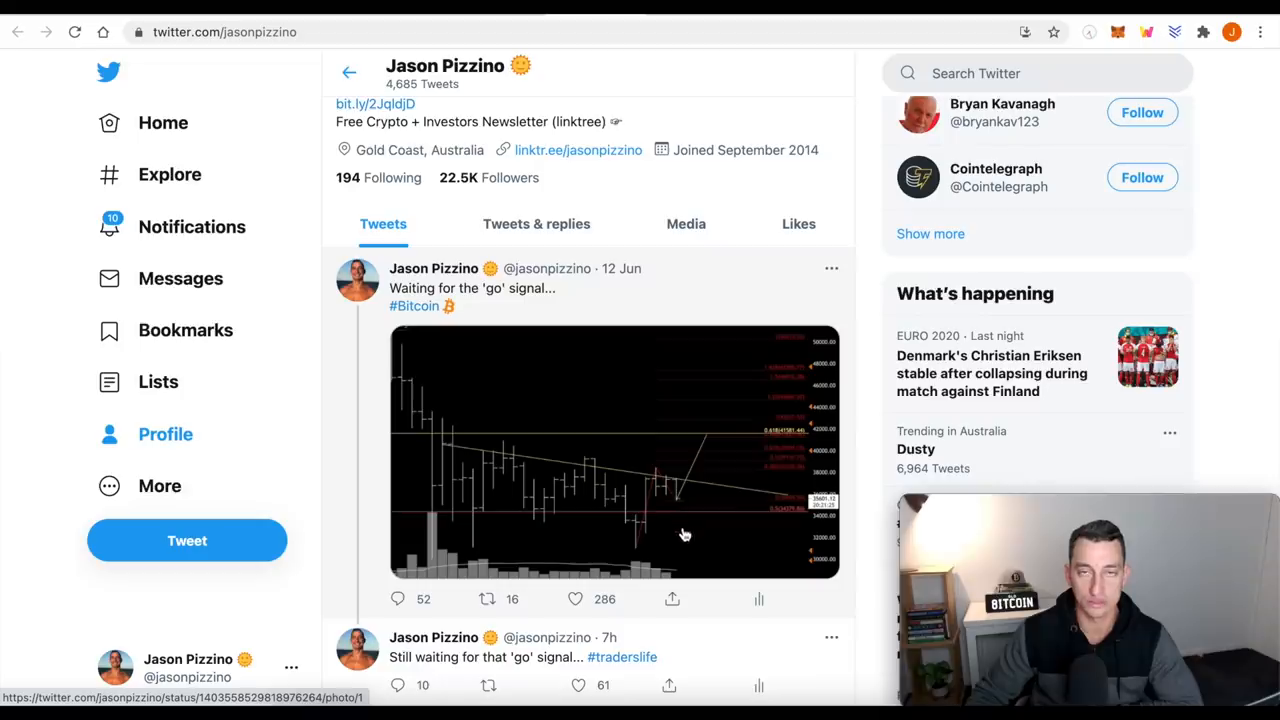
mouse_move(684, 476)
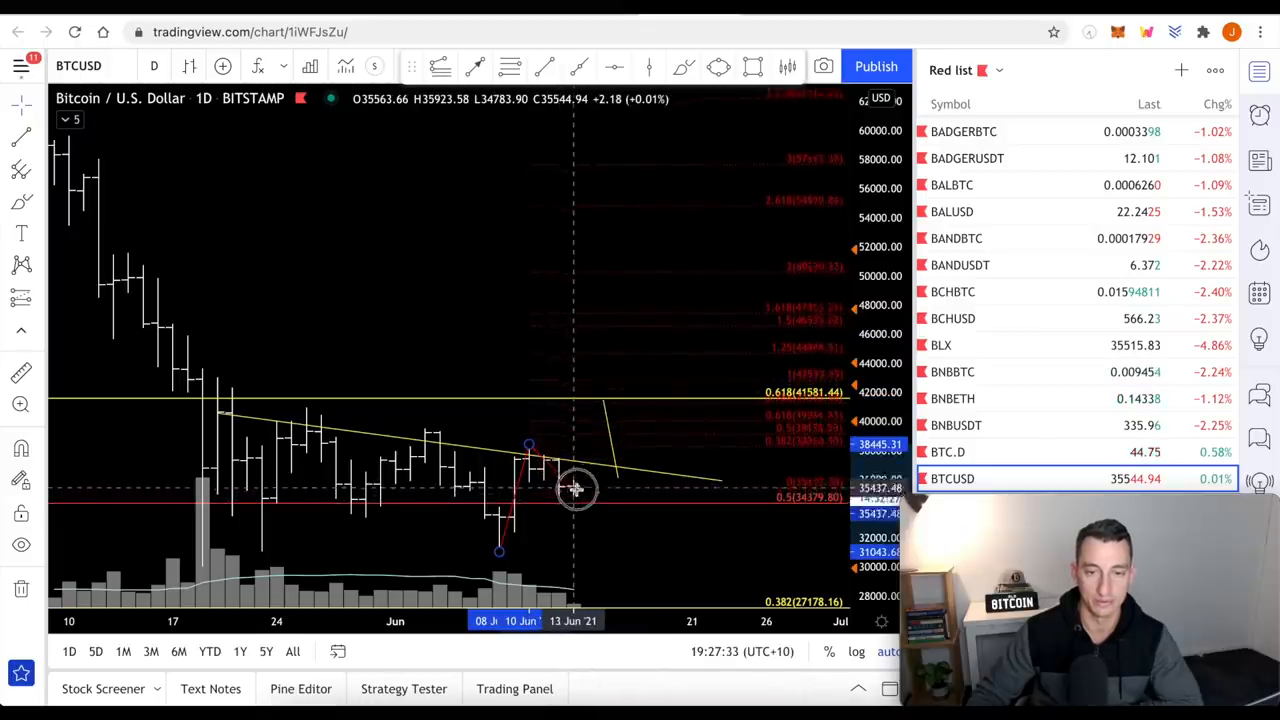
mouse_move(562, 498)
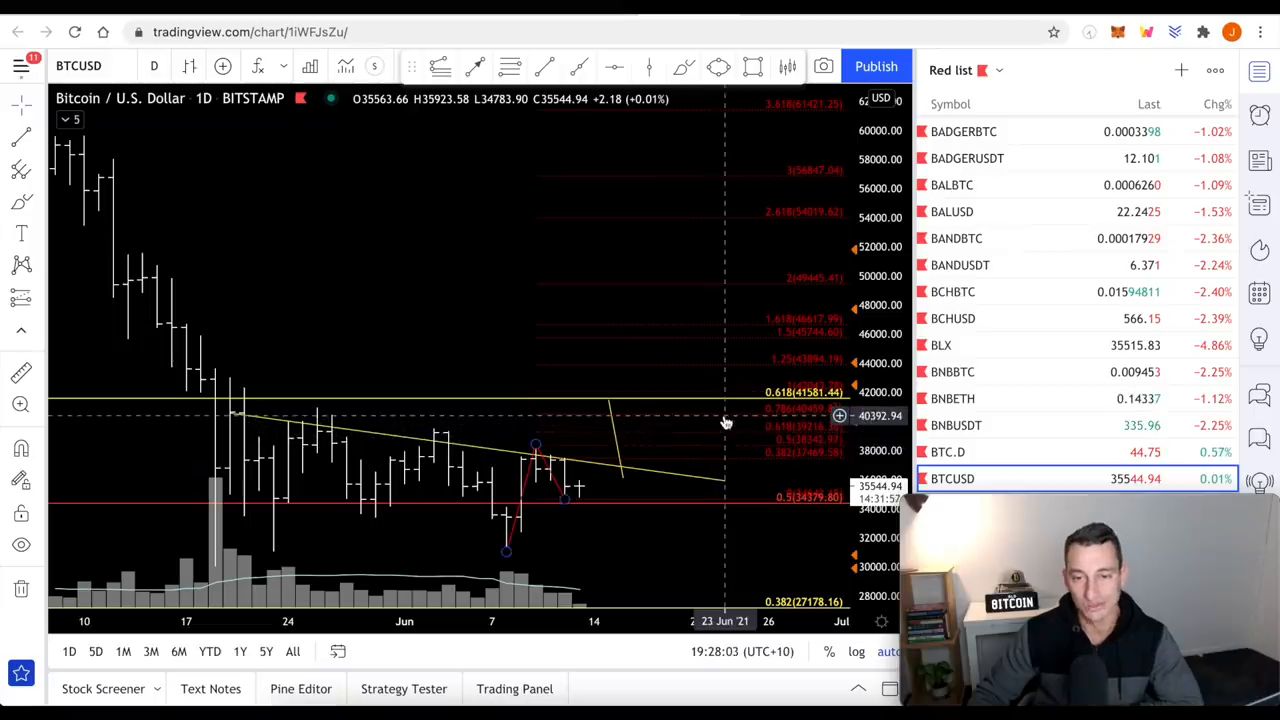
mouse_move(400, 436)
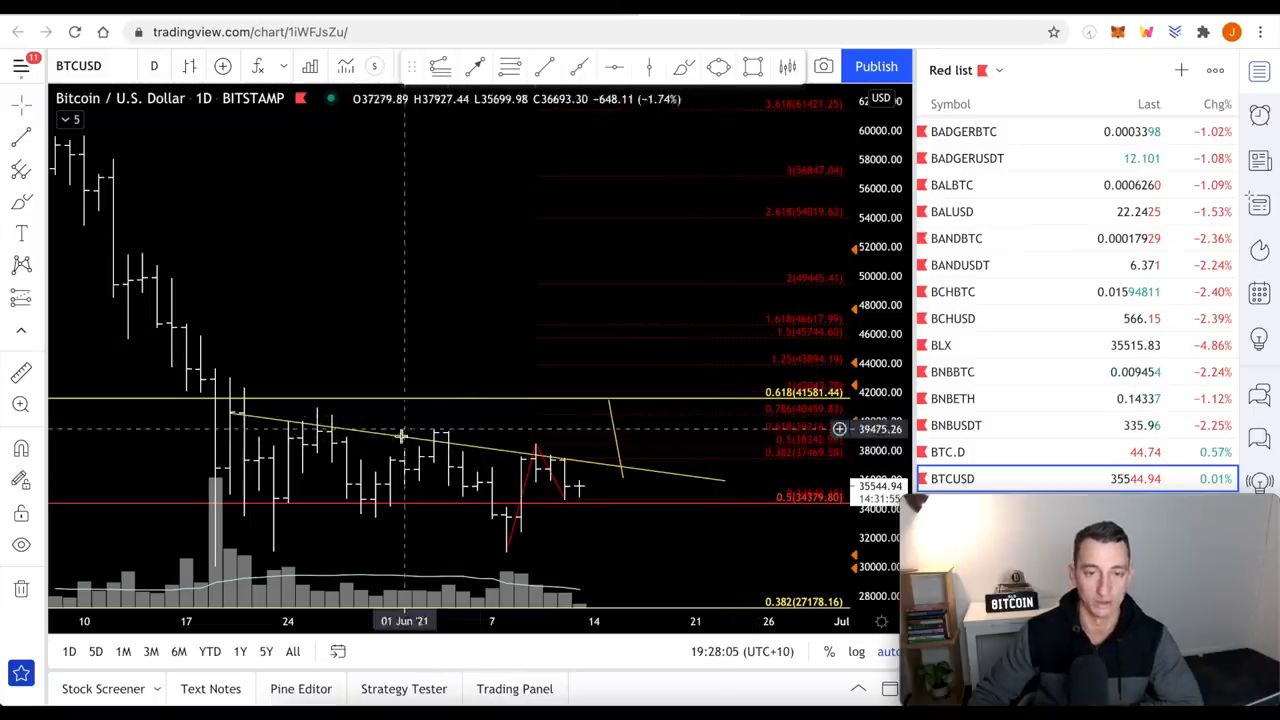
mouse_move(564, 456)
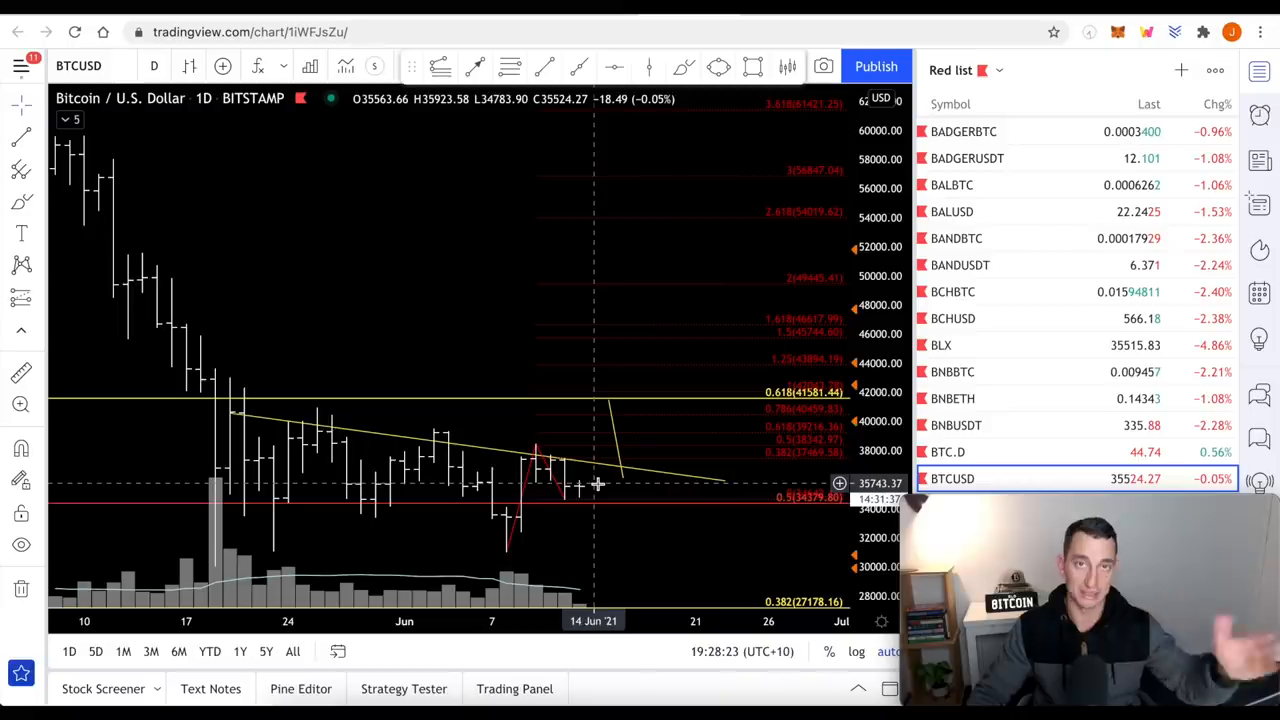
mouse_move(584, 528)
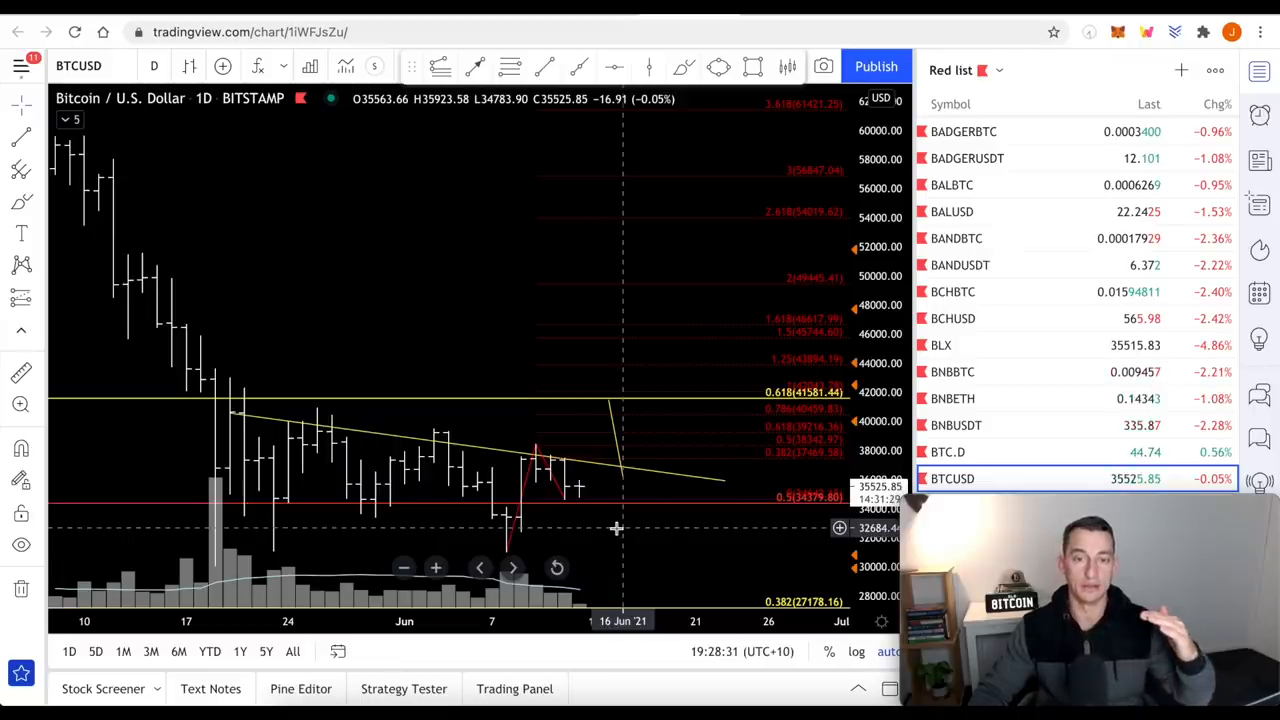
mouse_move(608, 556)
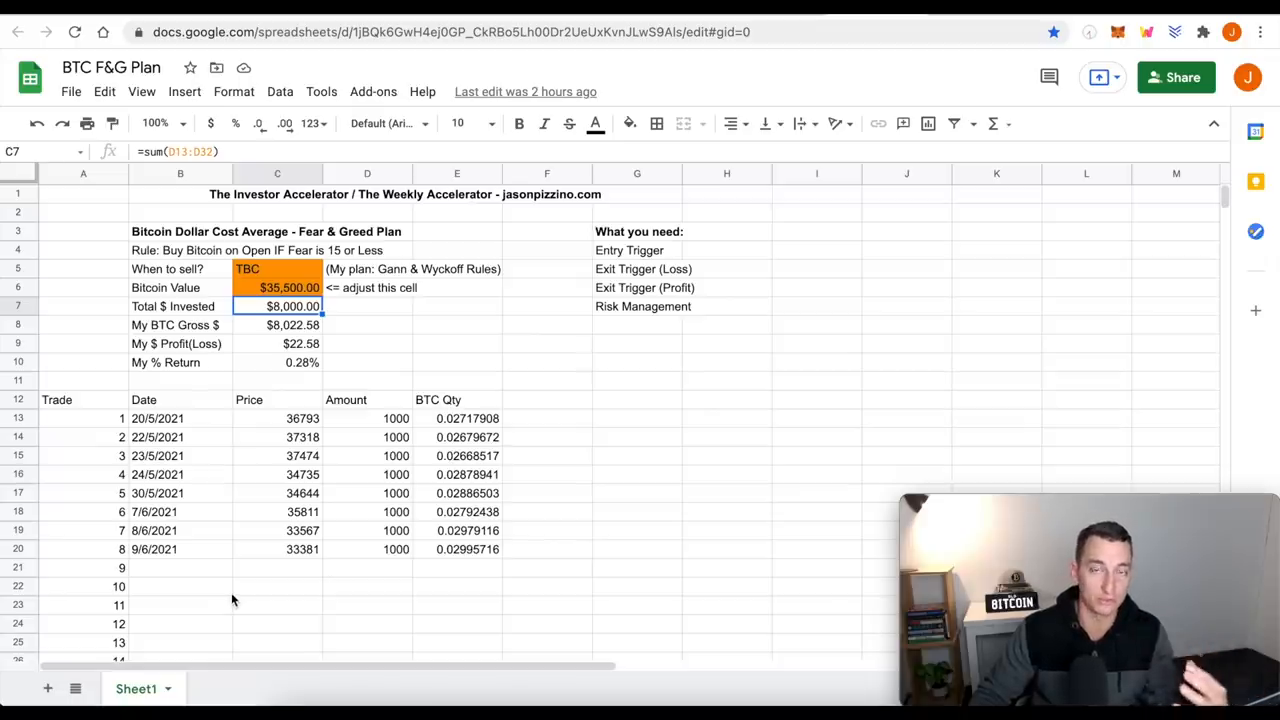
mouse_move(508, 428)
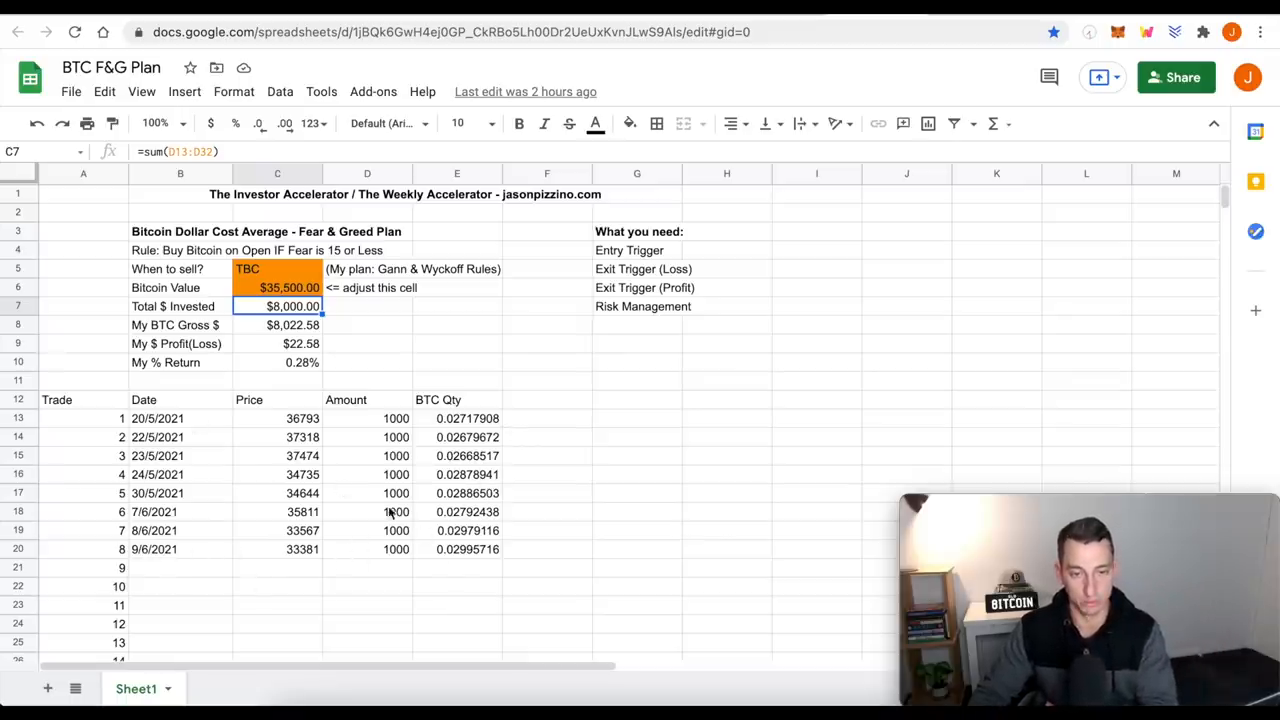
Select cell D10 in the BTC F&G Plan sheet showing the $35,500 Bitcoin value summary.
left_click(368, 362)
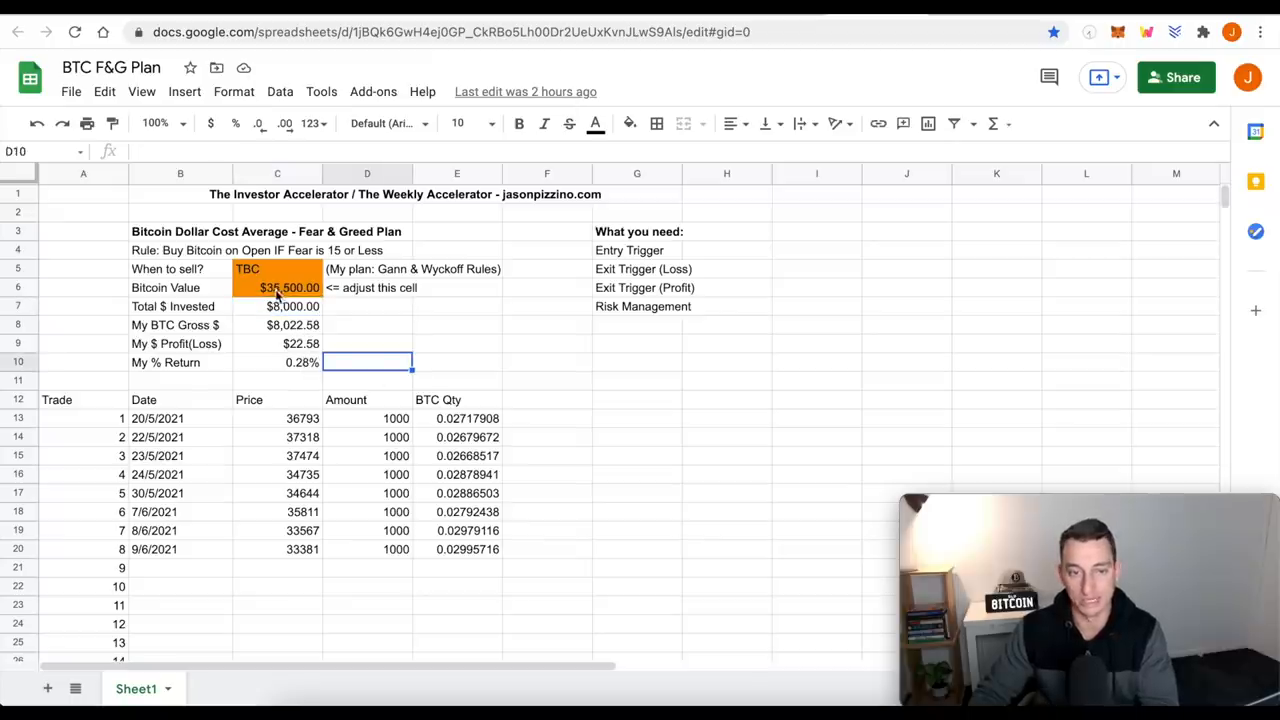
mouse_move(878, 88)
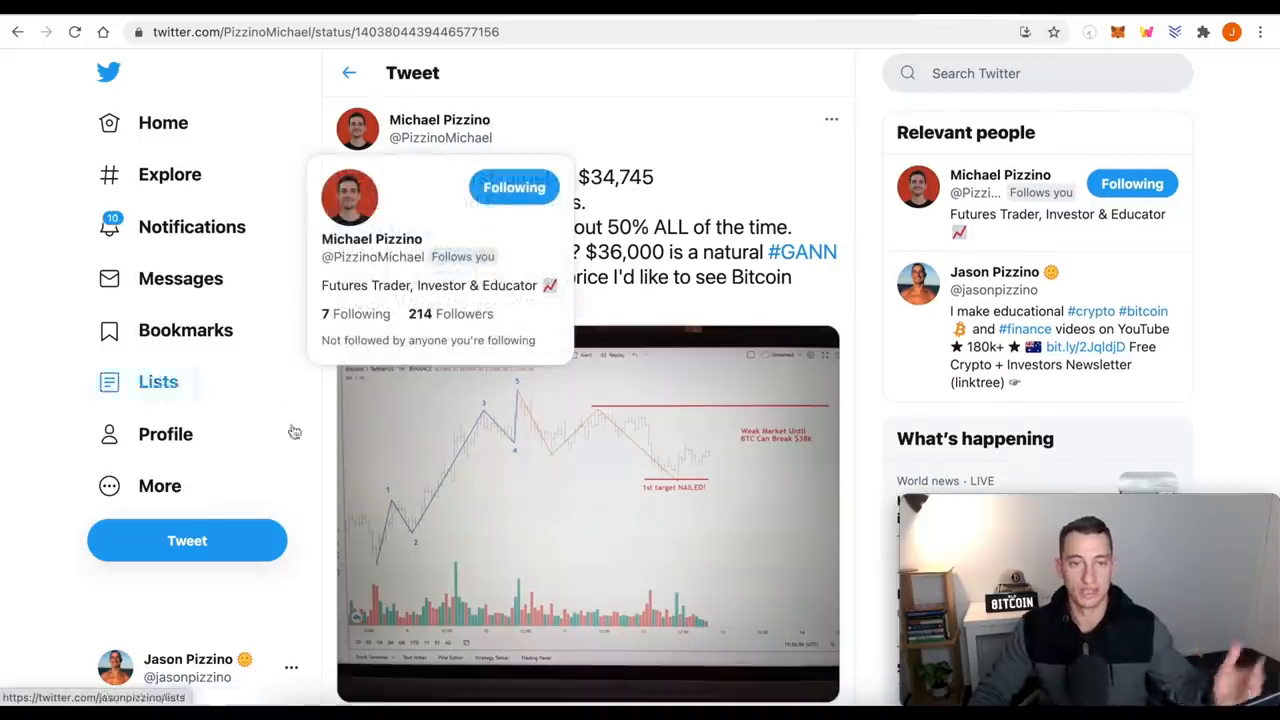
mouse_move(728, 120)
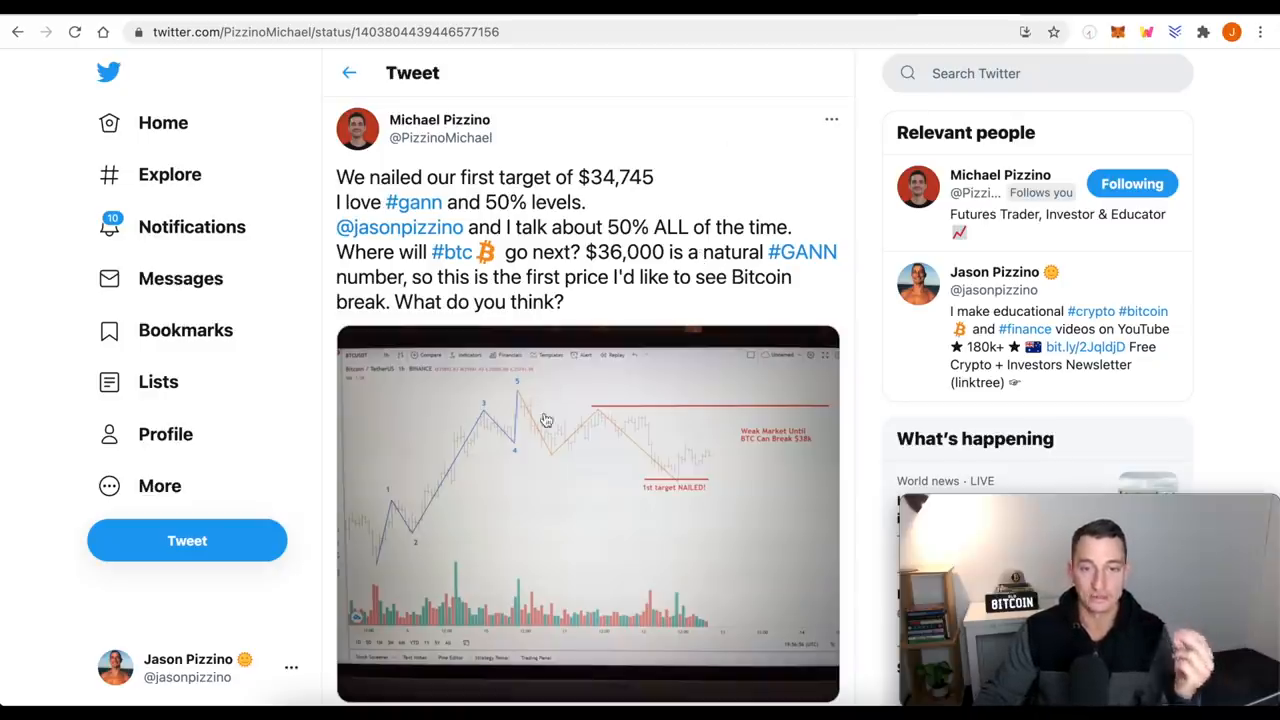
mouse_move(700, 516)
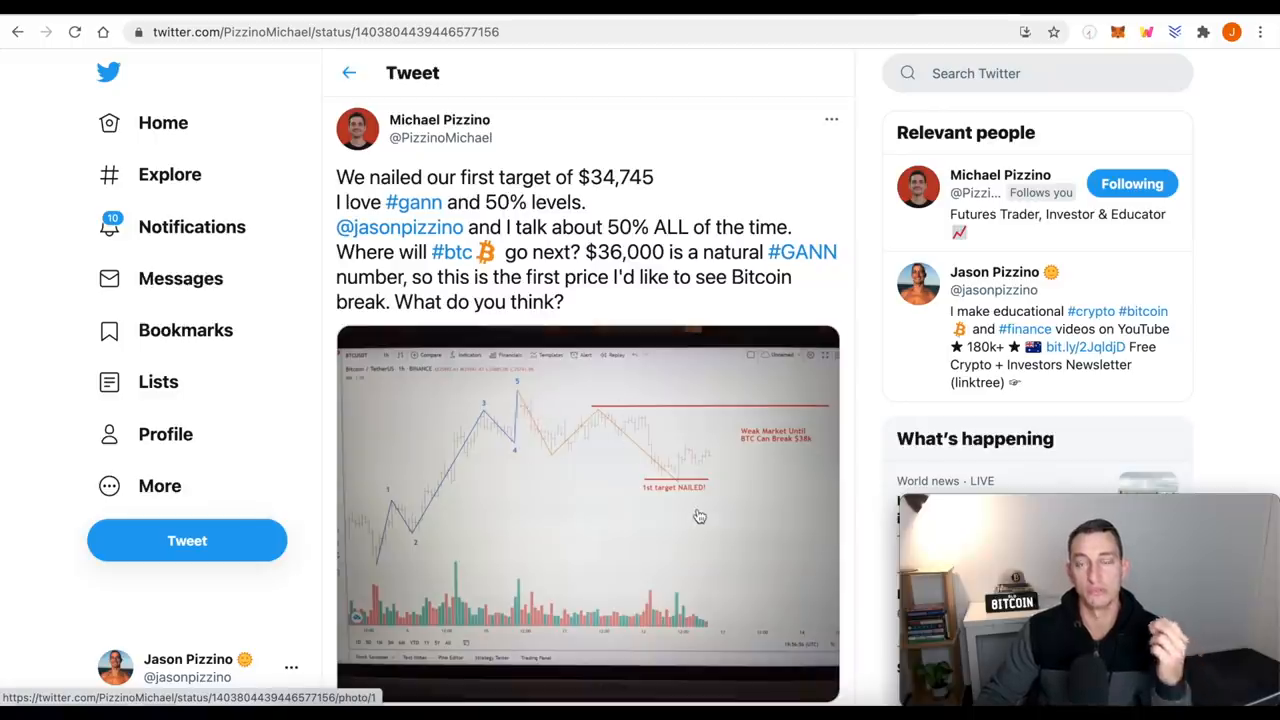
mouse_move(724, 520)
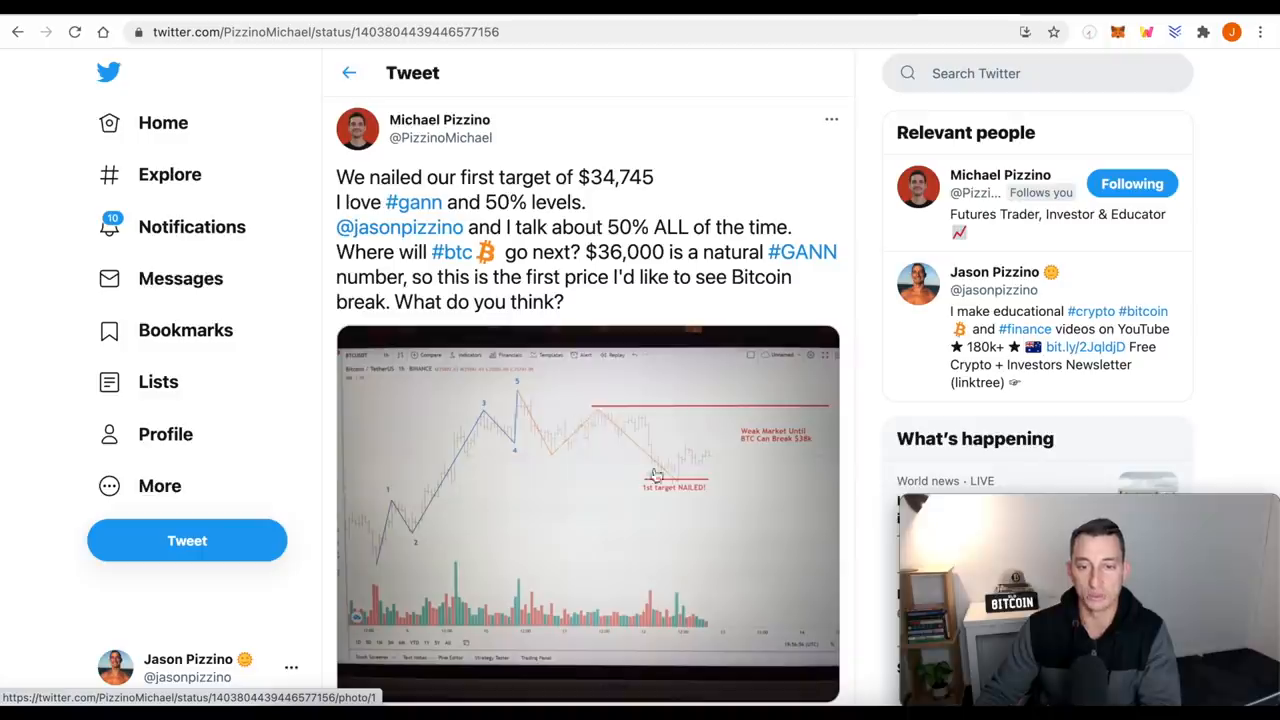
mouse_move(712, 524)
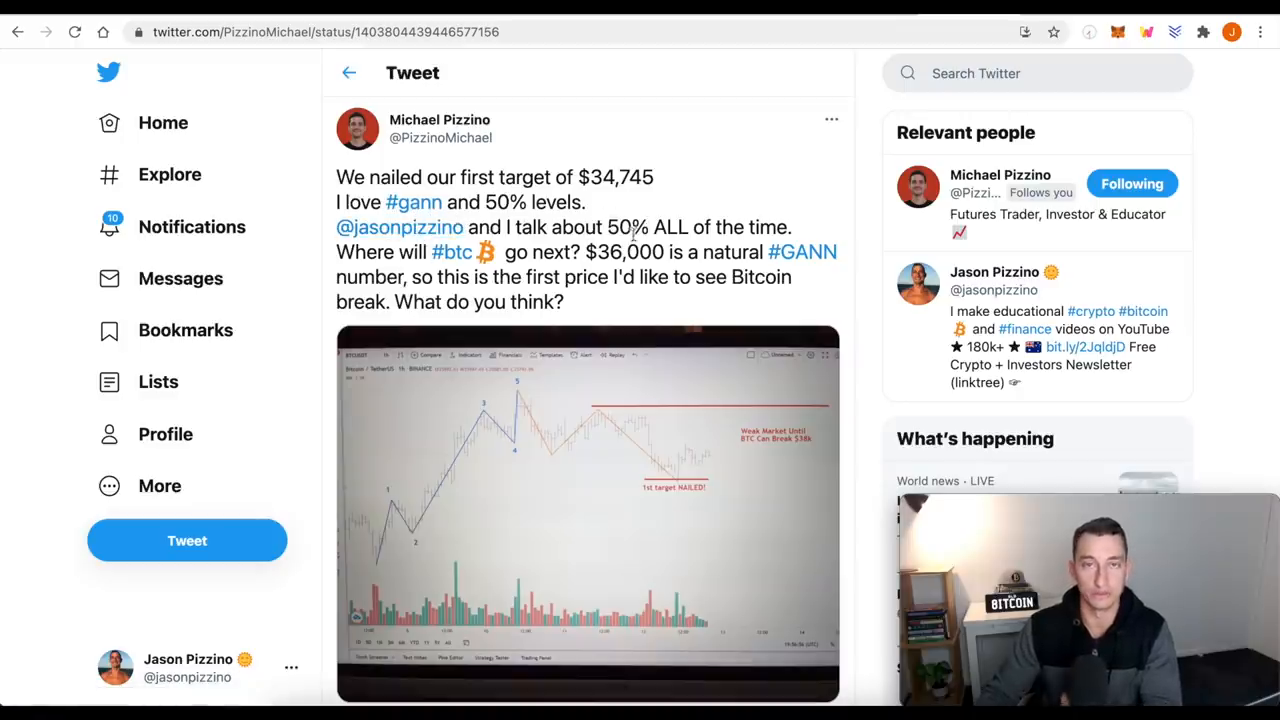
mouse_move(672, 496)
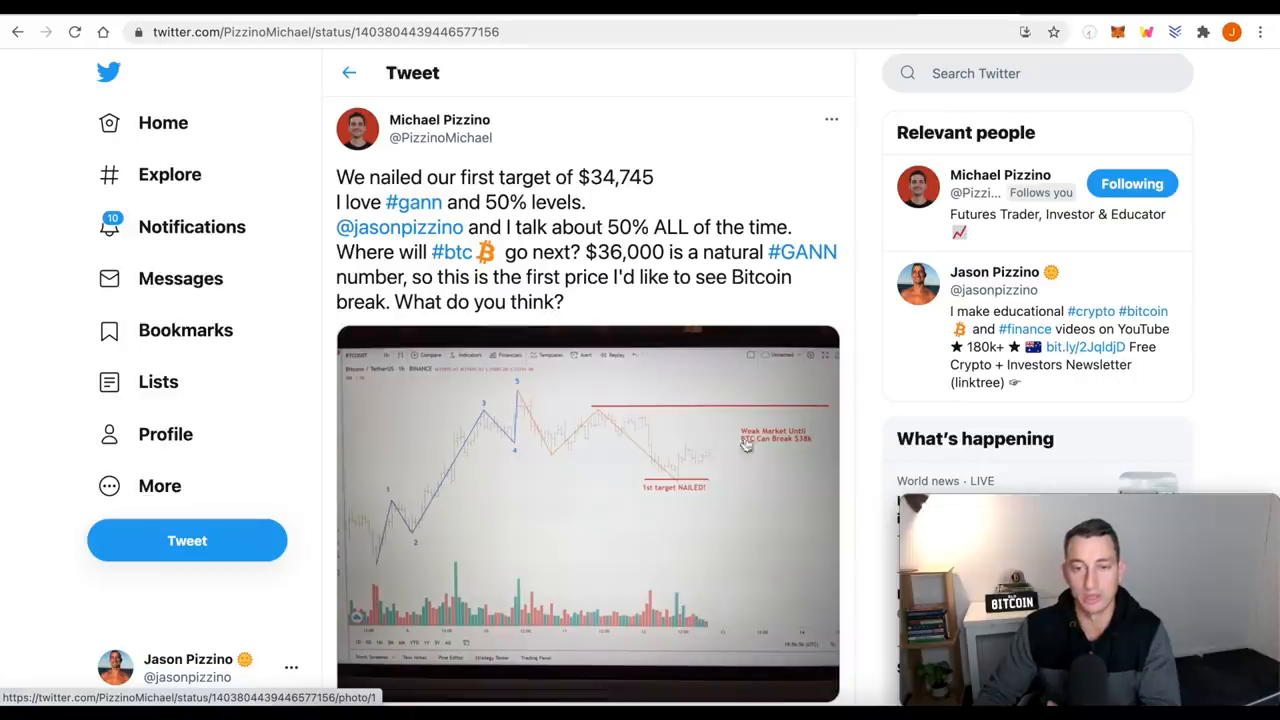
mouse_move(620, 412)
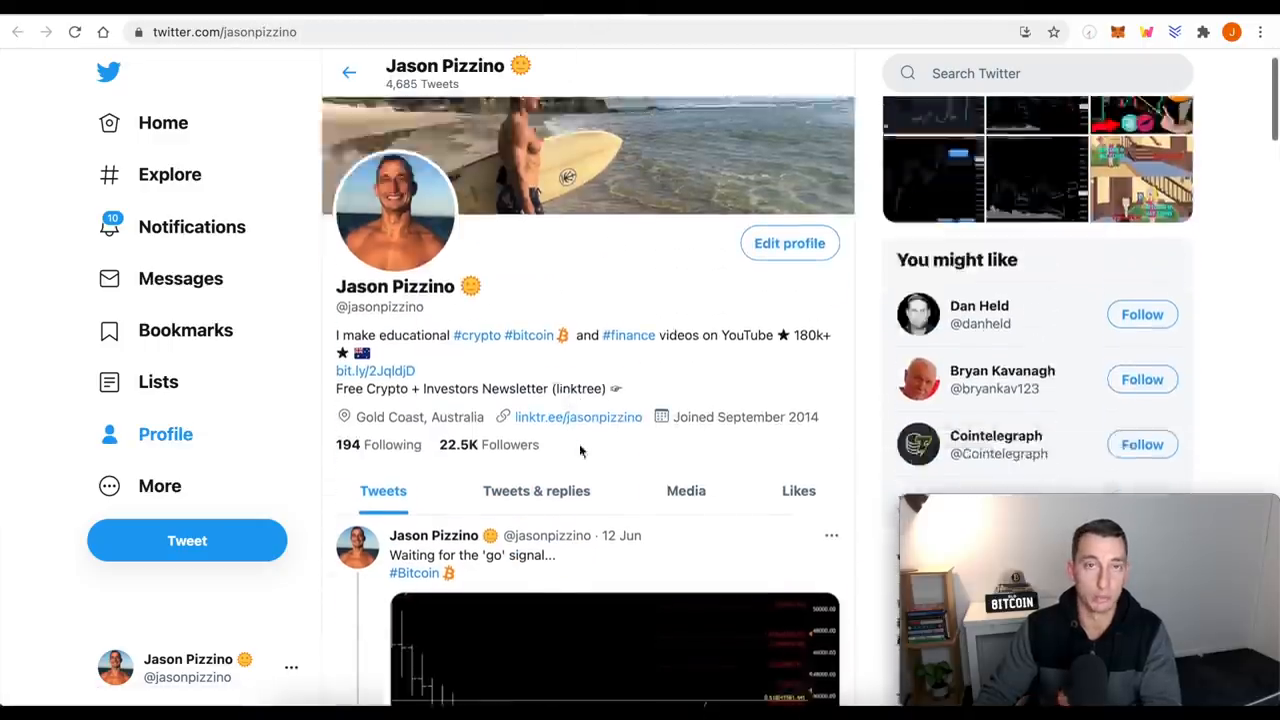
Scroll the Twitter profile down to the 'go' signal Bitcoin chart tweets.
scroll("down", 3)
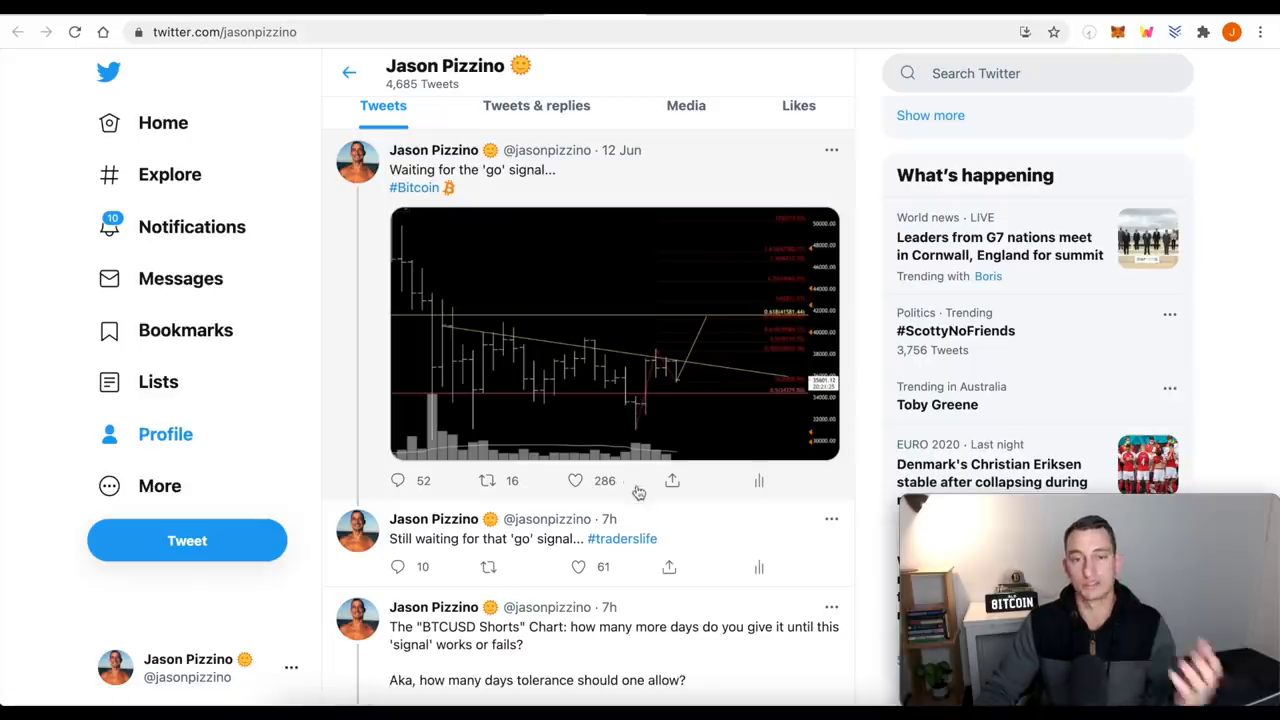
mouse_move(600, 418)
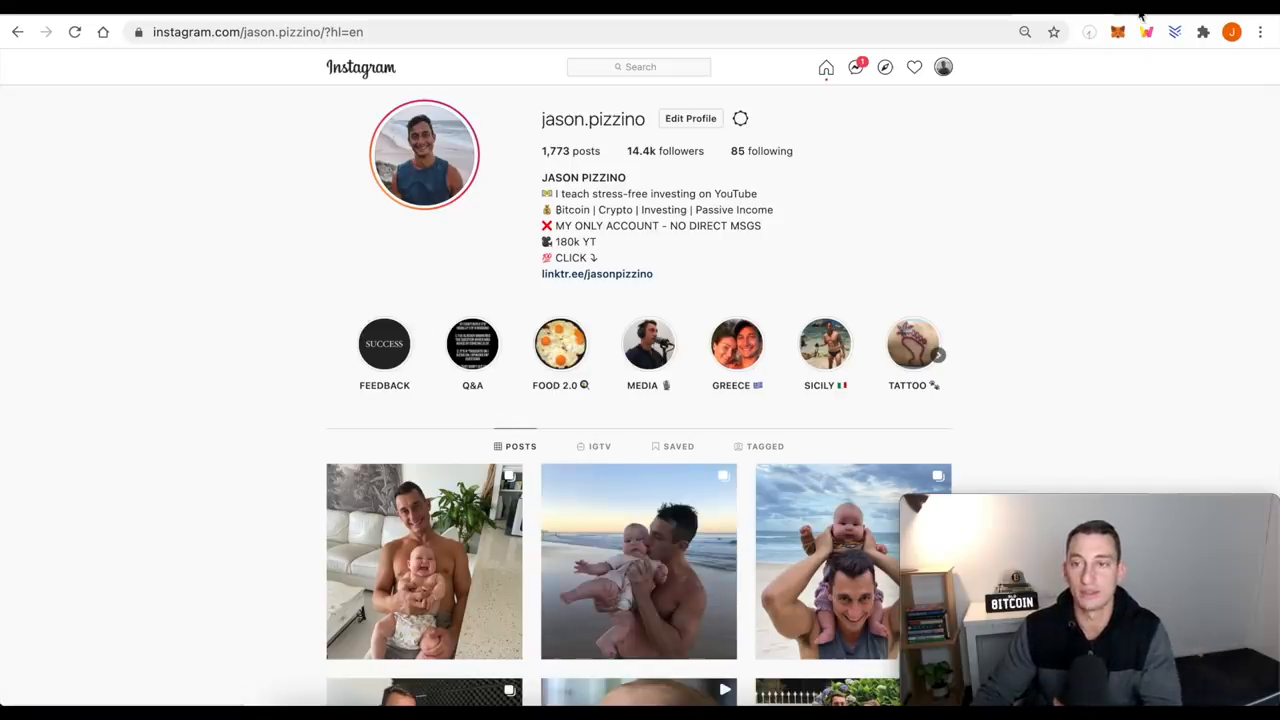
Open the Investor Accelerator course landing page from the bookmark.
left_click(596, 272)
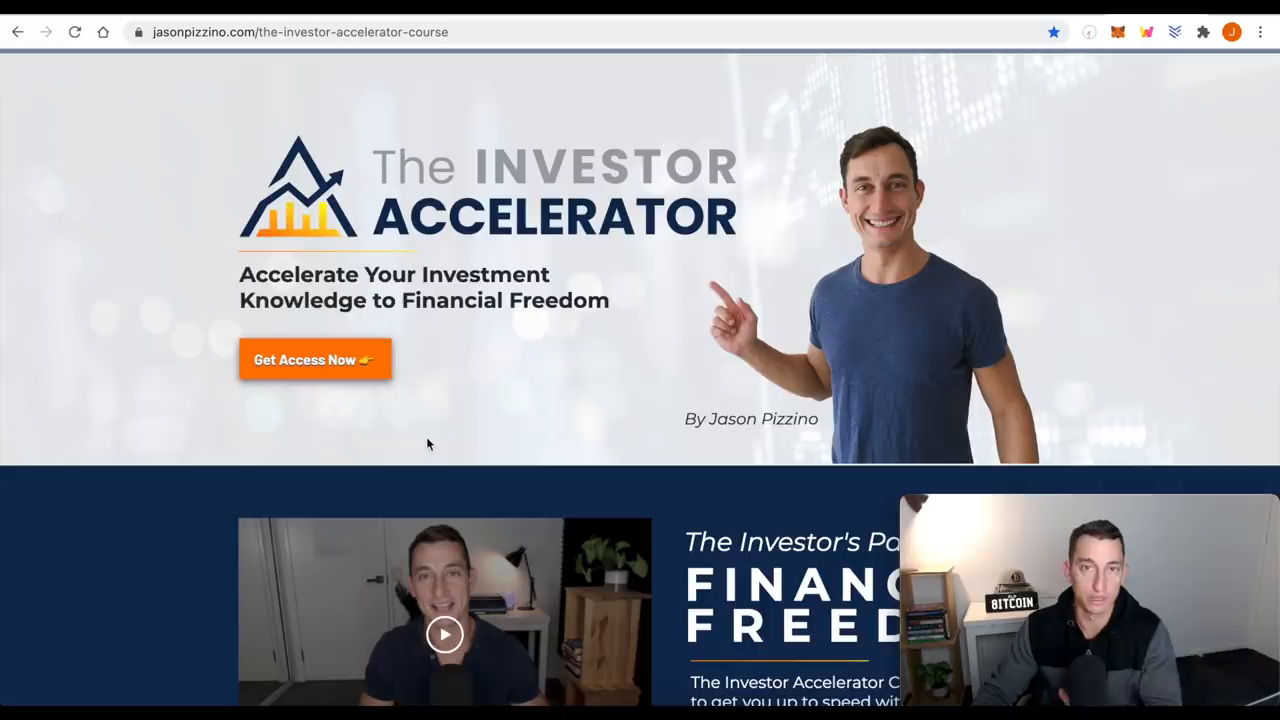